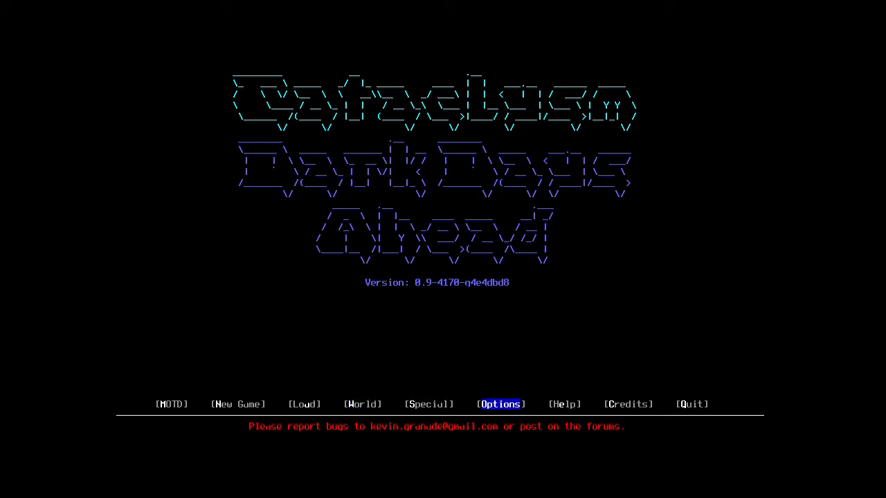
# - Review the graphics options, including terminal size and Use tiles, then leave to the main menu
pyautogui.click(500, 404)
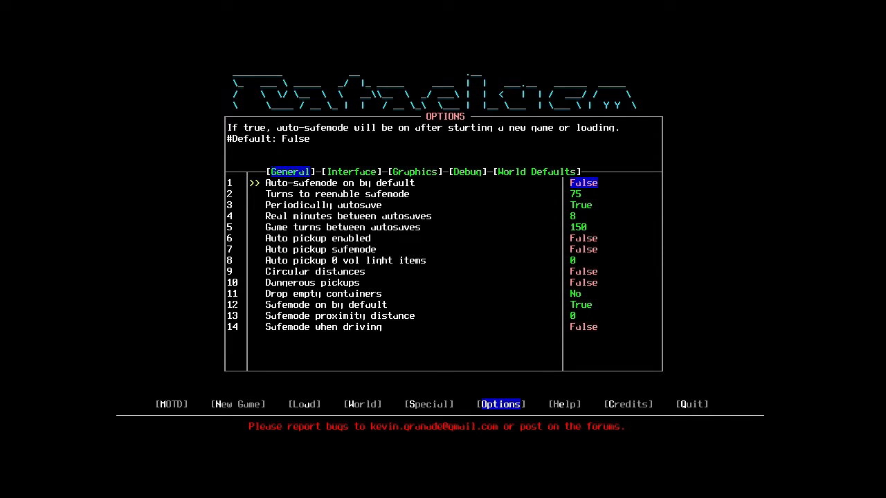
pyautogui.click(414, 172)
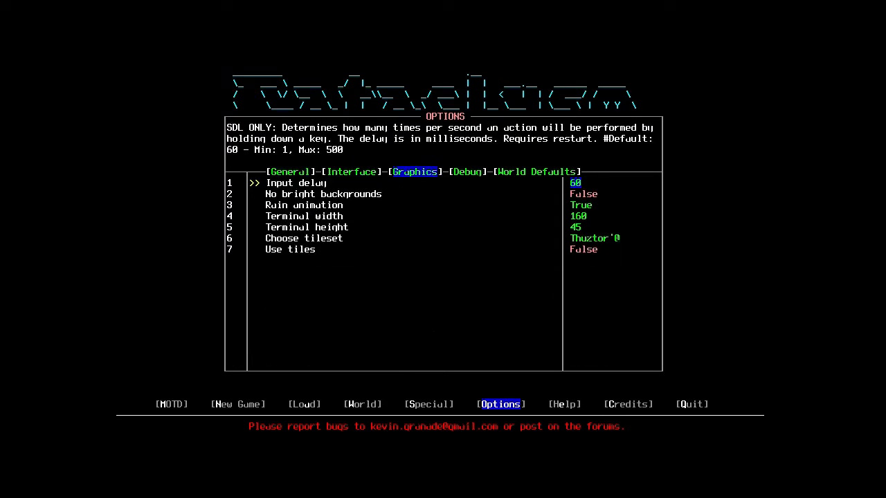
pyautogui.press('down')
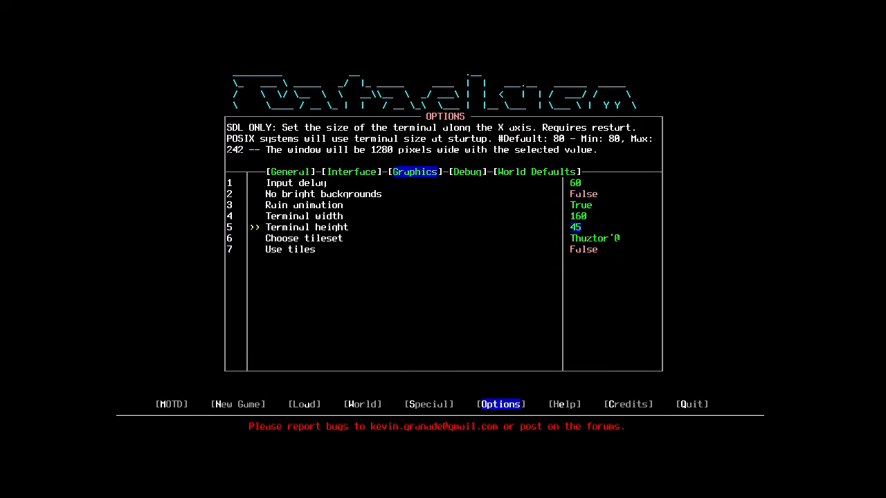
pyautogui.press('down')
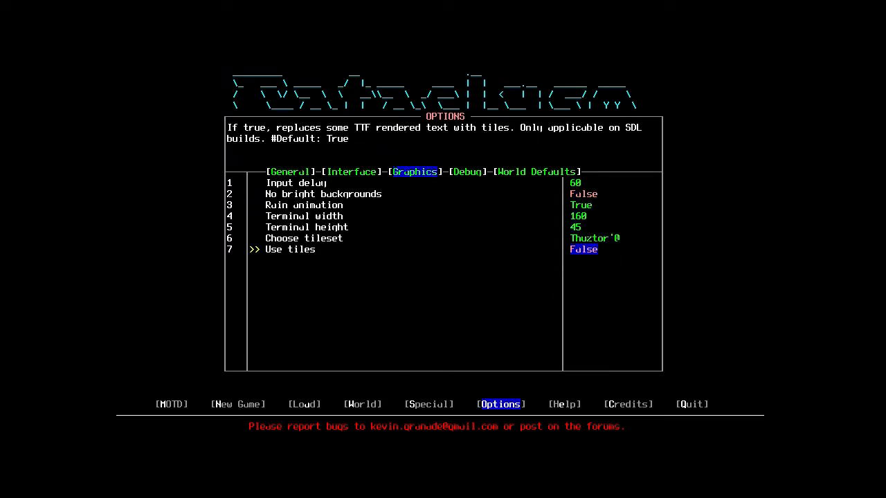
pyautogui.press('Escape')
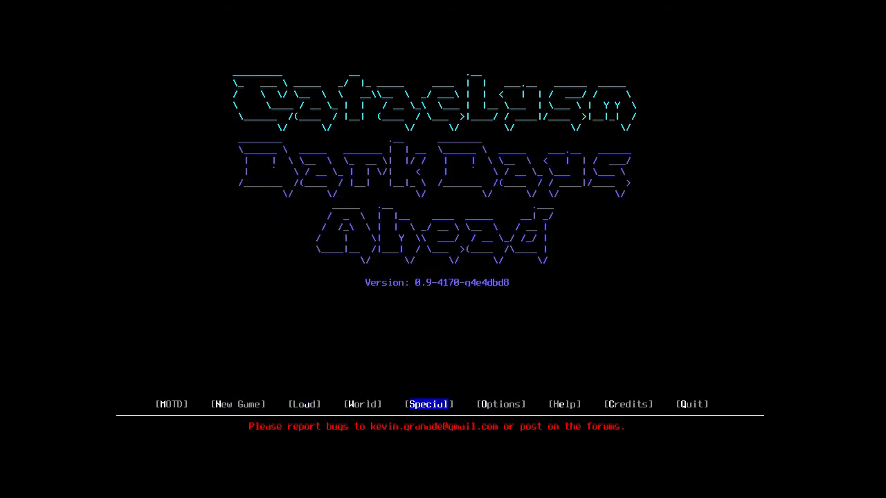
# - Reopen the settings and move from the graphics options to the interface options
pyautogui.click(501, 405)
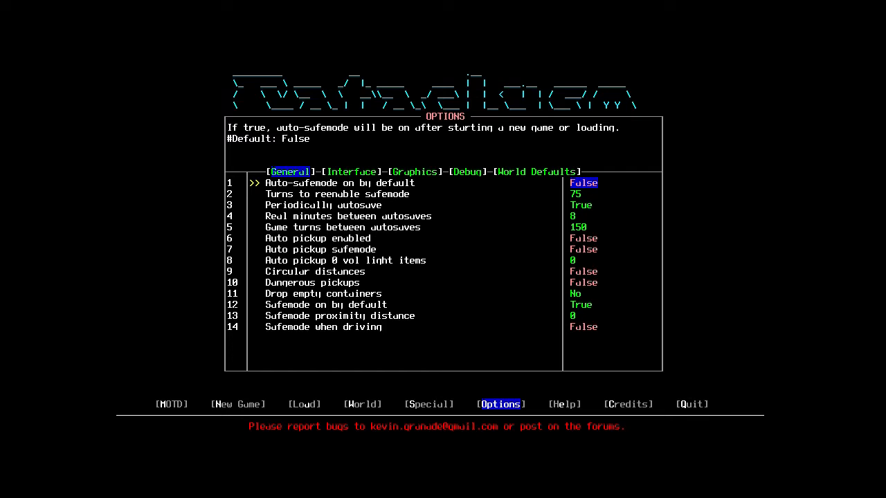
pyautogui.click(414, 171)
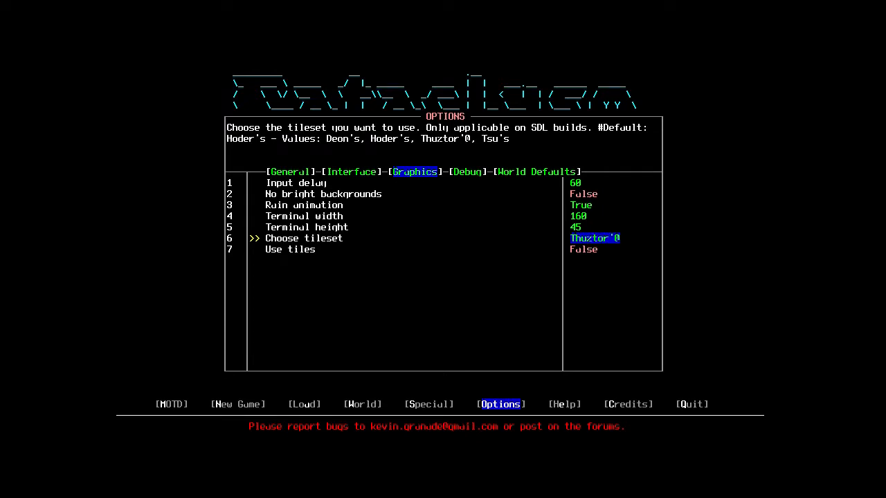
pyautogui.click(352, 171)
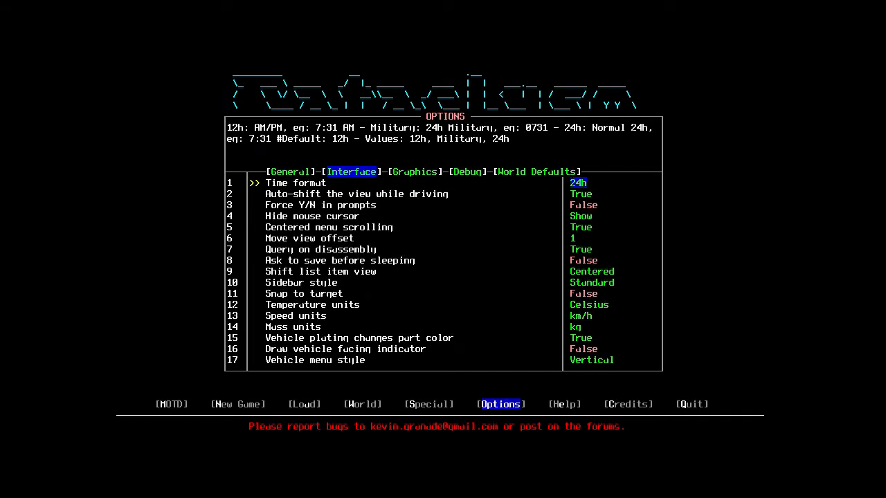
# - Review the general and interface settings, check skill rust under debug, and reach world defaults
pyautogui.click(289, 171)
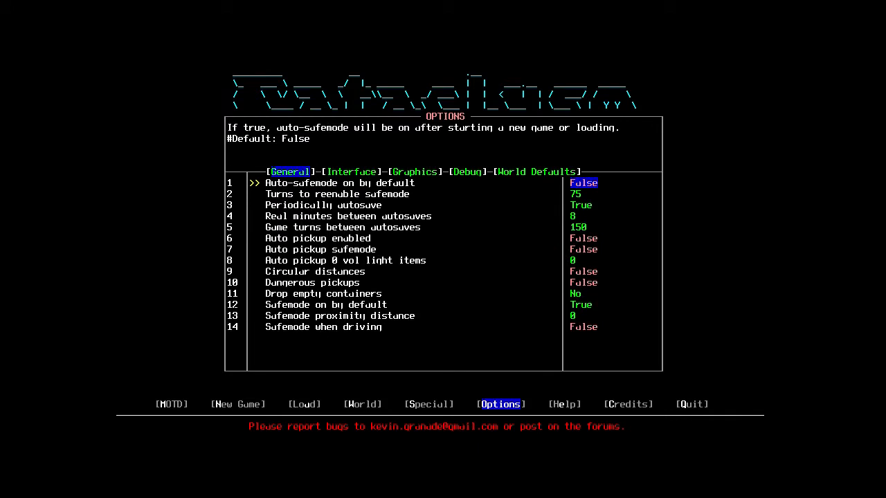
pyautogui.click(351, 172)
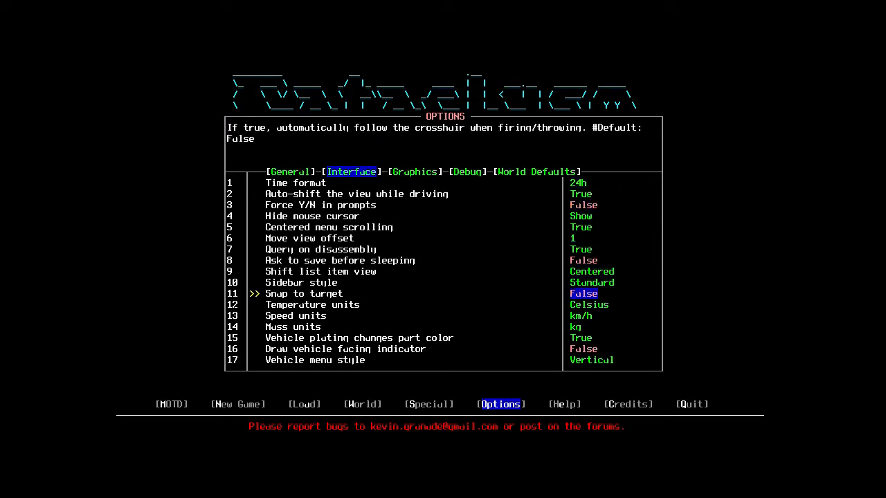
pyautogui.press('down')
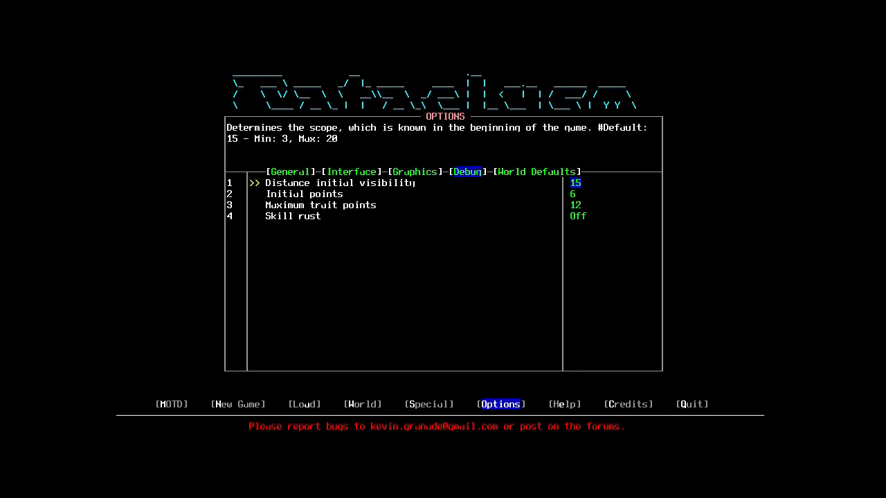
pyautogui.press('down')
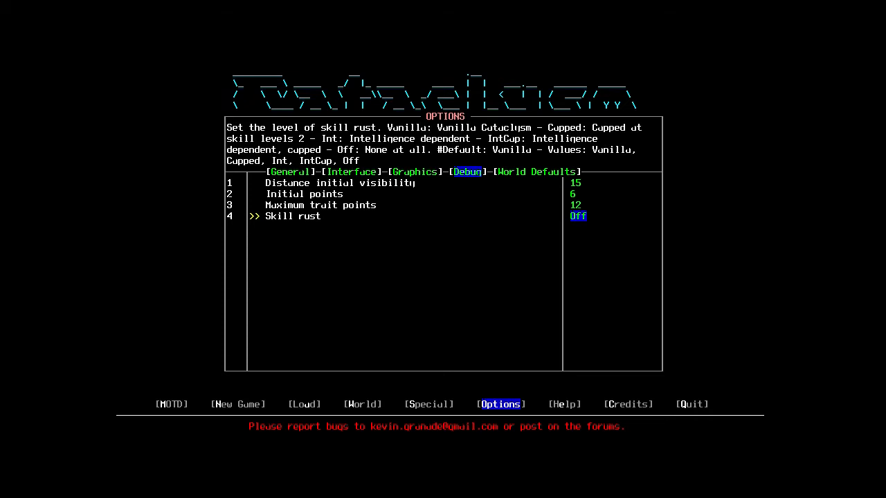
pyautogui.click(537, 172)
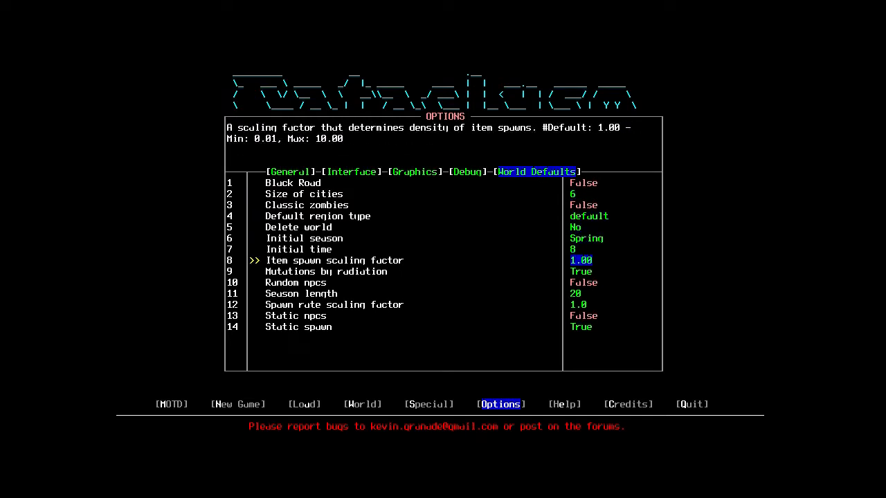
# - Check the initial starting time setting and return to the main menu
pyautogui.press('up')
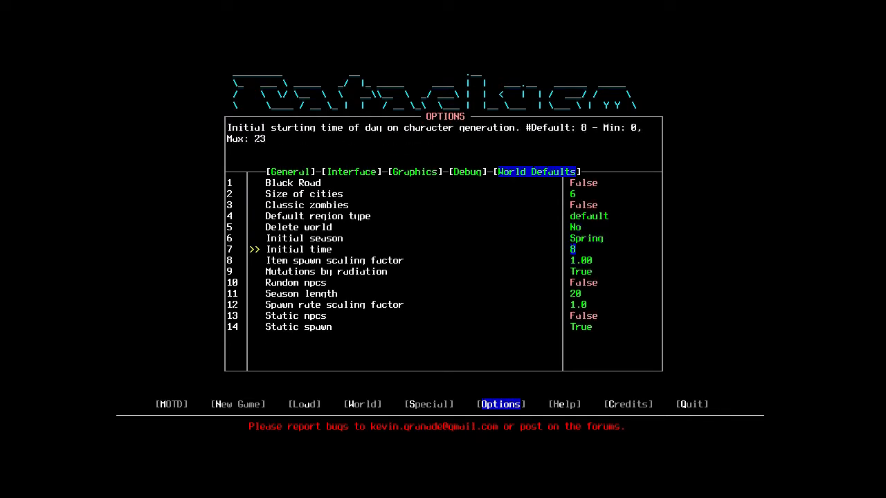
pyautogui.press('up')
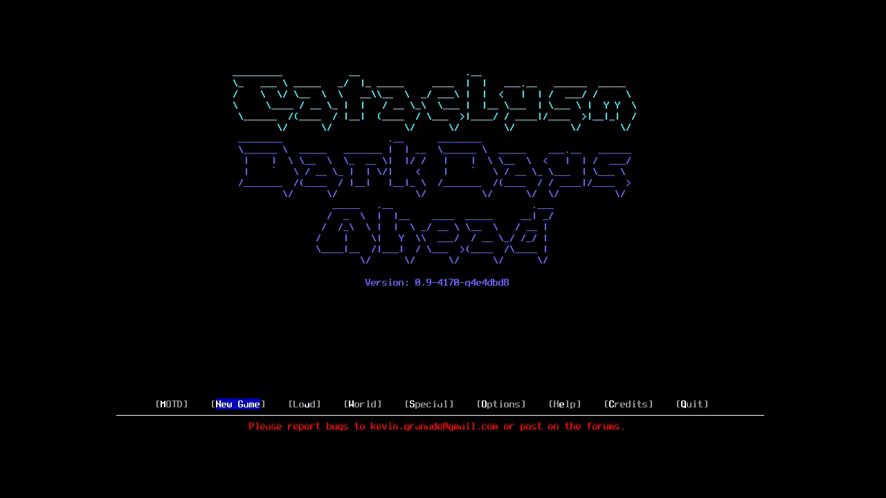
pyautogui.click(363, 404)
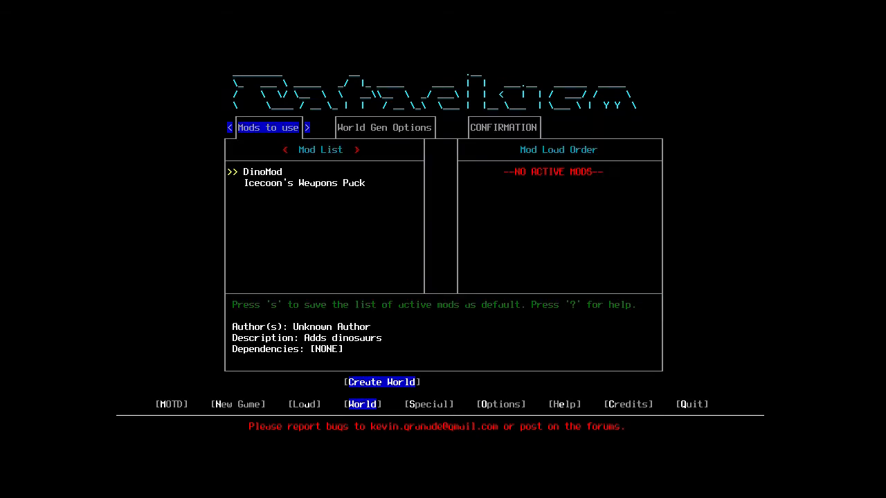
pyautogui.click(385, 128)
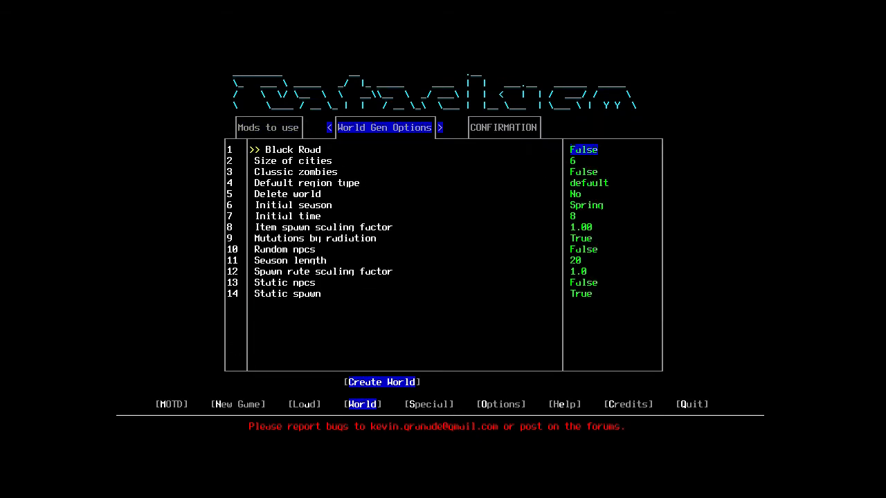
pyautogui.click(440, 127)
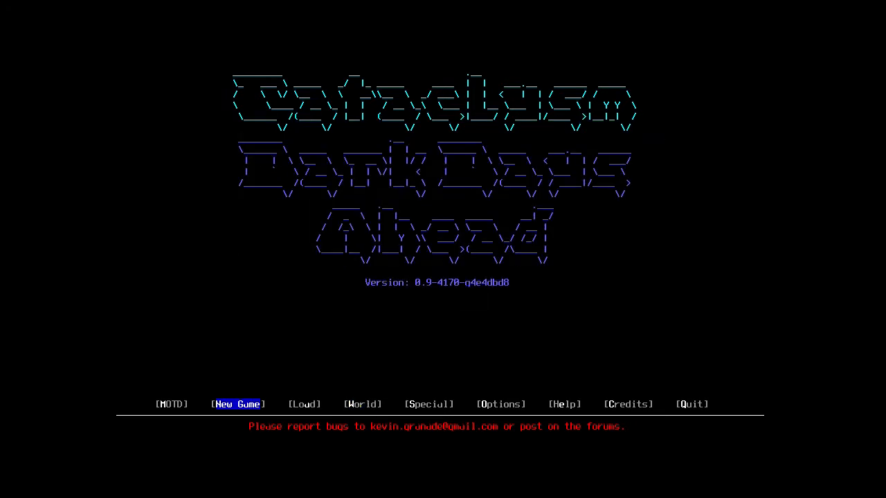
# - Start a custom character from New Game and lower Perception to 7
pyautogui.click(238, 404)
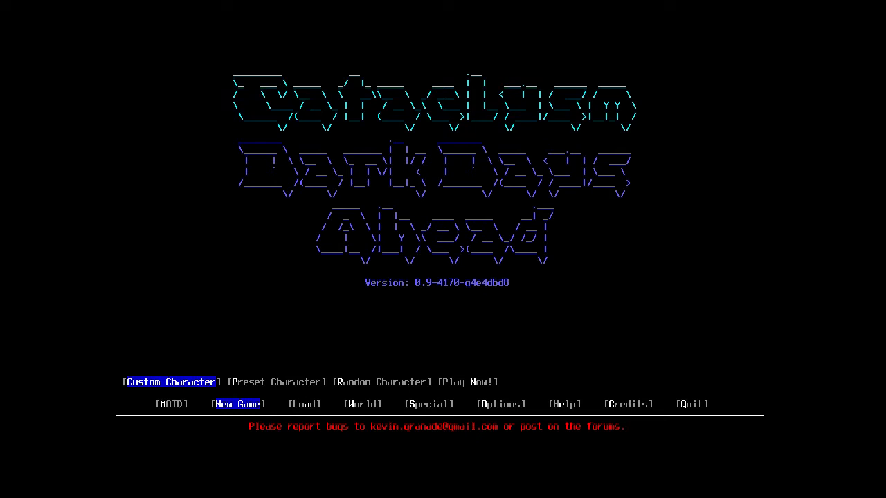
pyautogui.click(169, 382)
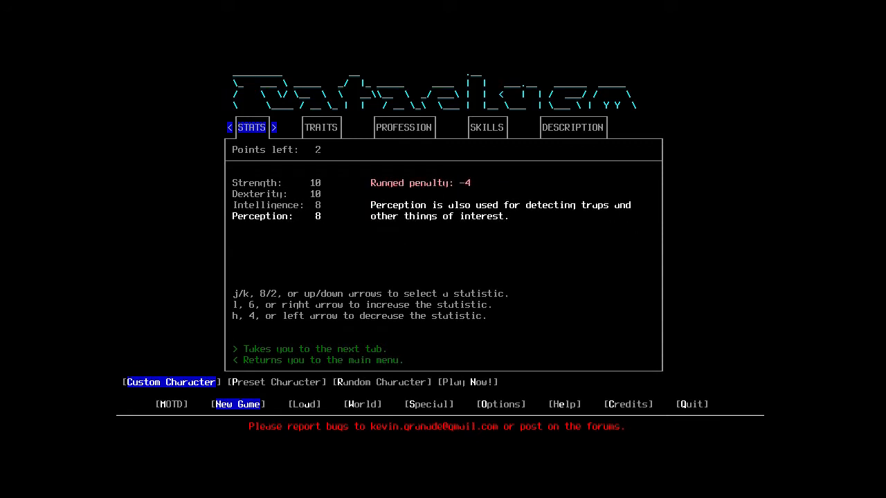
pyautogui.press('h')
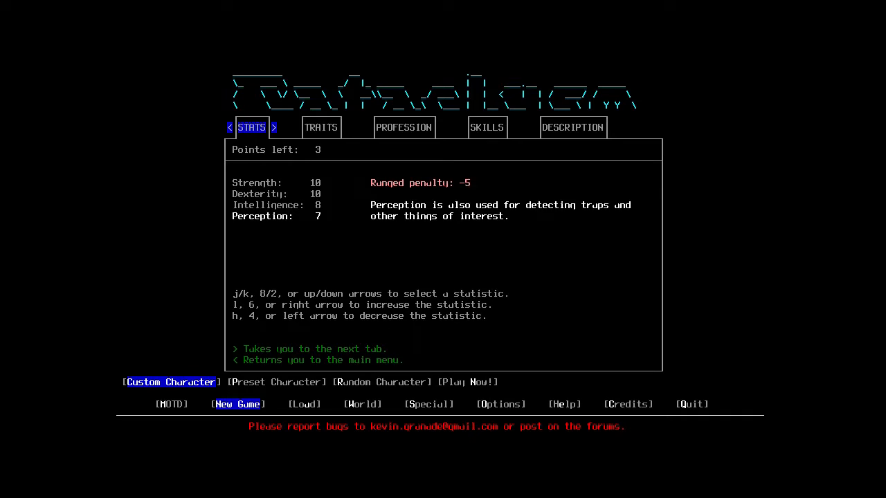
pyautogui.press('up')
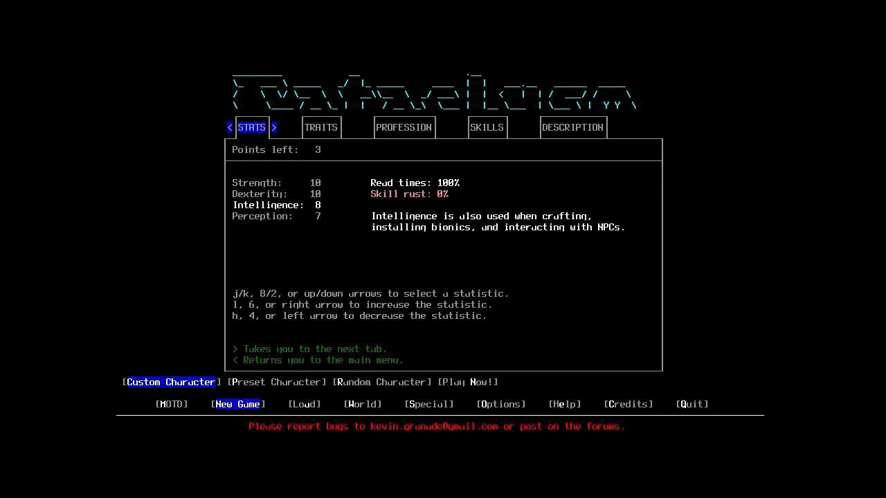
# - Adjust Intelligence down to 6, up to 10 and back to 8, then move to traits
pyautogui.press('h')
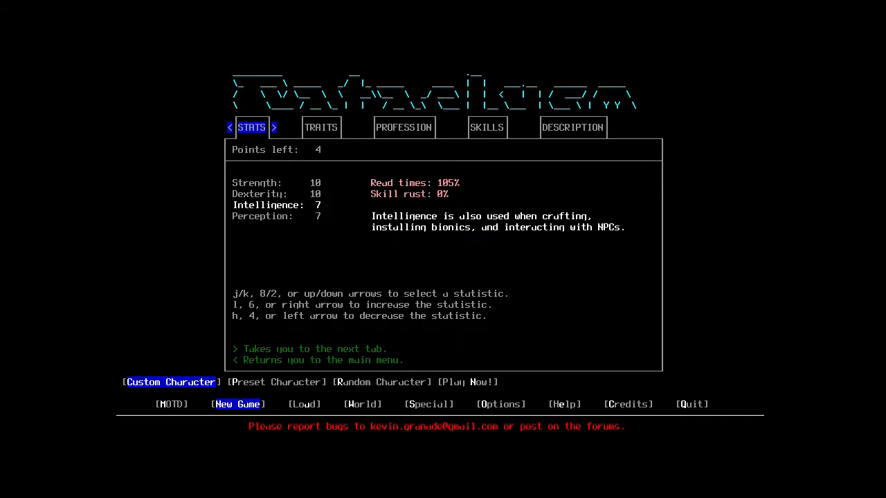
pyautogui.press('h')
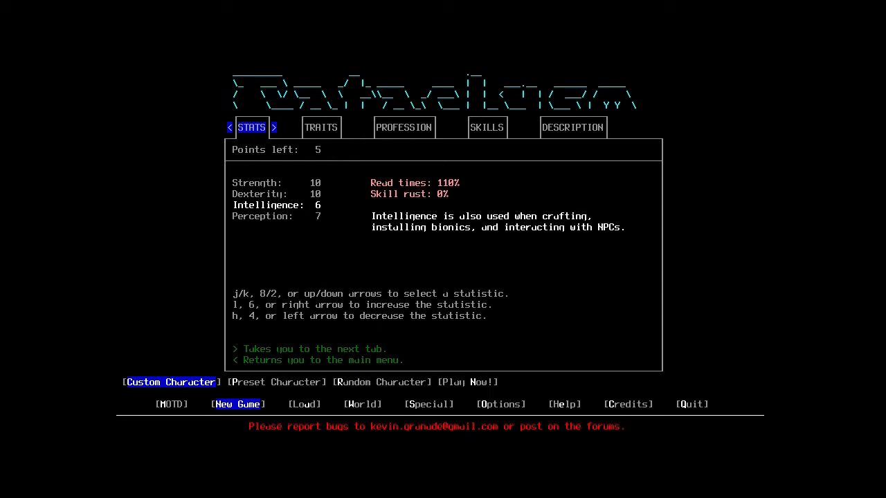
pyautogui.press('l')
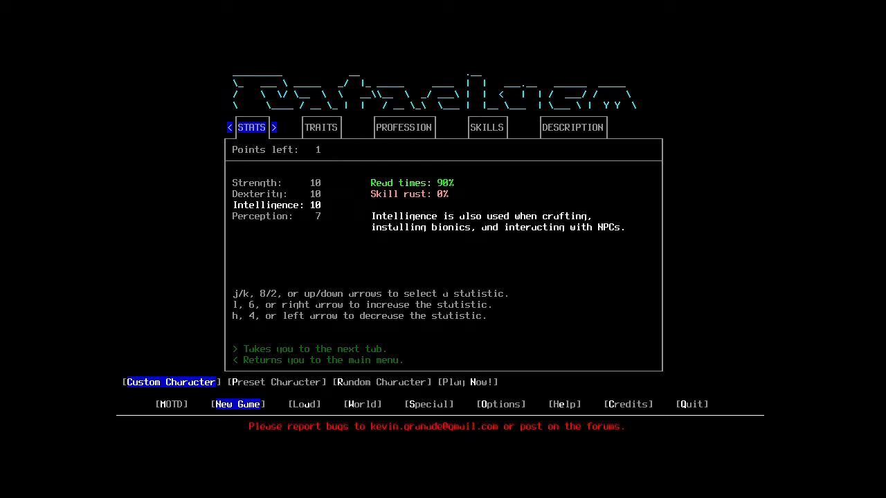
pyautogui.press('h')
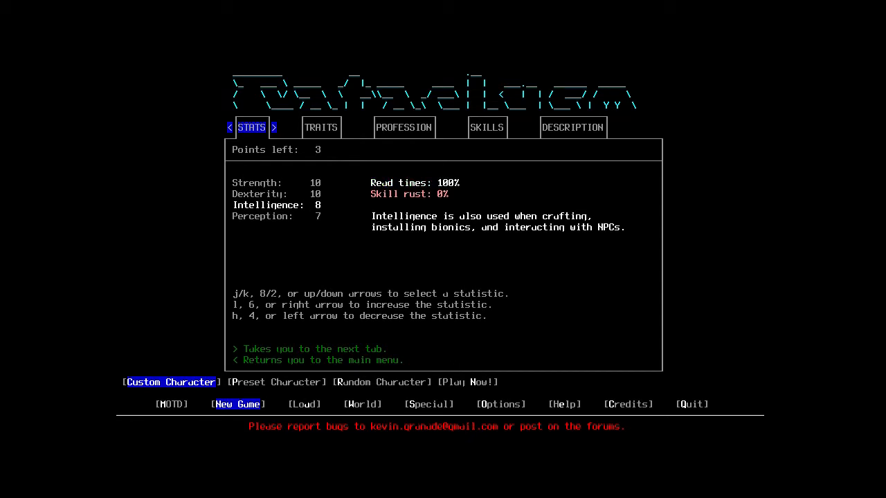
pyautogui.click(321, 128)
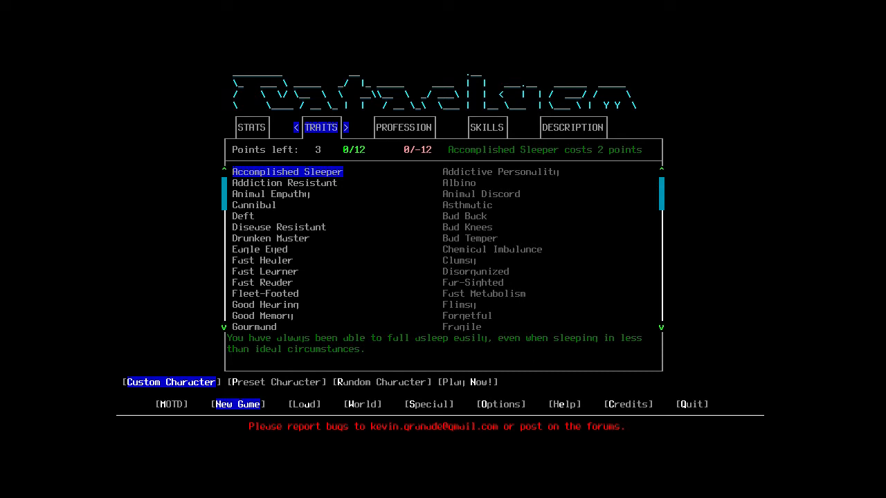
# - Pick Fleet-Footed, Light Step and Night Vision from the positive traits list
pyautogui.click(297, 127)
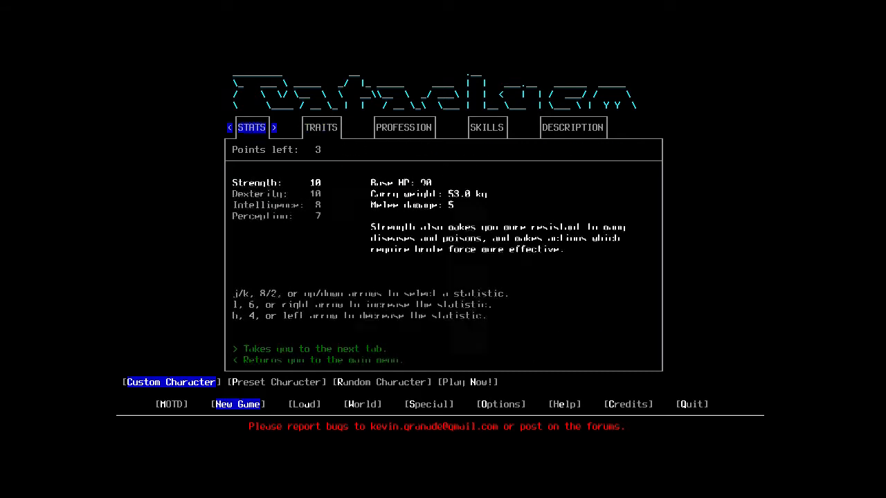
pyautogui.click(321, 128)
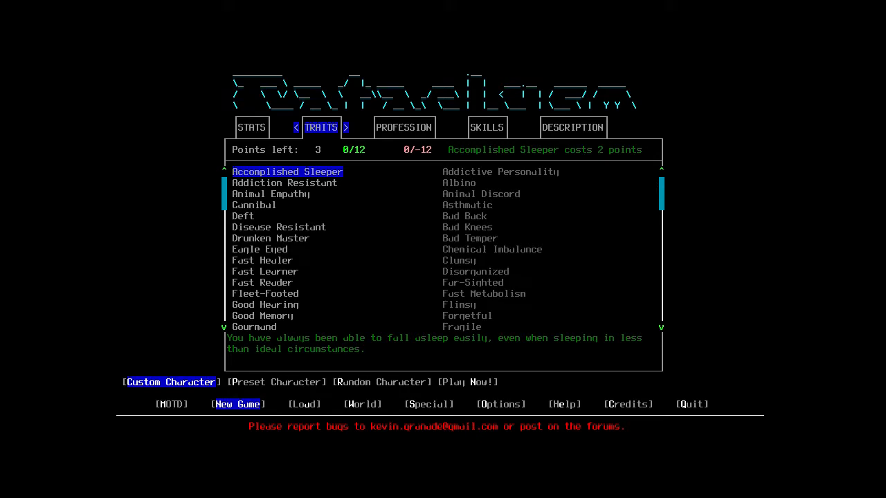
pyautogui.click(255, 205)
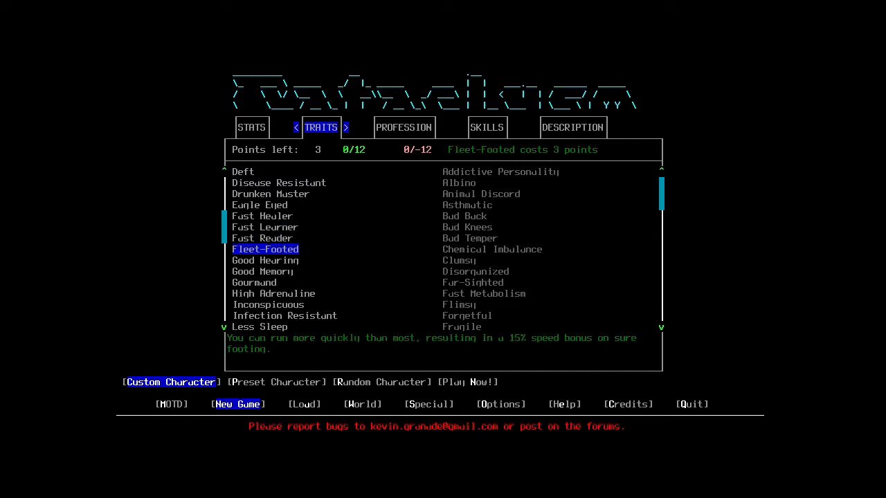
pyautogui.click(264, 250)
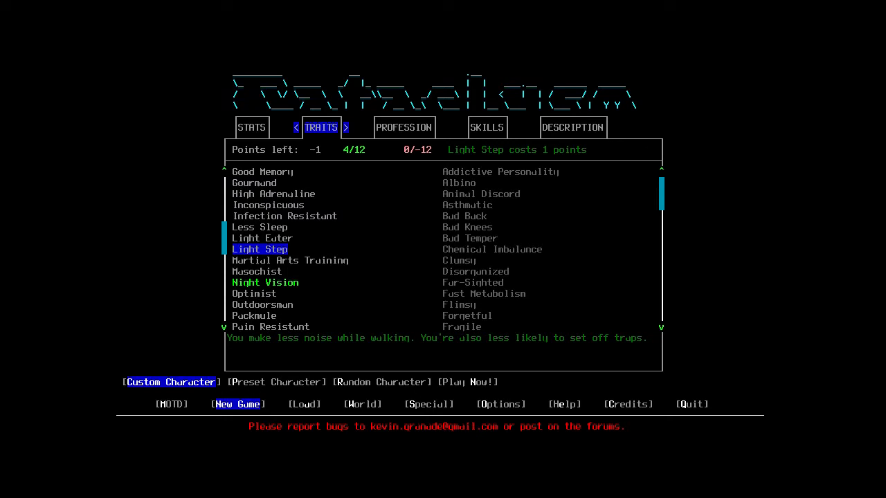
# - Add Weak Scent to reach six positive traits, then move on to the profession list
pyautogui.click(260, 249)
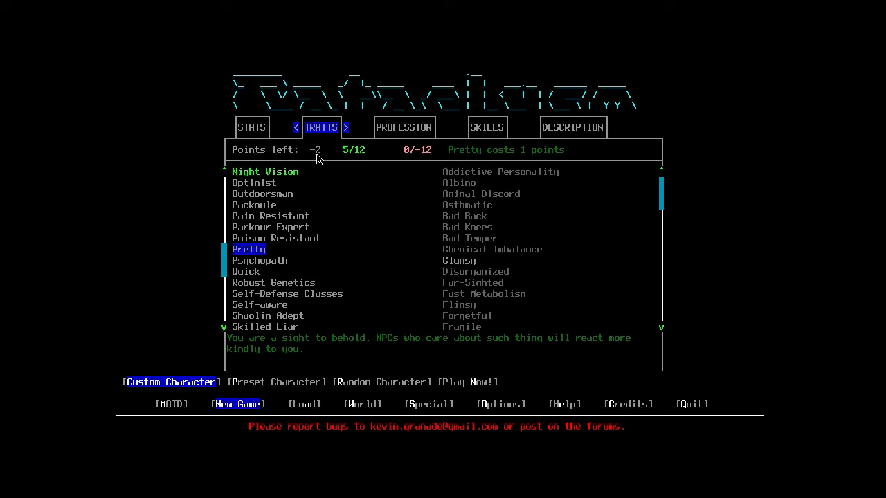
pyautogui.moveTo(368, 153)
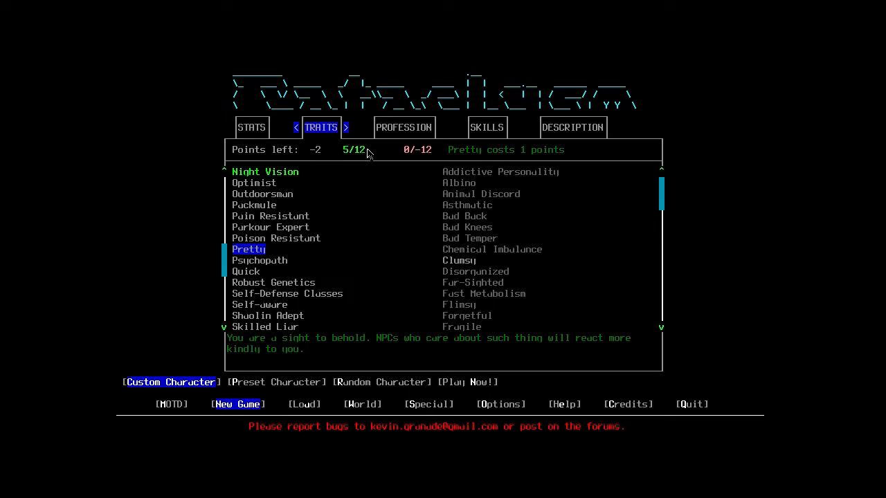
pyautogui.moveTo(429, 166)
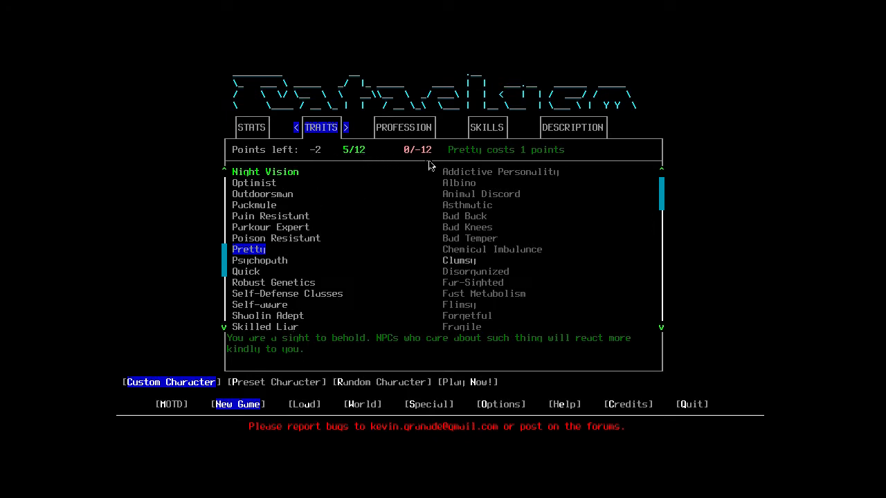
pyautogui.moveTo(423, 159)
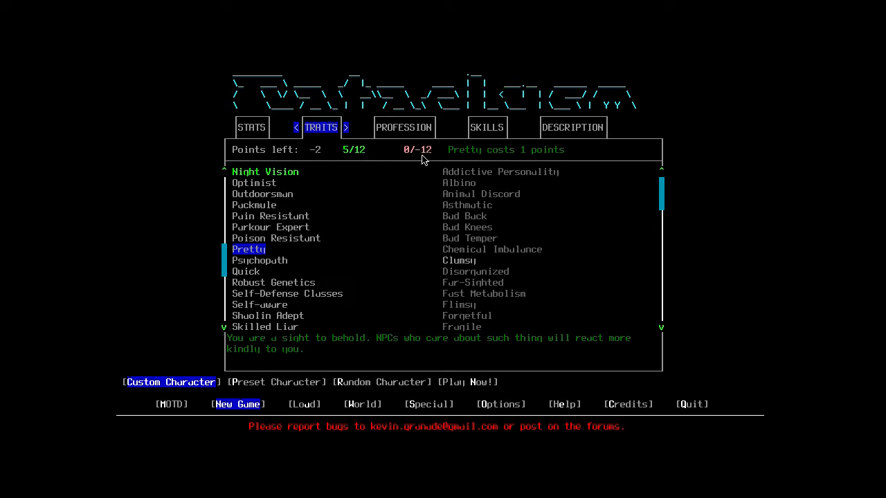
pyautogui.moveTo(456, 194)
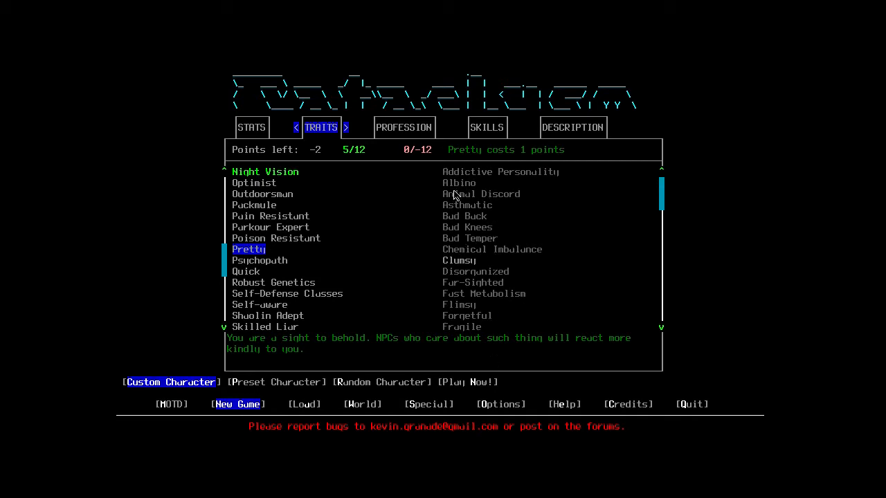
pyautogui.moveTo(155, 151)
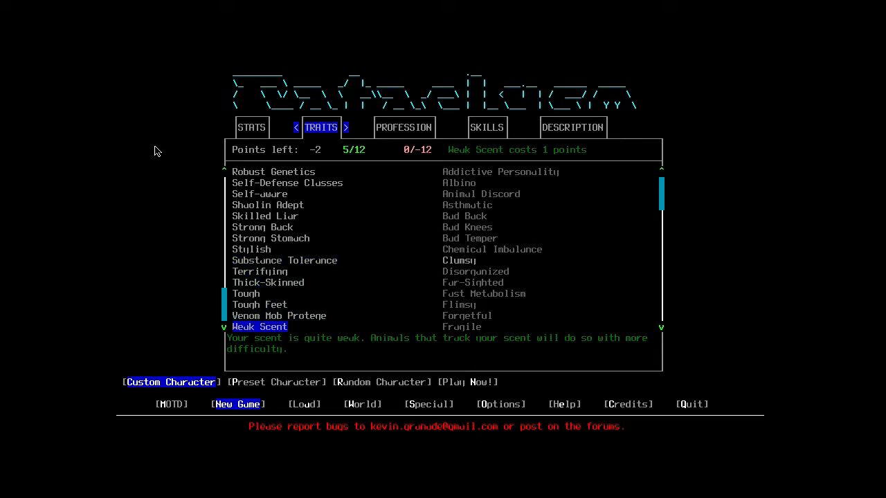
pyautogui.click(259, 326)
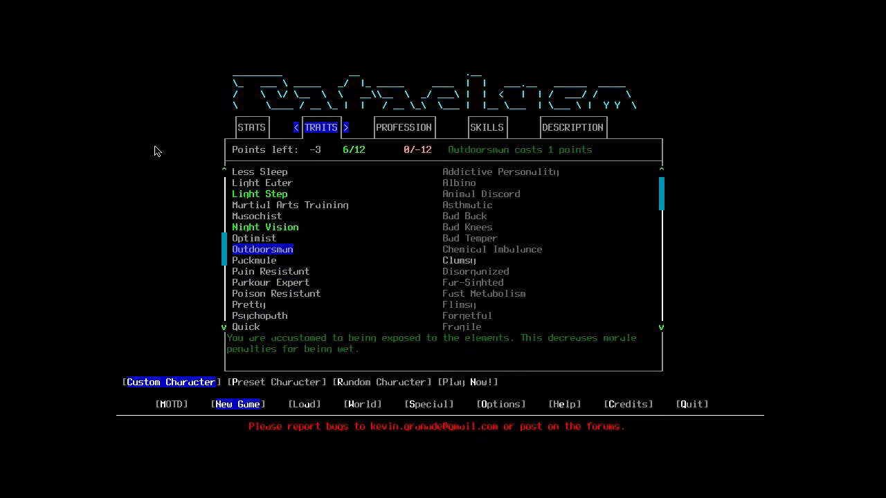
pyautogui.scroll(3)
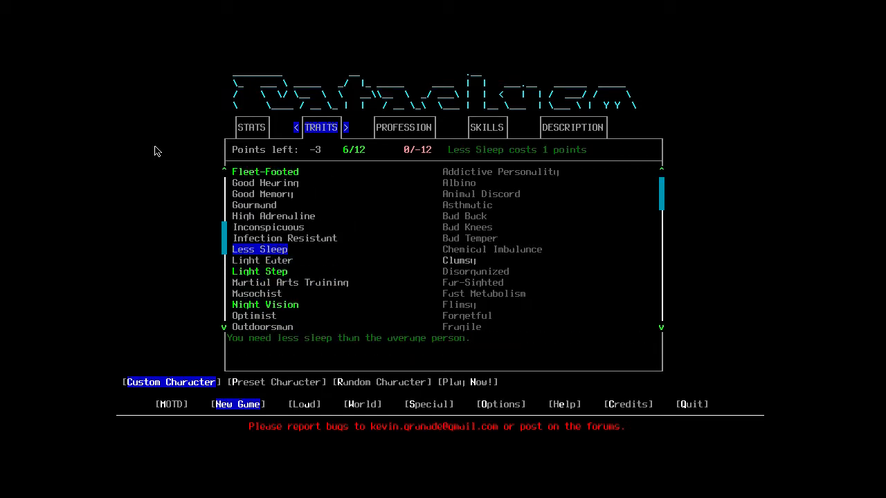
pyautogui.scroll(3)
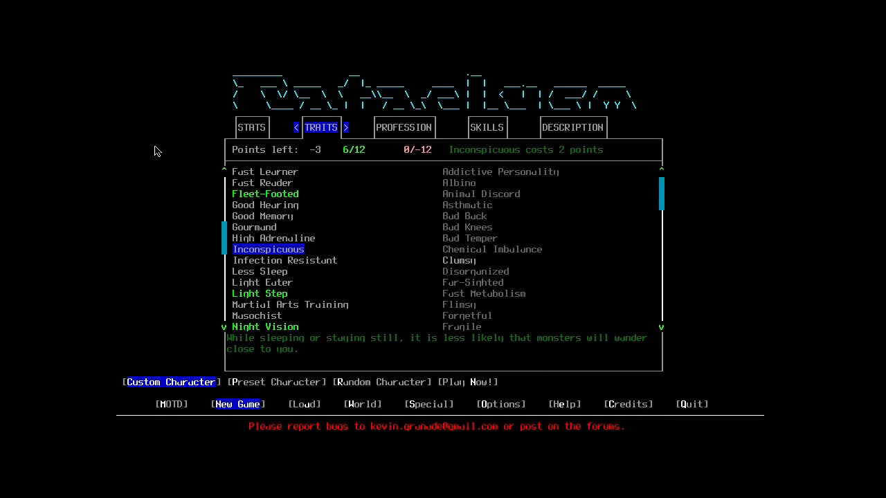
pyautogui.scroll(3)
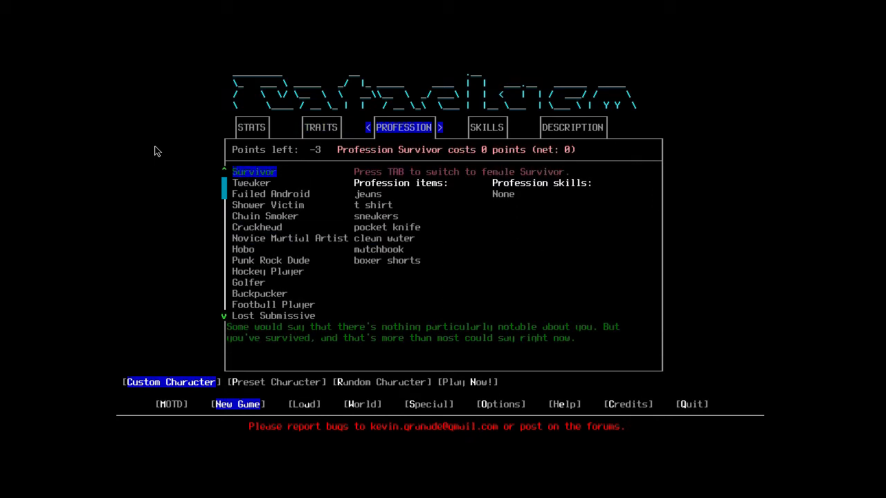
pyautogui.click(487, 127)
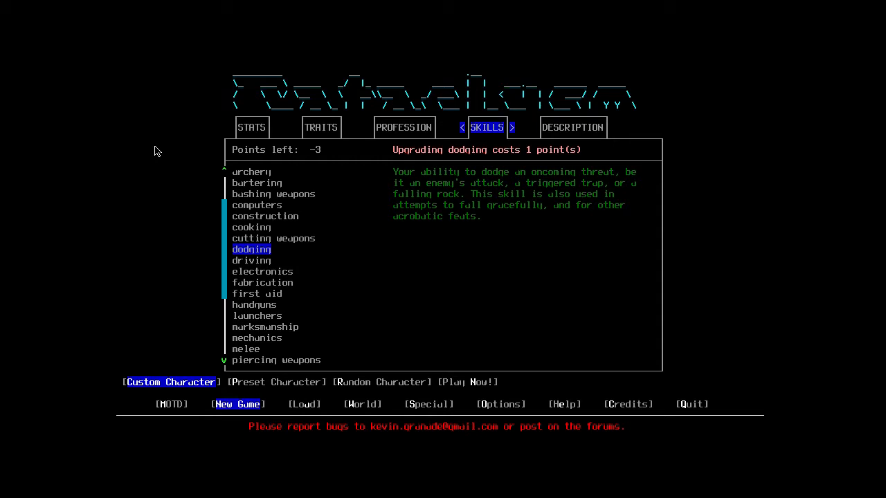
pyautogui.click(573, 127)
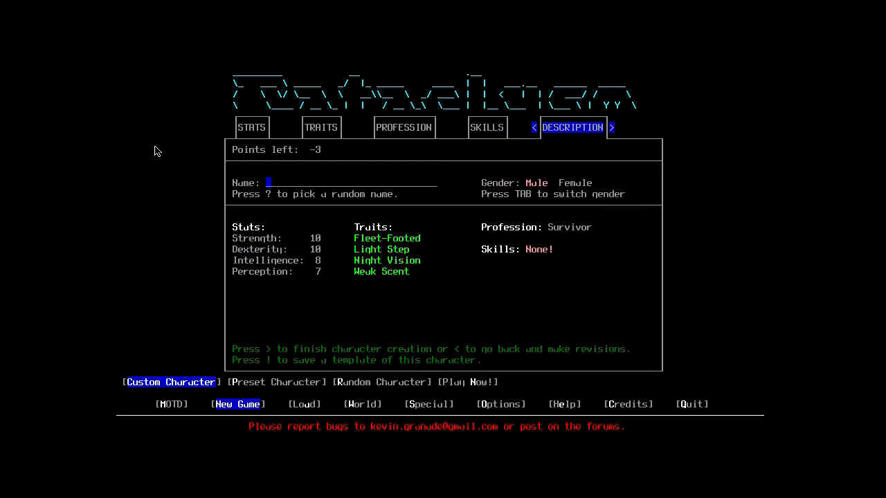
pyautogui.click(404, 128)
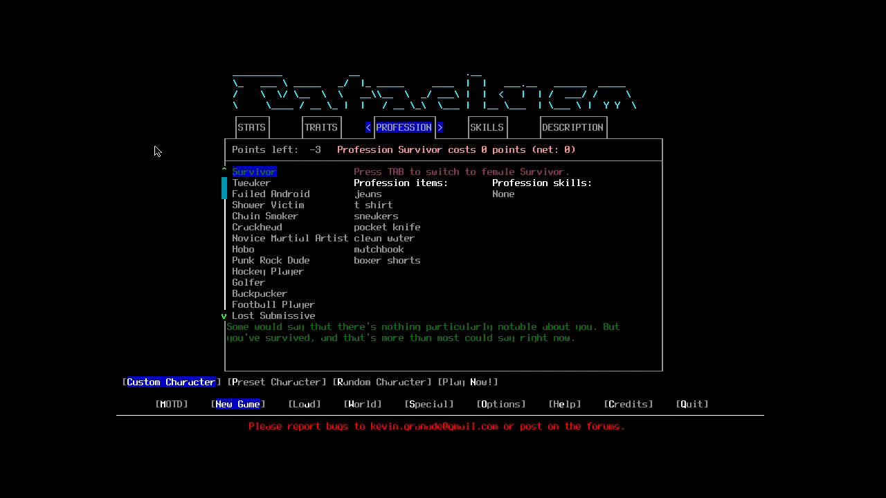
pyautogui.moveTo(215, 127)
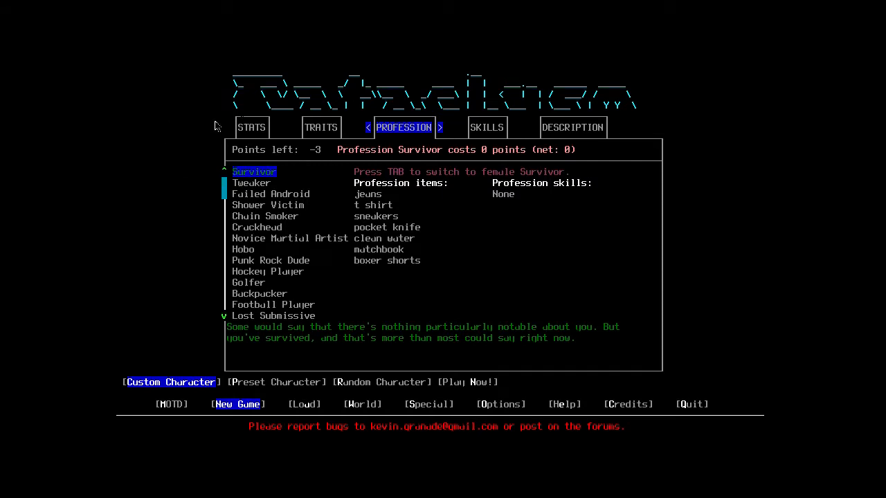
pyautogui.moveTo(512, 194)
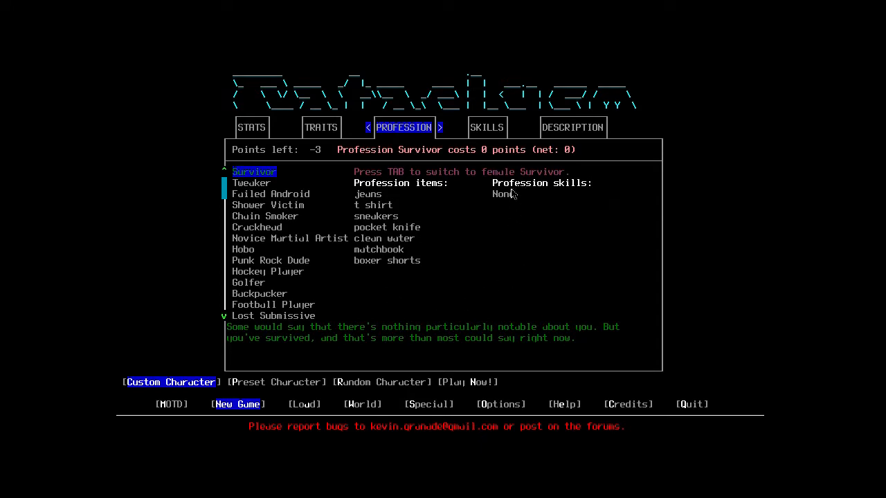
pyautogui.moveTo(601, 244)
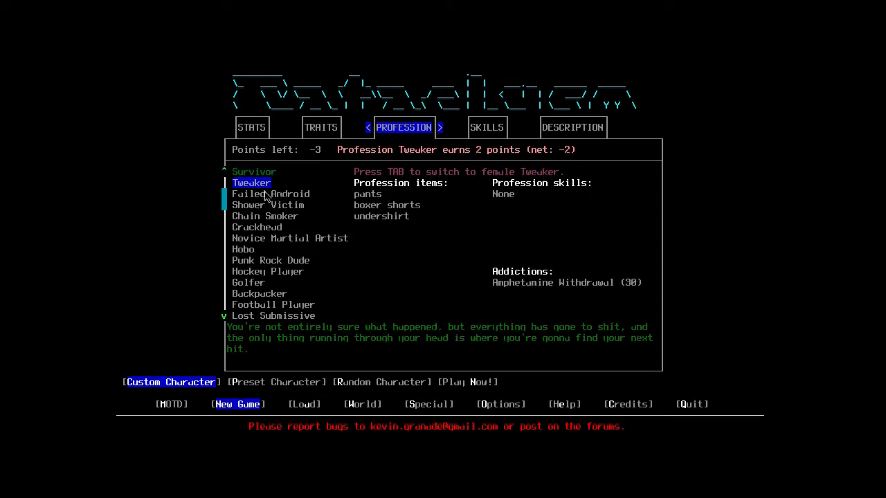
pyautogui.moveTo(523, 286)
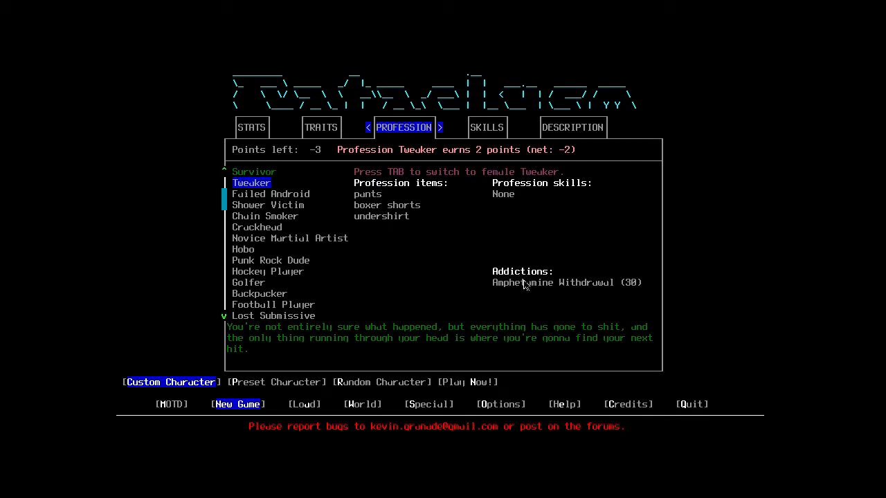
pyautogui.moveTo(566, 302)
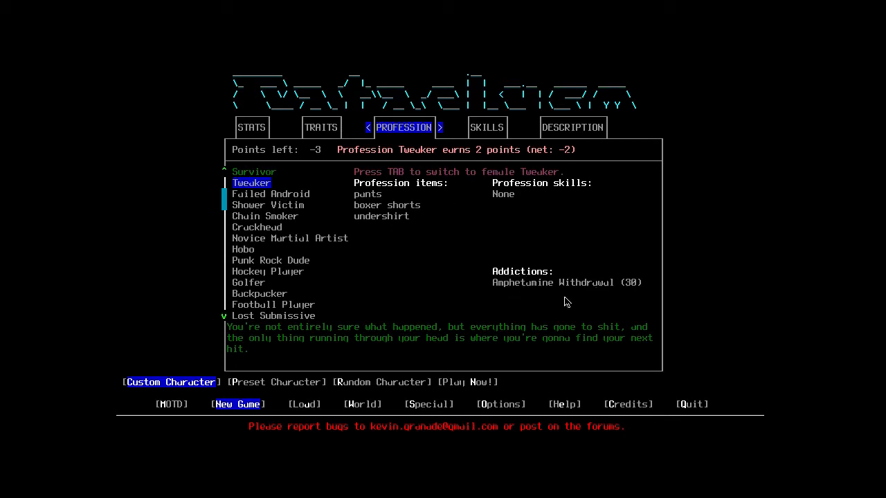
pyautogui.moveTo(607, 302)
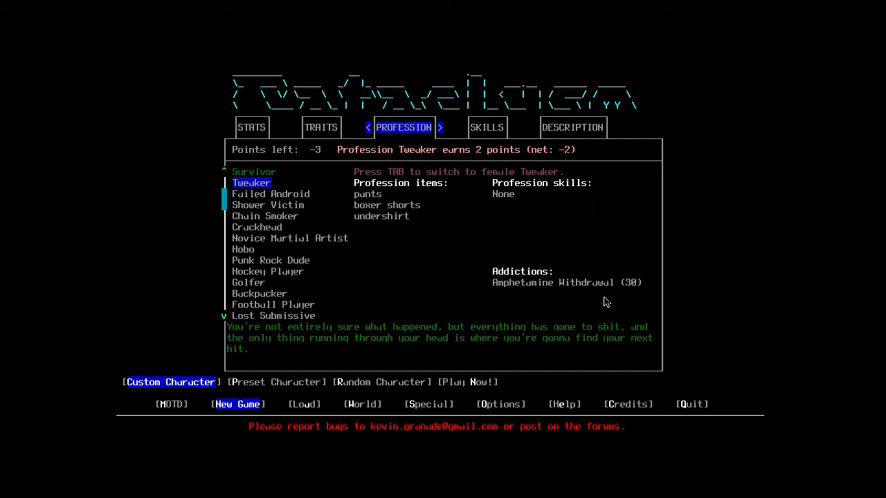
pyautogui.moveTo(526, 302)
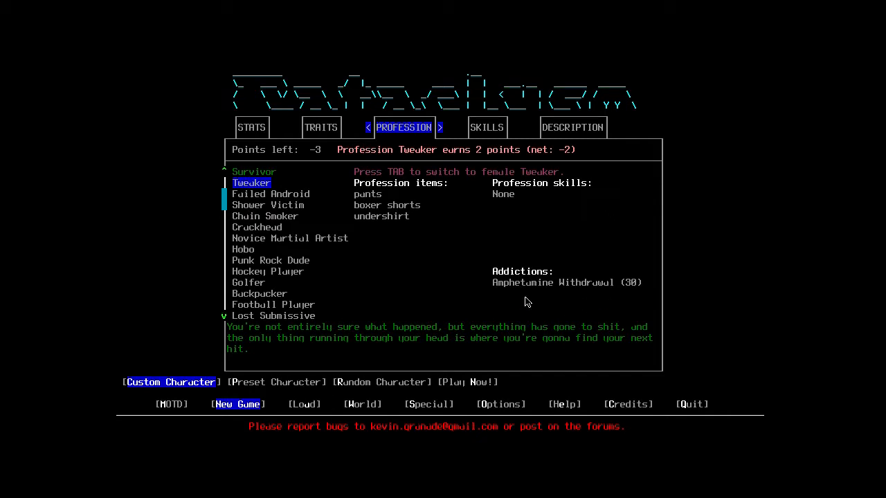
pyautogui.moveTo(524, 302)
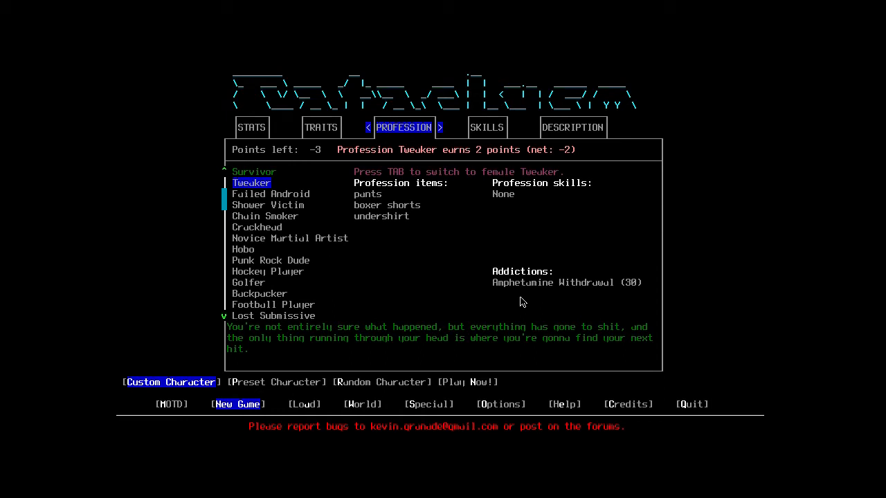
pyautogui.moveTo(94, 495)
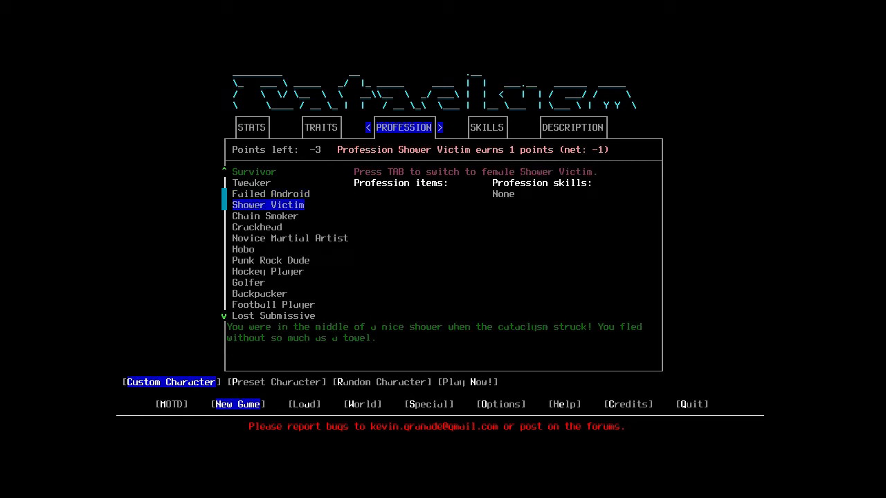
pyautogui.moveTo(496, 338)
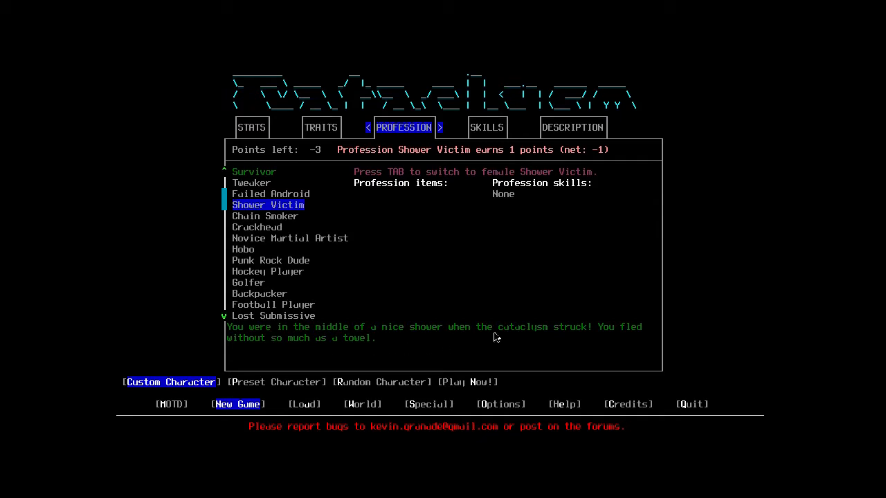
pyautogui.moveTo(340, 352)
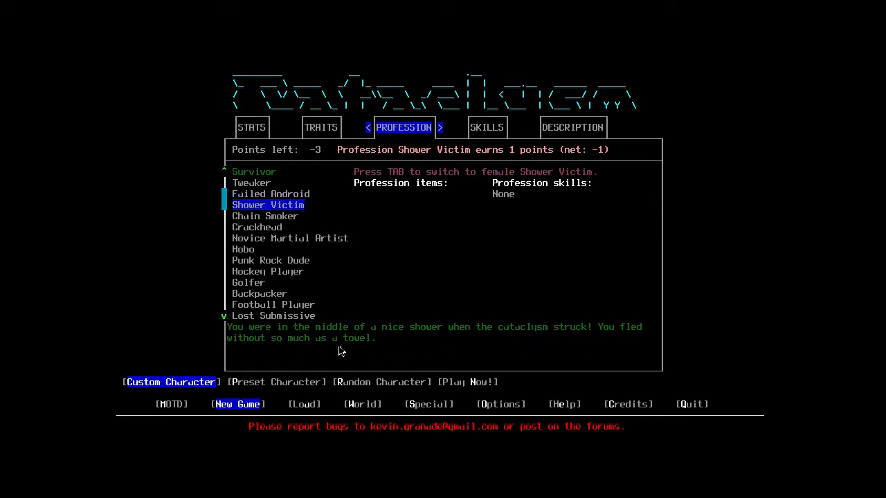
pyautogui.moveTo(137, 311)
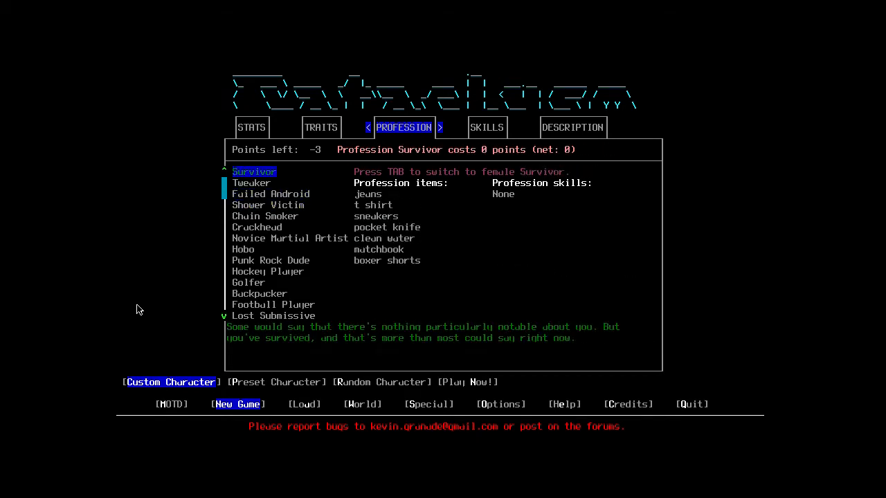
pyautogui.moveTo(404, 222)
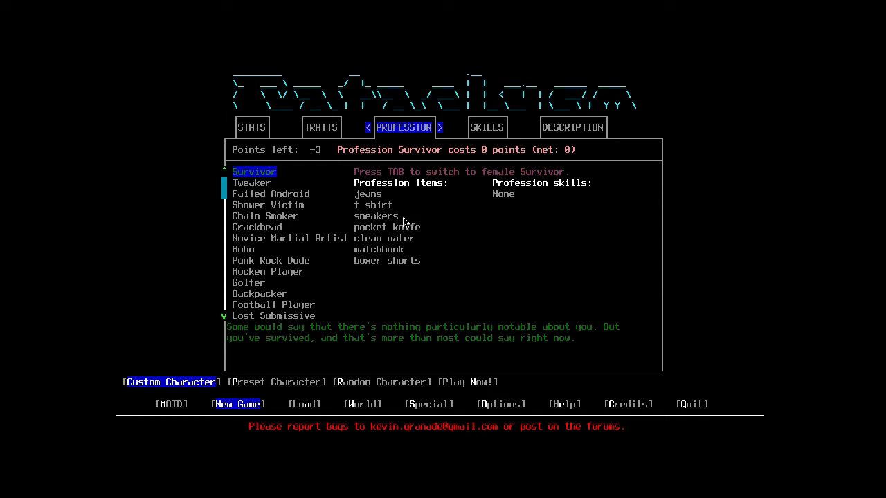
pyautogui.moveTo(379, 277)
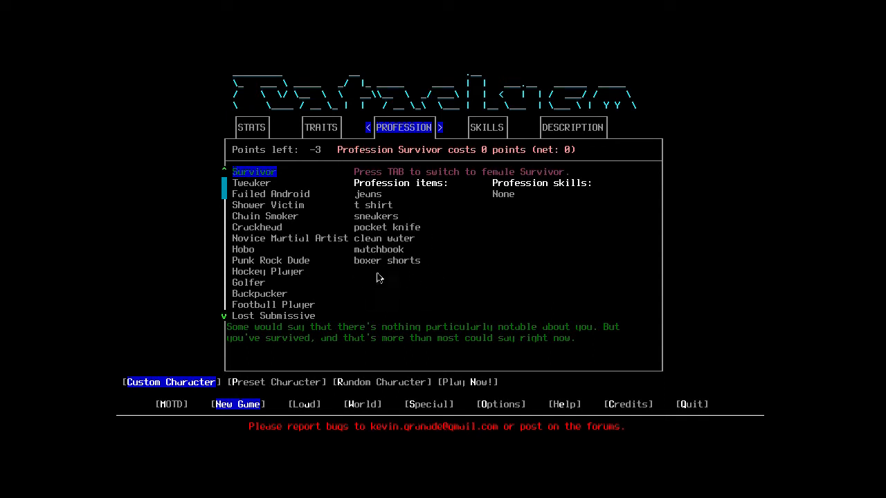
# - Highlight Butler in the profession list at a 2-point cost
pyautogui.click(268, 205)
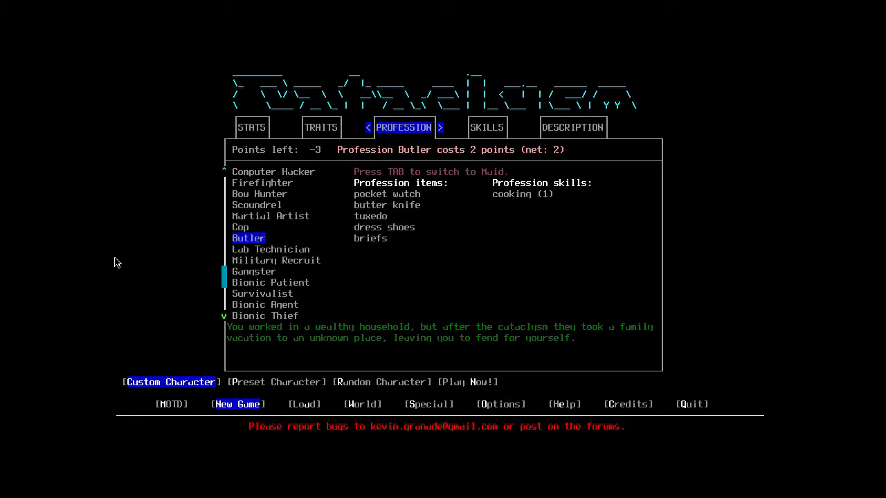
pyautogui.moveTo(332, 174)
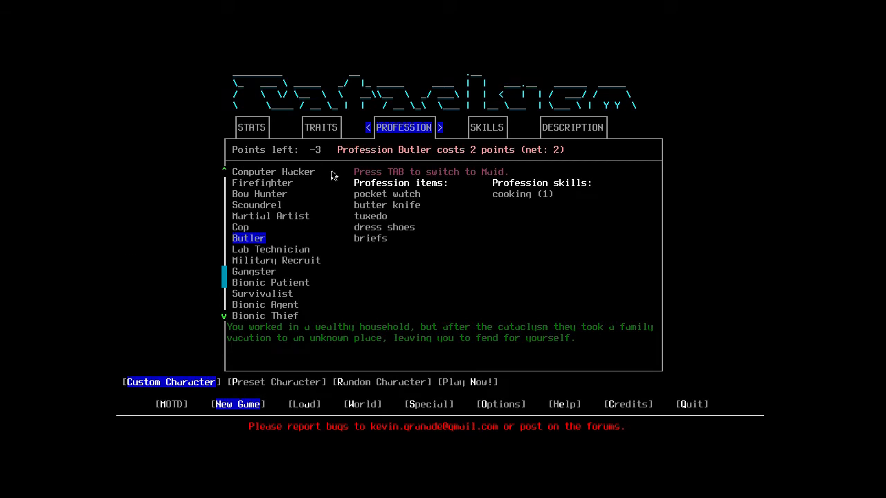
pyautogui.moveTo(473, 159)
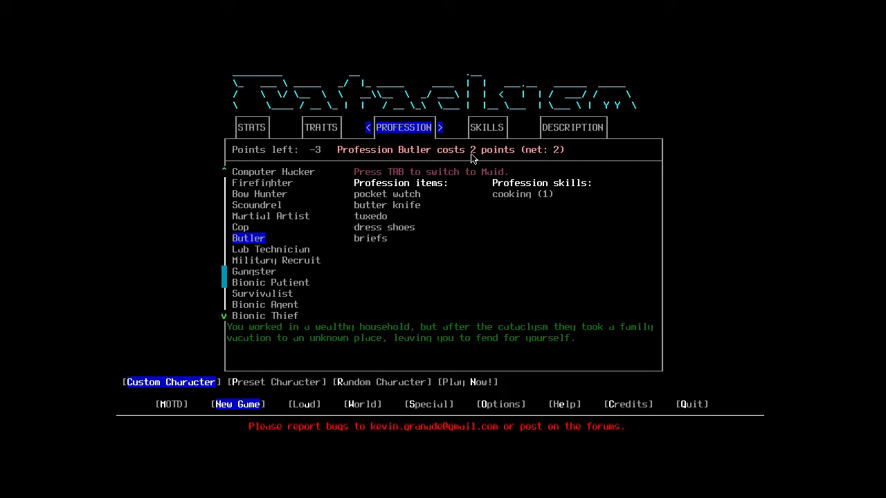
pyautogui.moveTo(533, 291)
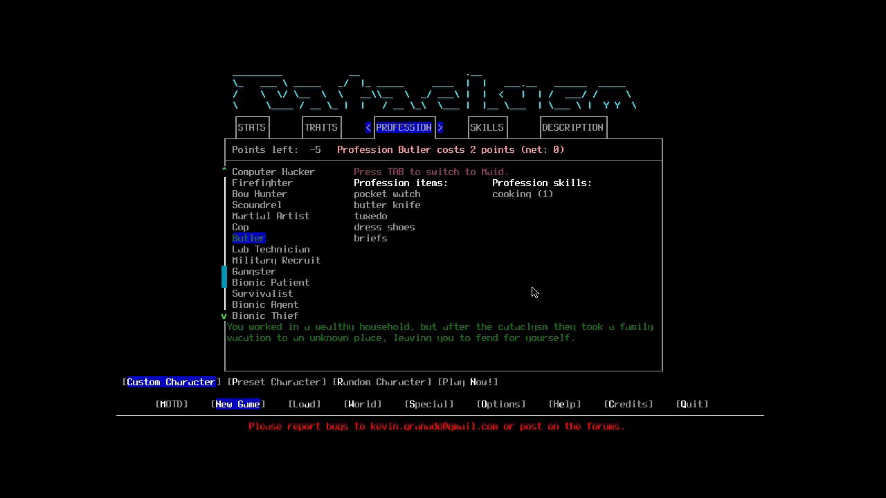
pyautogui.moveTo(429, 188)
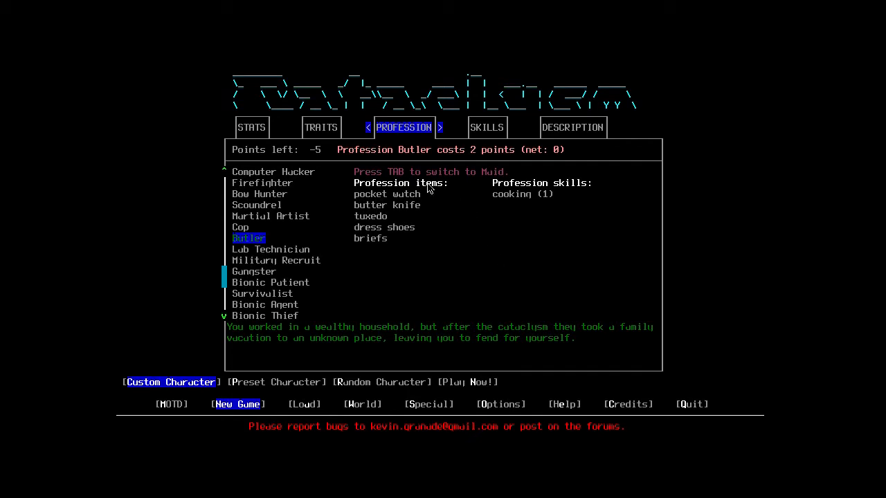
pyautogui.moveTo(424, 201)
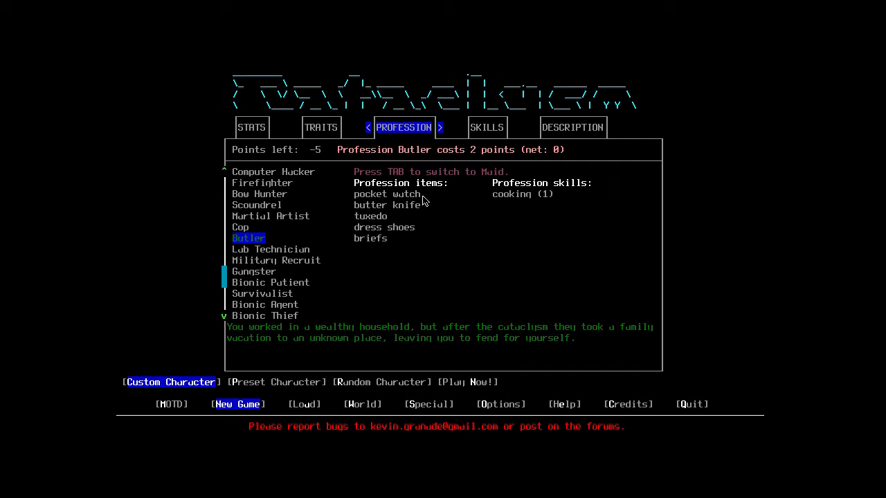
pyautogui.moveTo(374, 214)
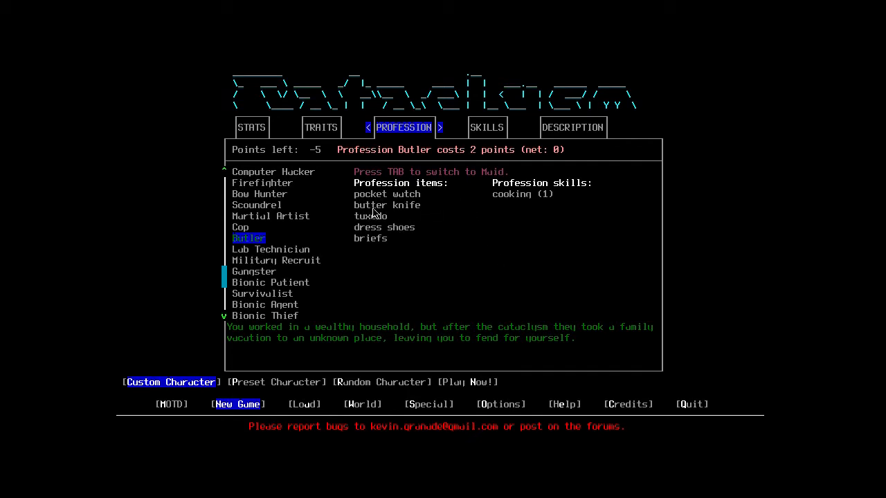
pyautogui.moveTo(410, 214)
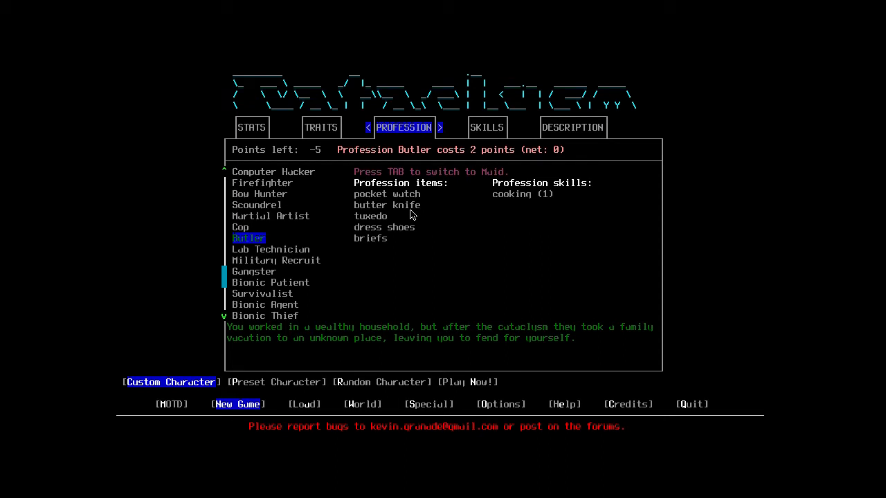
pyautogui.moveTo(371, 235)
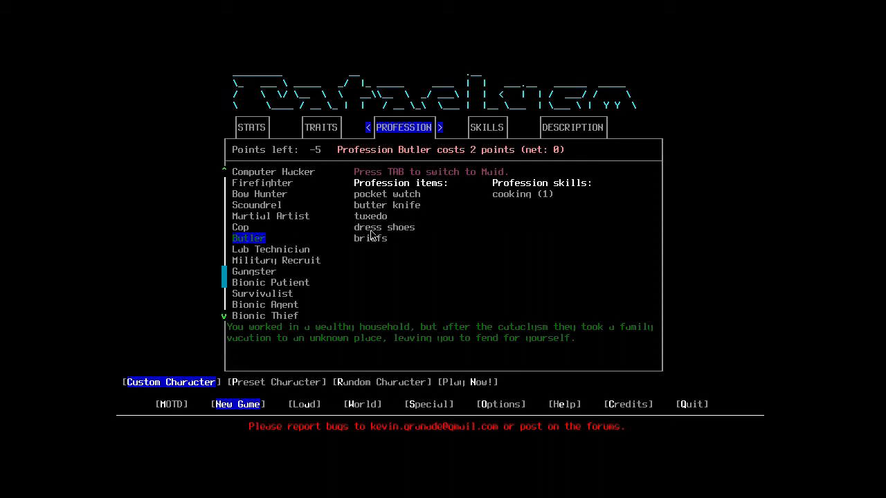
pyautogui.moveTo(367, 249)
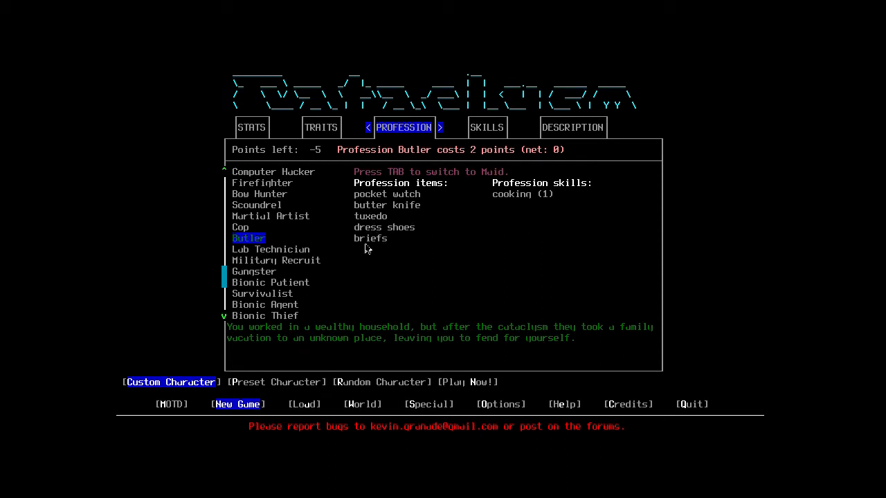
pyautogui.moveTo(521, 203)
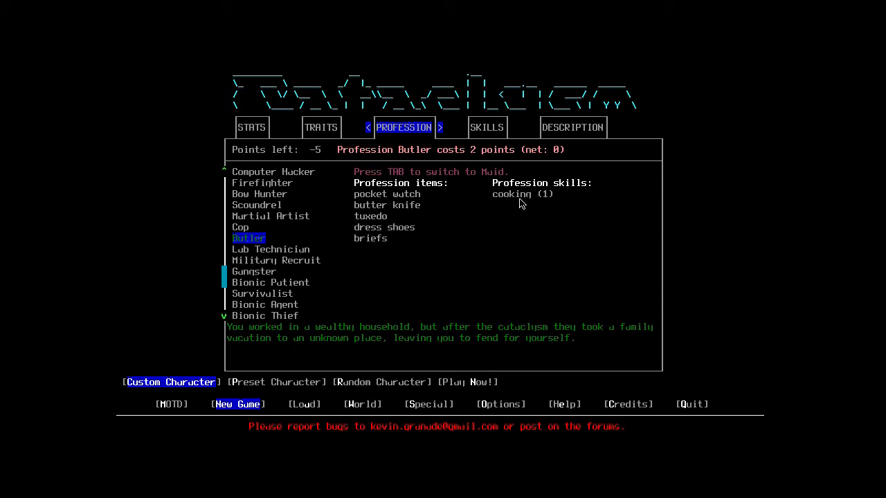
pyautogui.moveTo(645, 277)
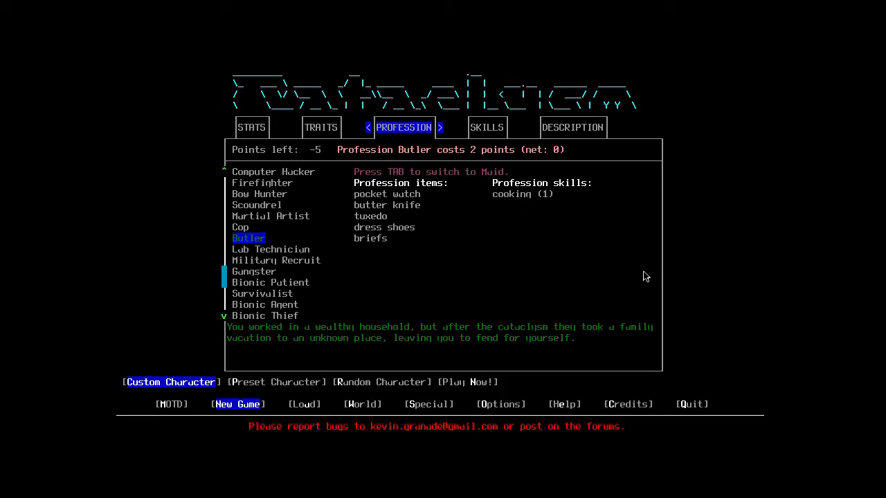
pyautogui.moveTo(393, 280)
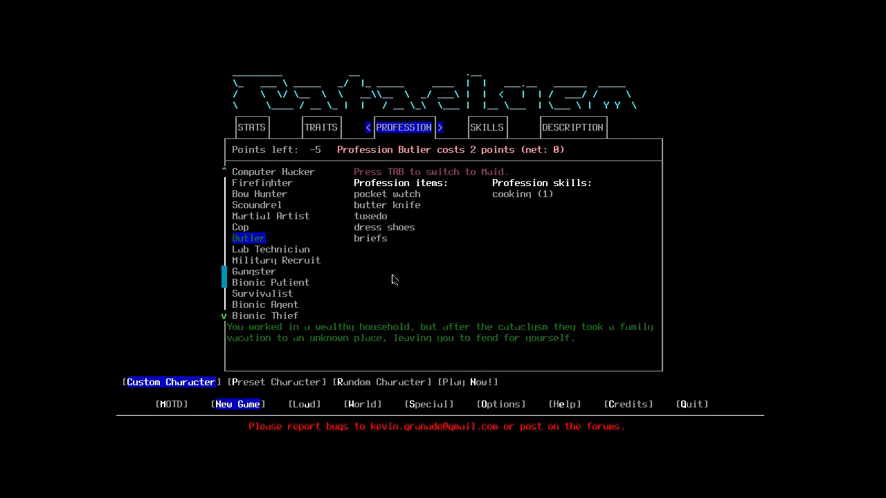
pyautogui.moveTo(581, 266)
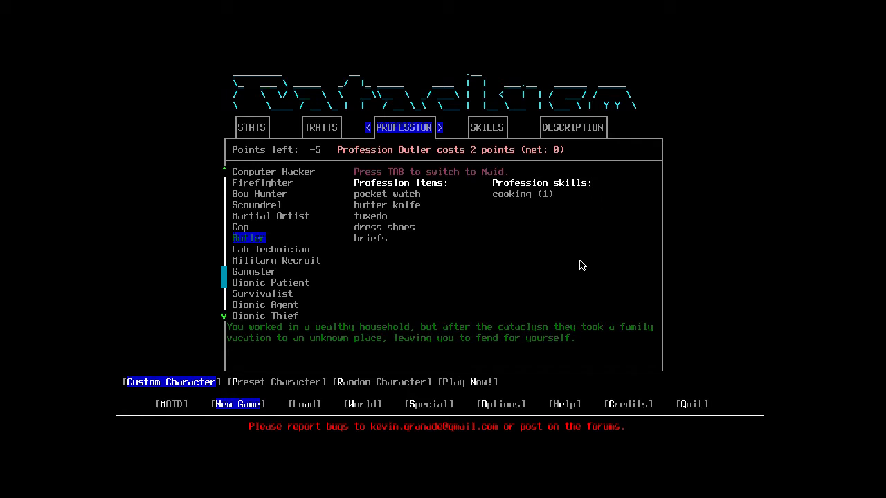
# - Browse the traits and take the Addictive Personality negative trait, bringing points to -2
pyautogui.click(321, 128)
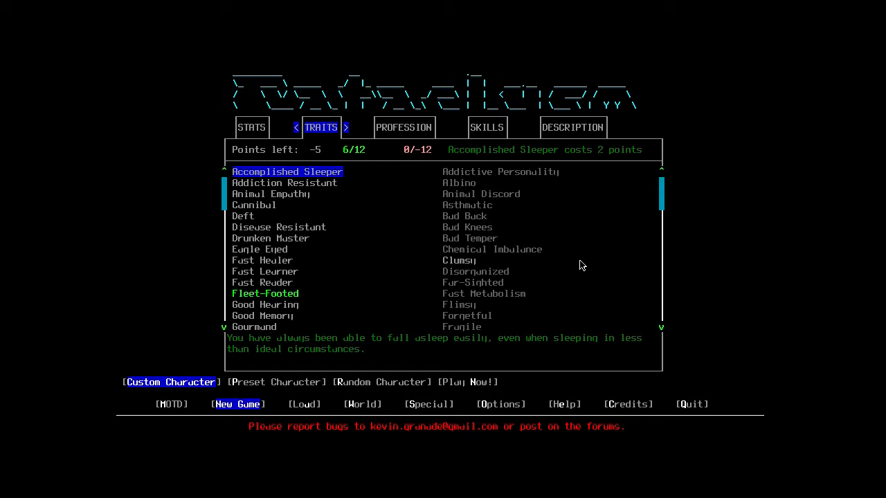
pyautogui.click(280, 227)
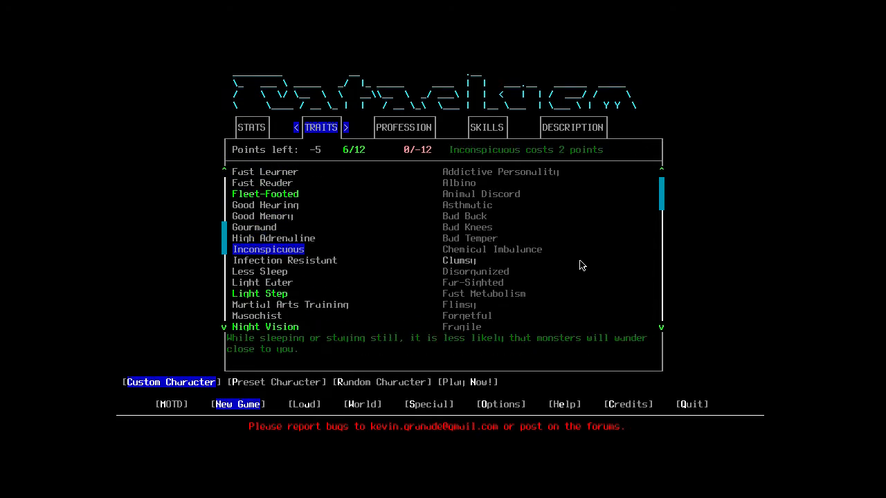
pyautogui.scroll(-3)
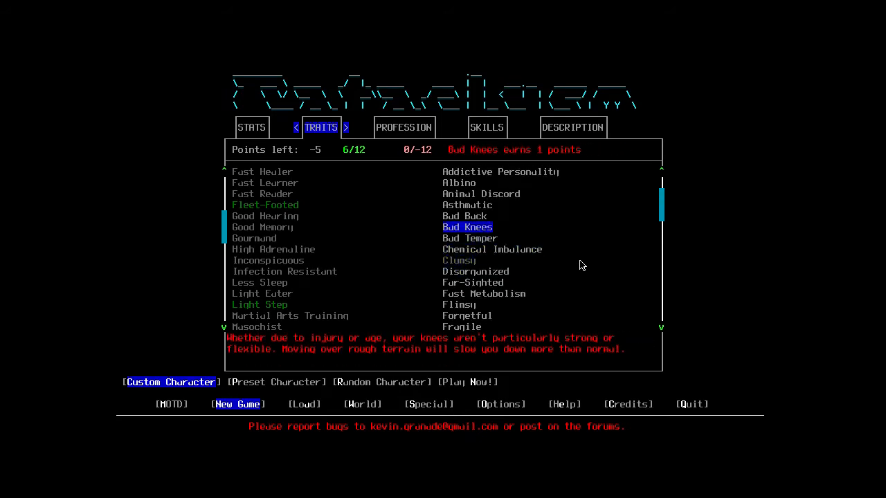
pyautogui.click(500, 172)
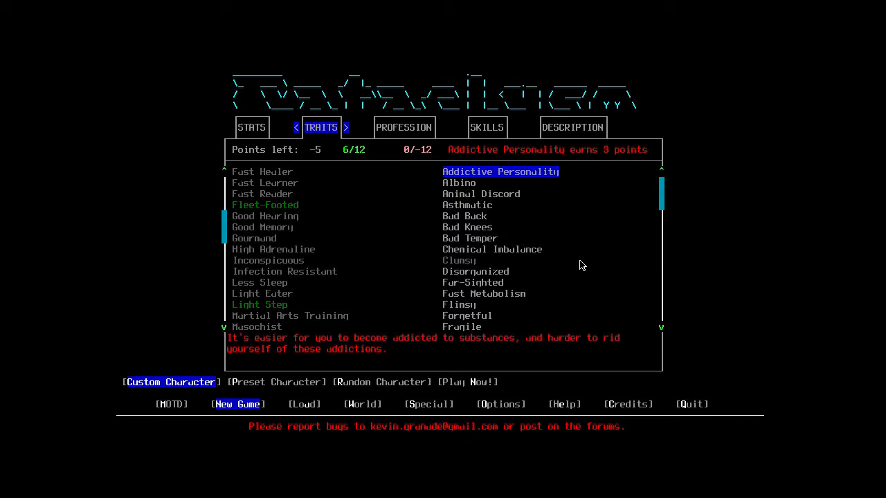
pyautogui.click(501, 172)
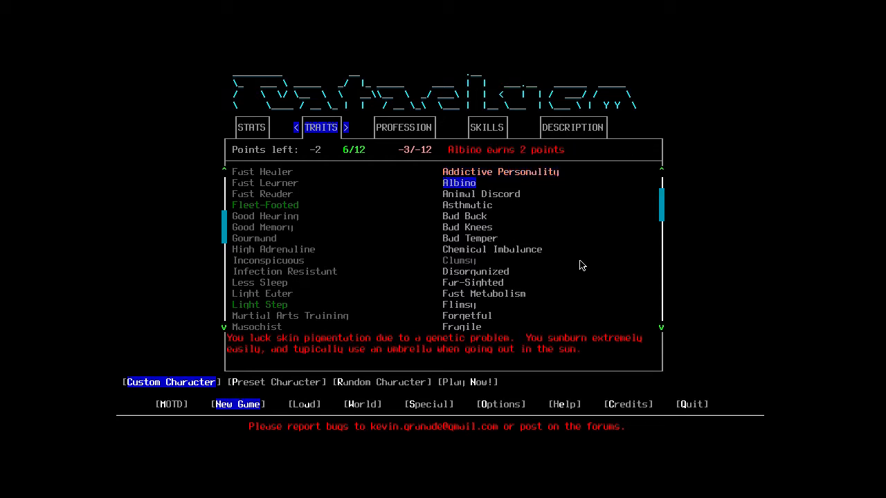
# - Read about the Chemical Imbalance and Bad Knees drawbacks
pyautogui.click(468, 205)
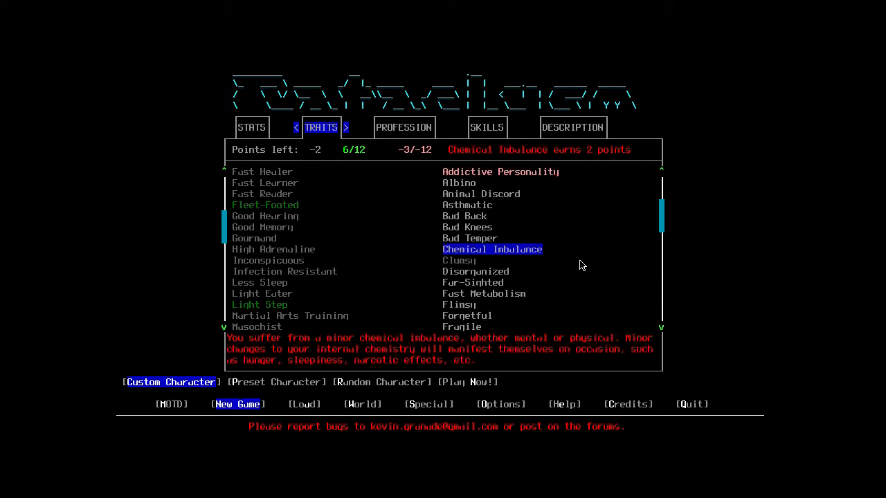
pyautogui.click(480, 194)
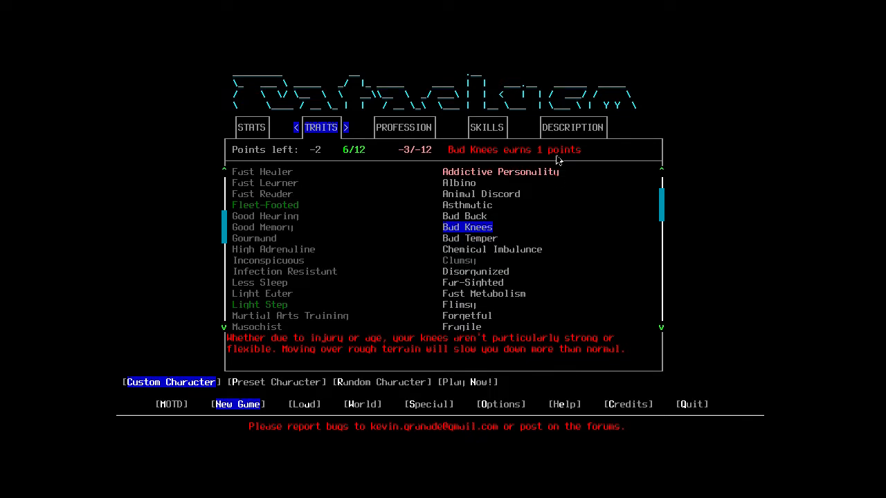
pyautogui.moveTo(741, 209)
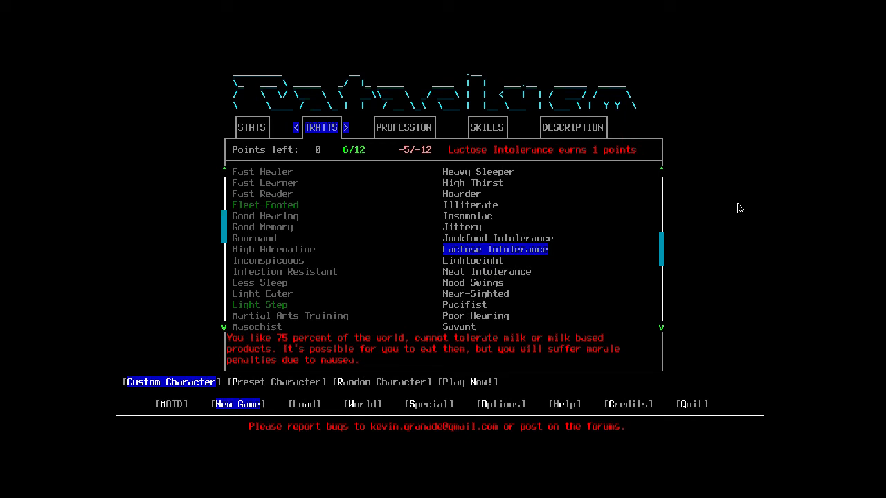
# - Take the Ugly disadvantage, bringing points left to 1
pyautogui.click(494, 249)
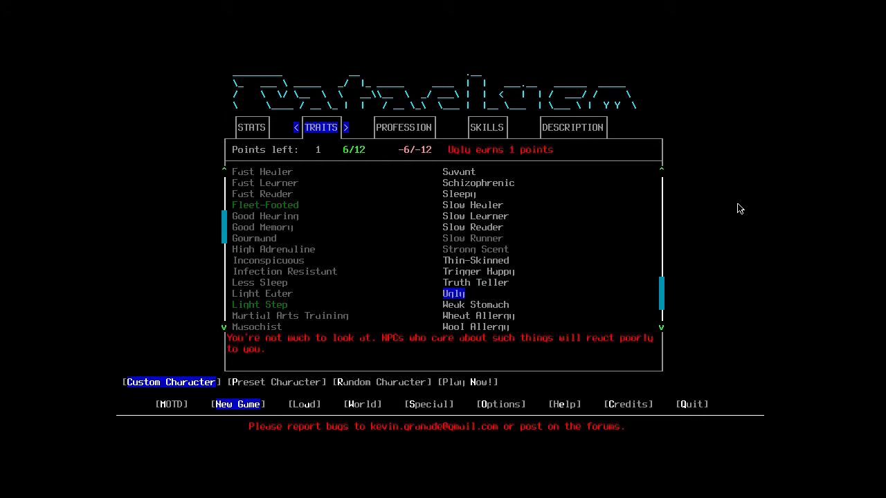
# - Check High Adrenaline's cost, then take Heavy Sleeper as a seventh drawback for 2 points left
pyautogui.click(273, 250)
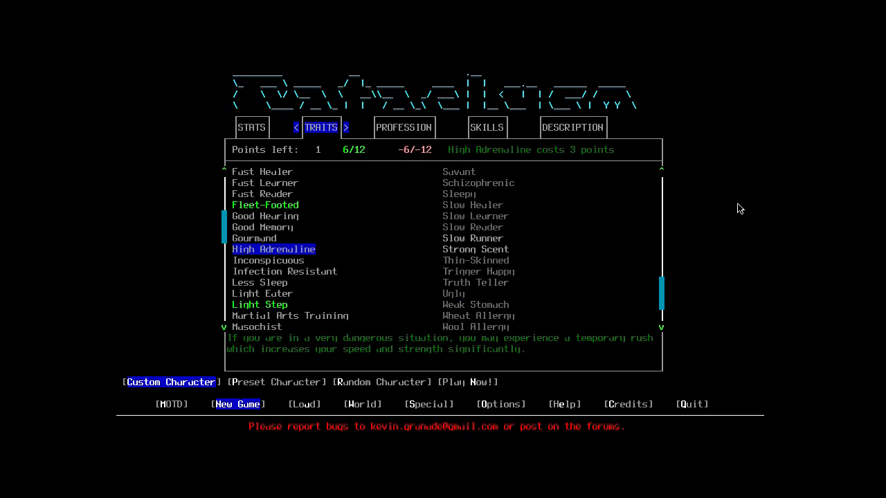
pyautogui.click(454, 294)
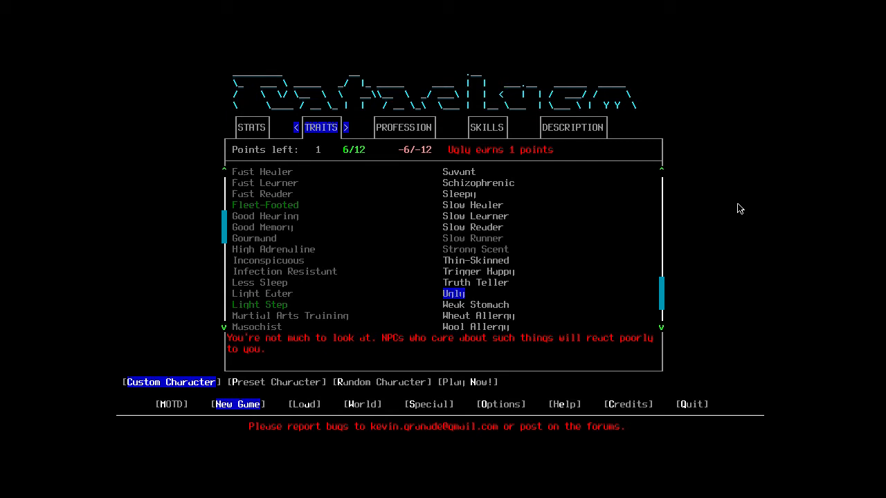
pyautogui.click(476, 283)
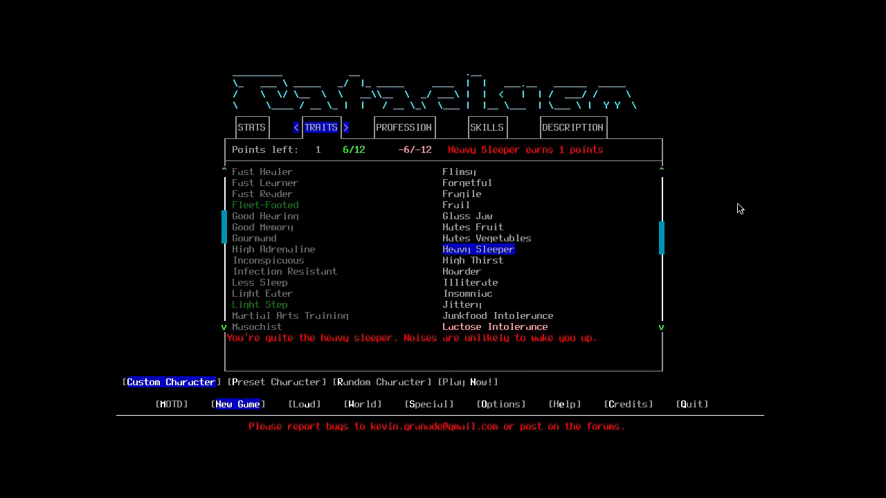
pyautogui.click(477, 249)
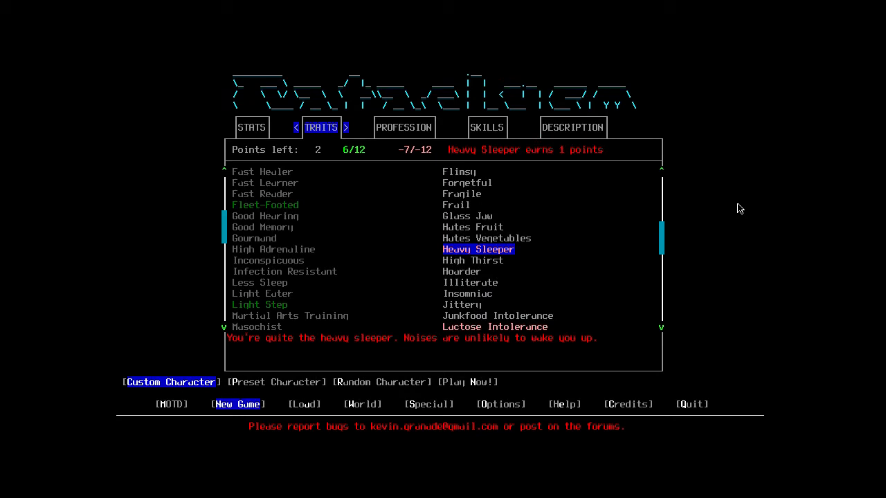
pyautogui.scroll(-3)
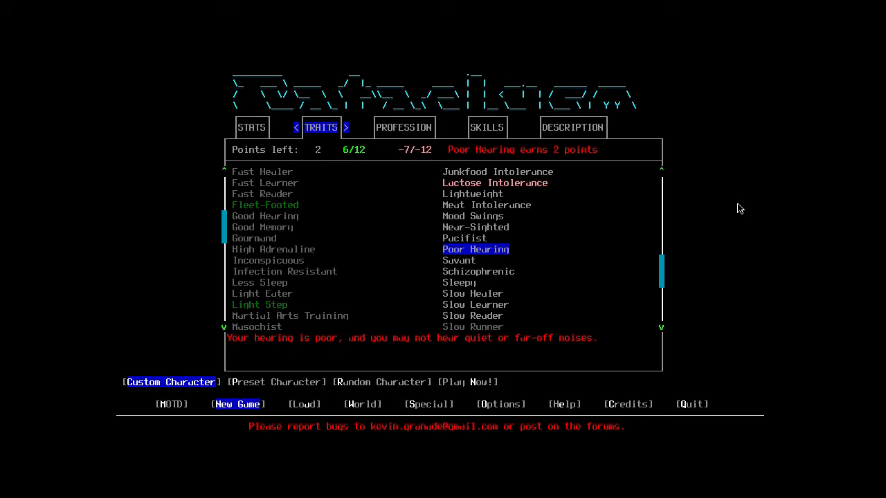
# - Review Trigger Happy and Wool Allergy, add Wool Allergy and more drawbacks, then read Bad Knees
pyautogui.click(274, 249)
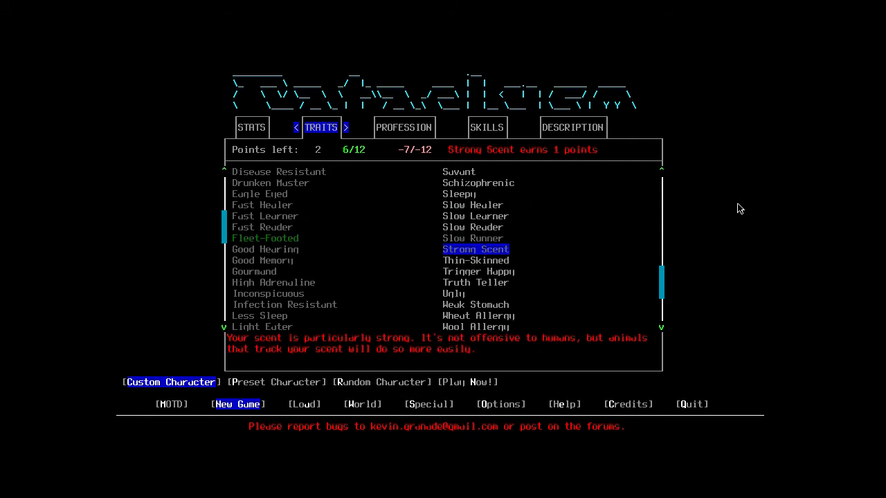
pyautogui.click(479, 272)
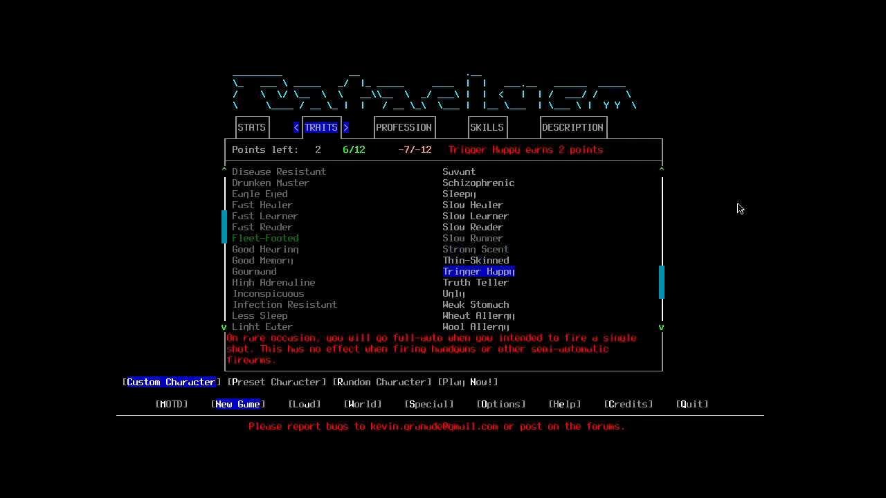
pyautogui.click(477, 327)
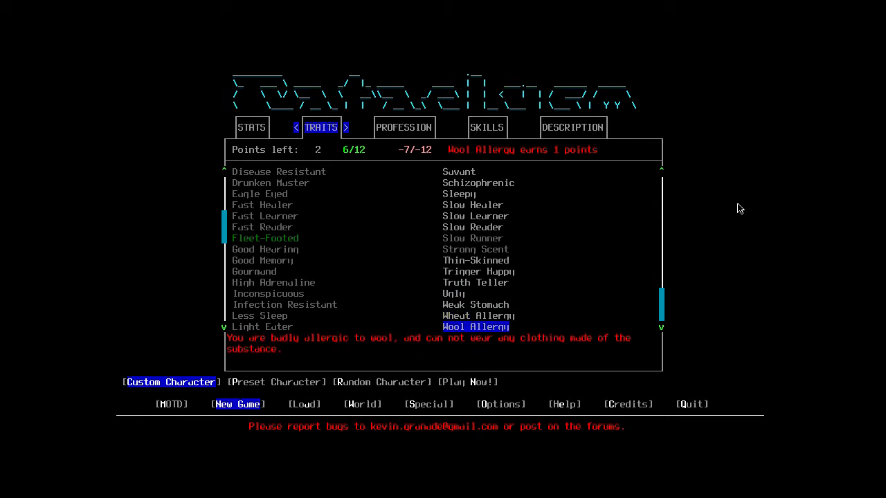
pyautogui.click(476, 326)
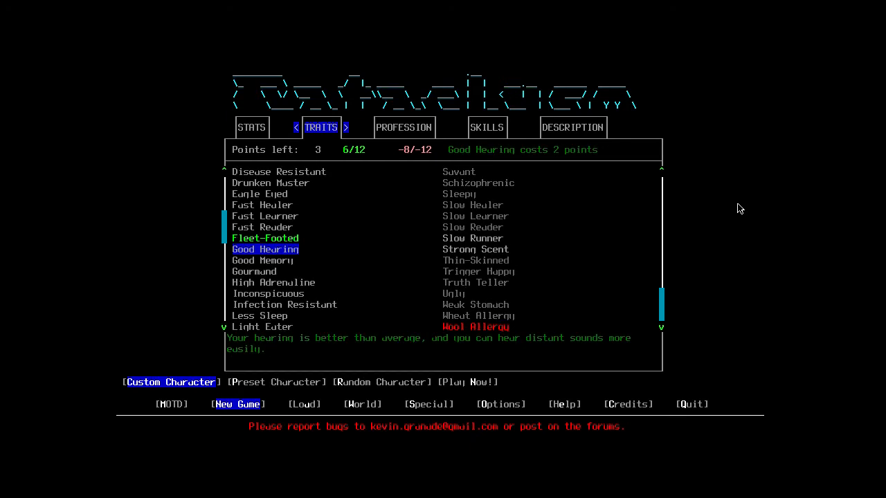
pyautogui.click(477, 327)
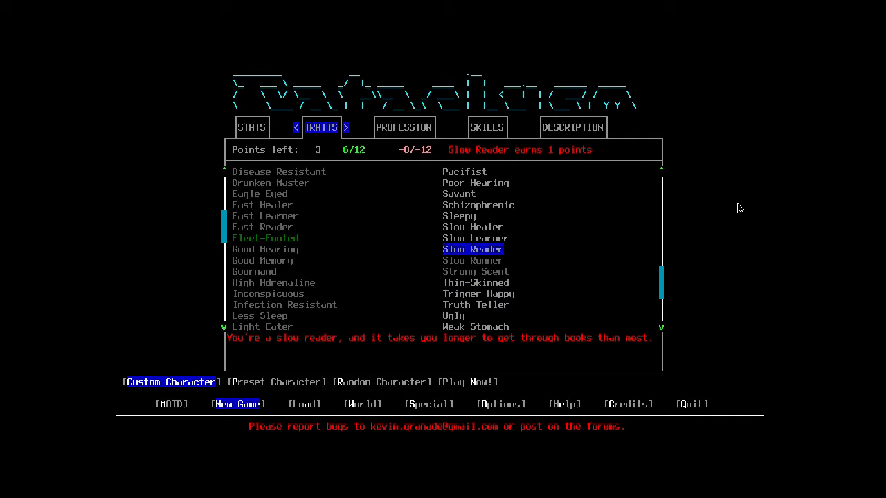
pyautogui.click(473, 249)
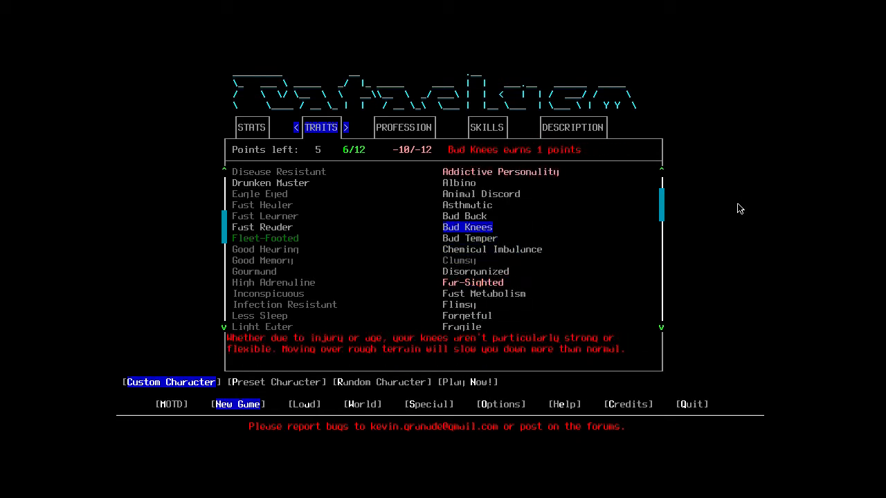
# - Raise dodging to level 2, leaving 4 points remaining
pyautogui.click(265, 249)
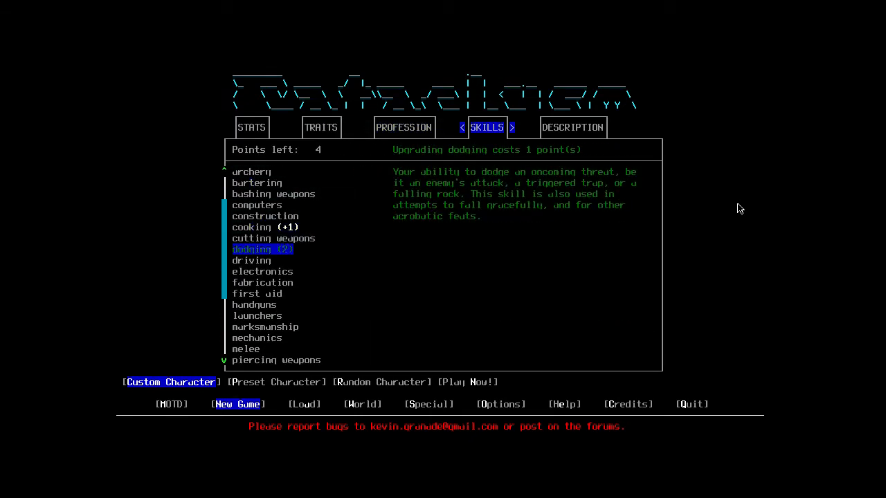
# - Add Parkour Expert and choose the Butler profession, bringing points left to 0
pyautogui.click(322, 127)
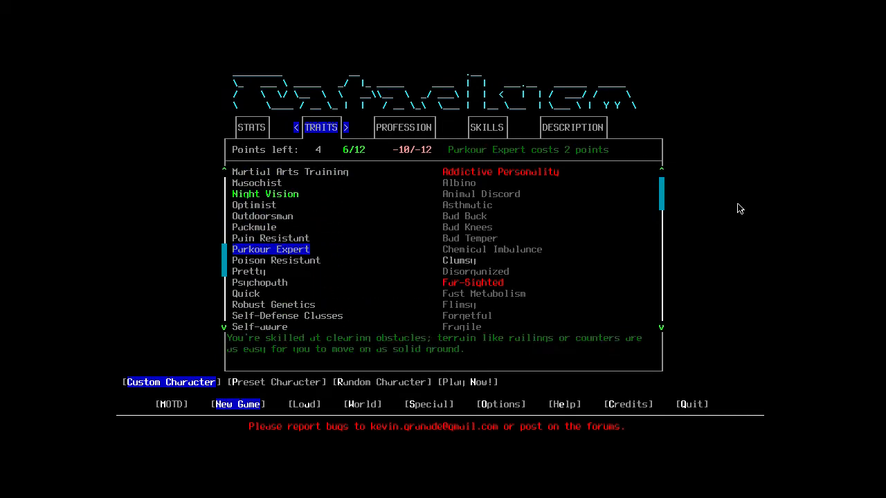
pyautogui.scroll(-3)
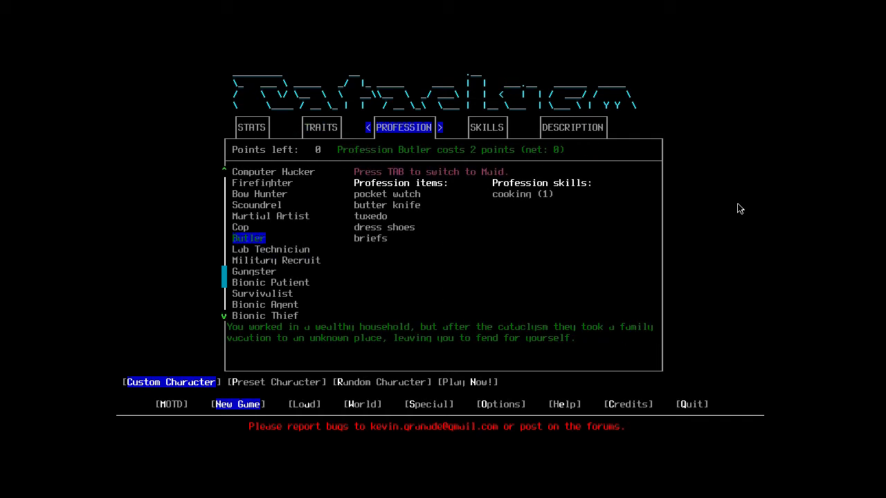
# - Decline returning to the menu, browse Strength, Dexterity and Intelligence, then reach the summary
pyautogui.click(321, 127)
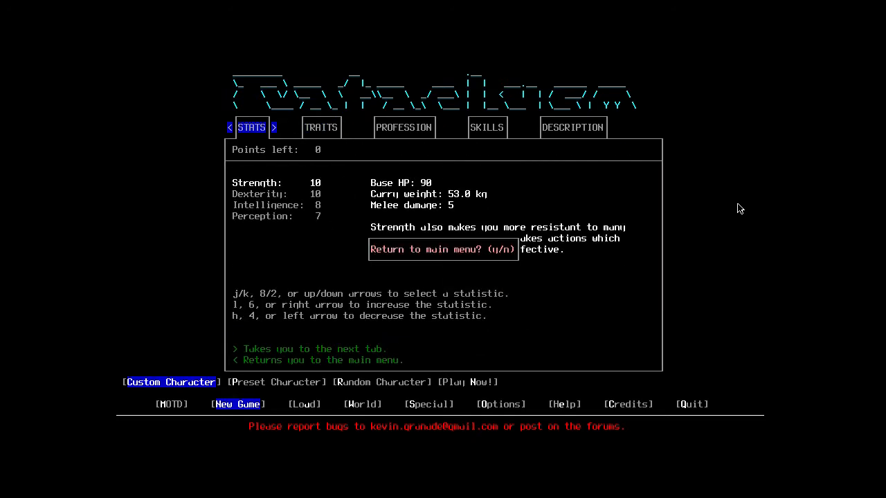
pyautogui.press('n')
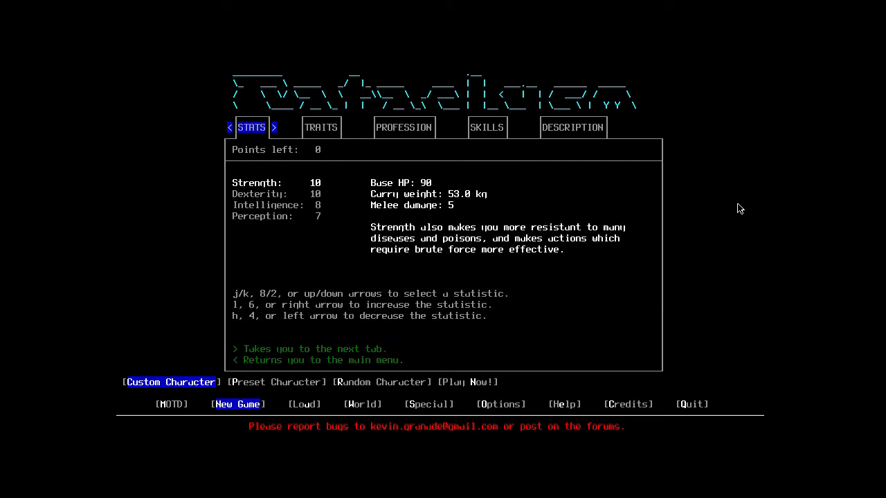
pyautogui.press('down')
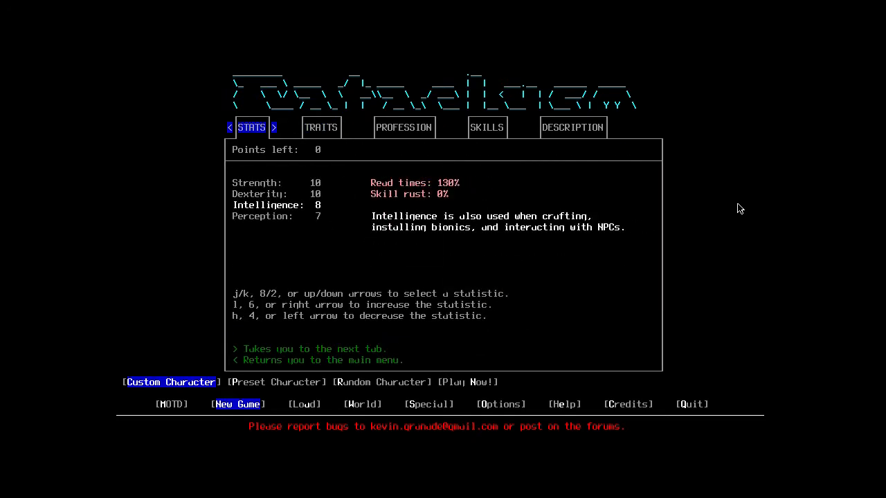
pyautogui.press('up')
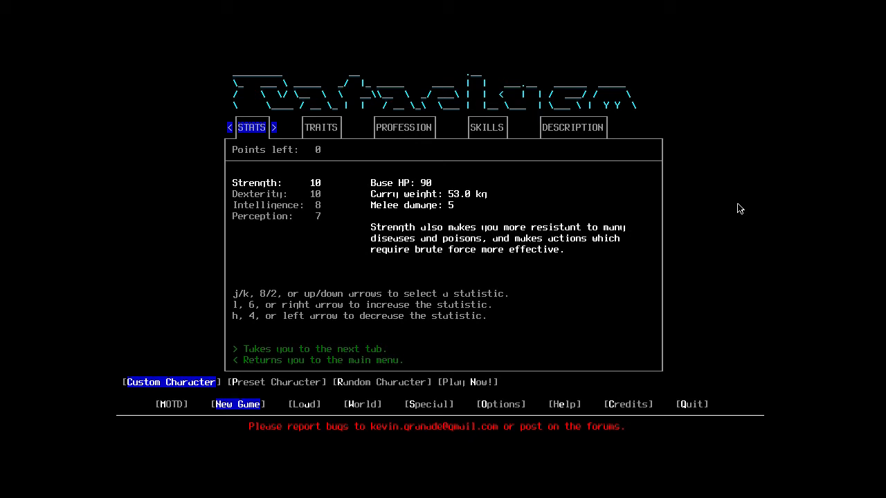
pyautogui.press('Down')
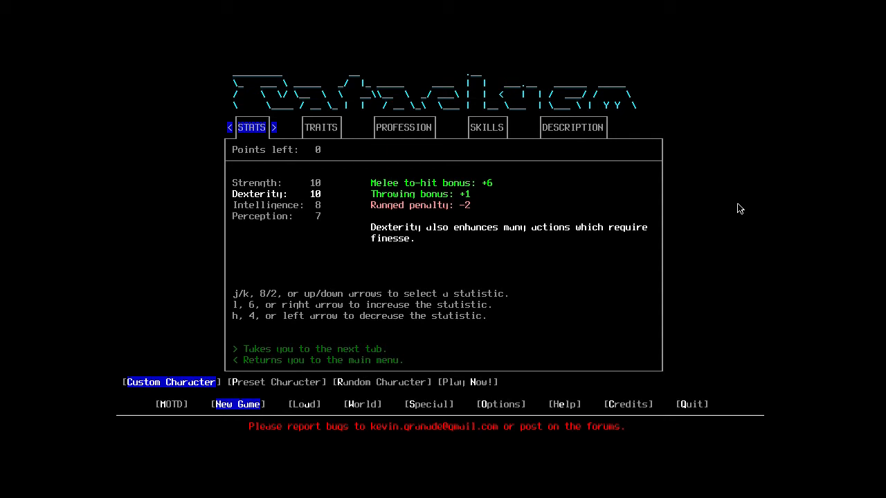
pyautogui.press('down')
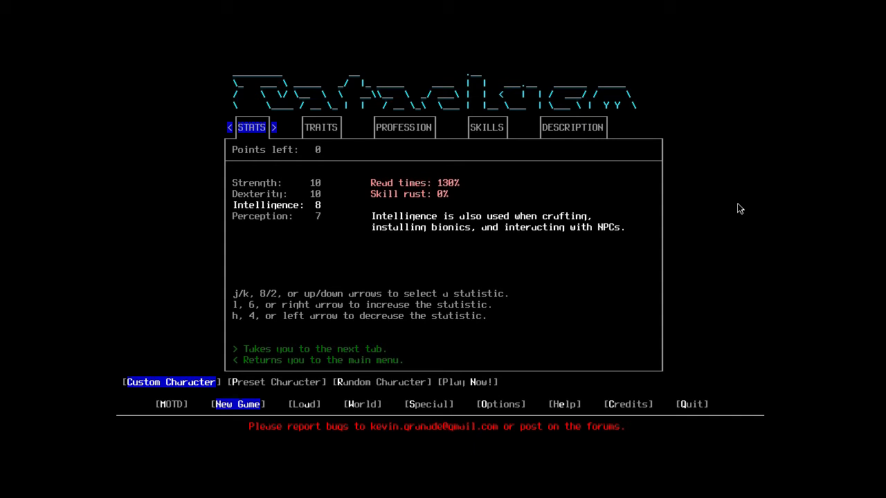
pyautogui.press('down')
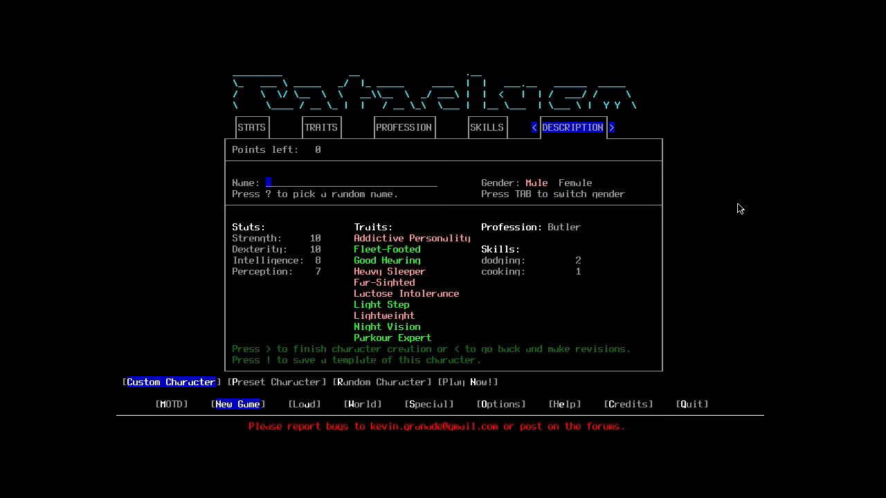
pyautogui.moveTo(648, 193)
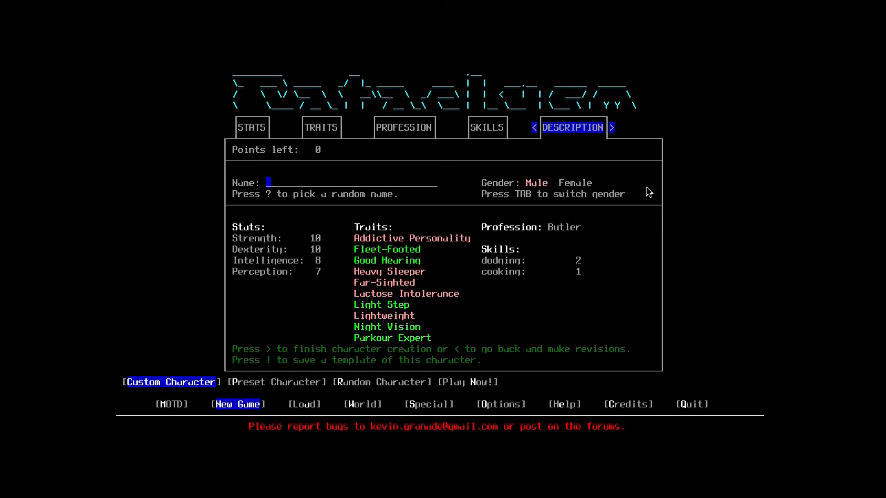
pyautogui.moveTo(526, 205)
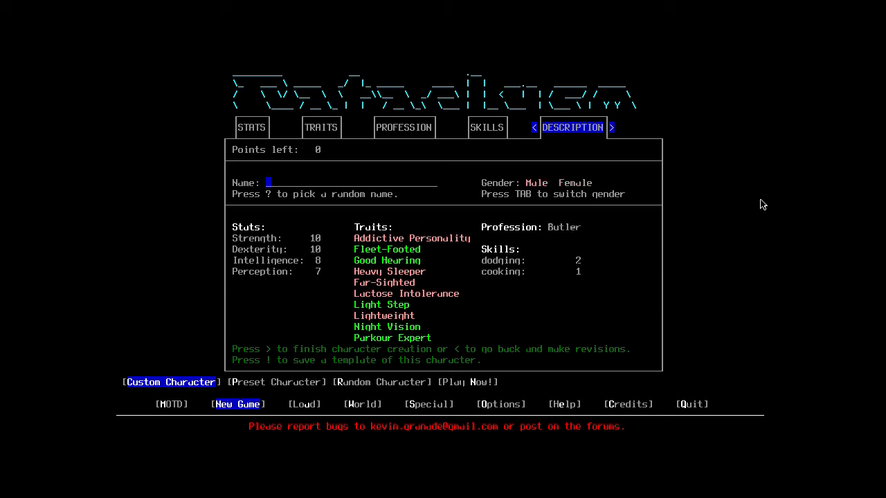
pyautogui.press('Tab')
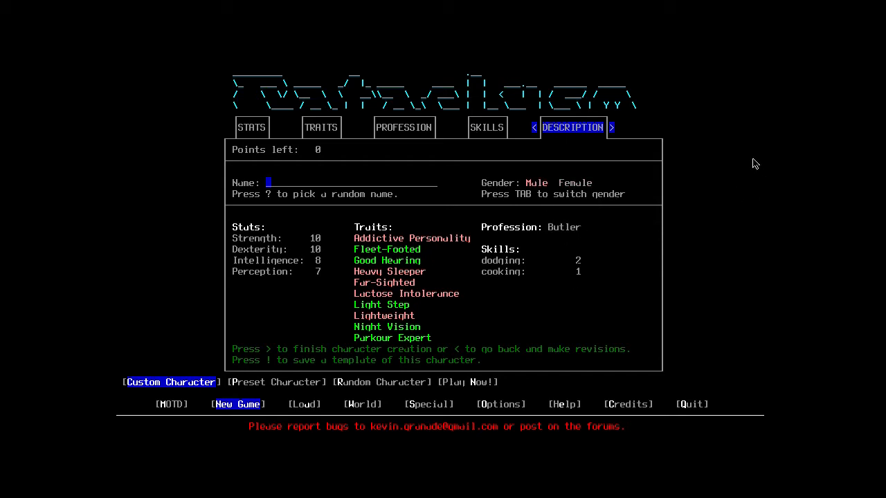
pyautogui.moveTo(579, 199)
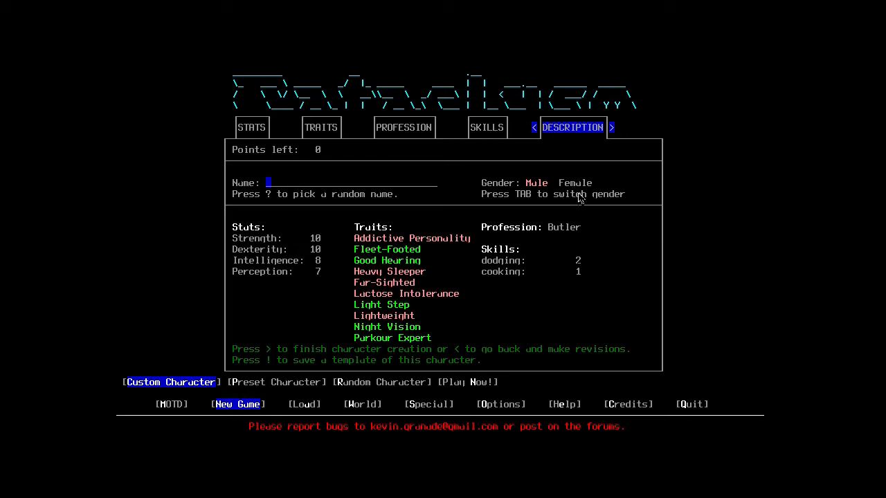
pyautogui.moveTo(578, 238)
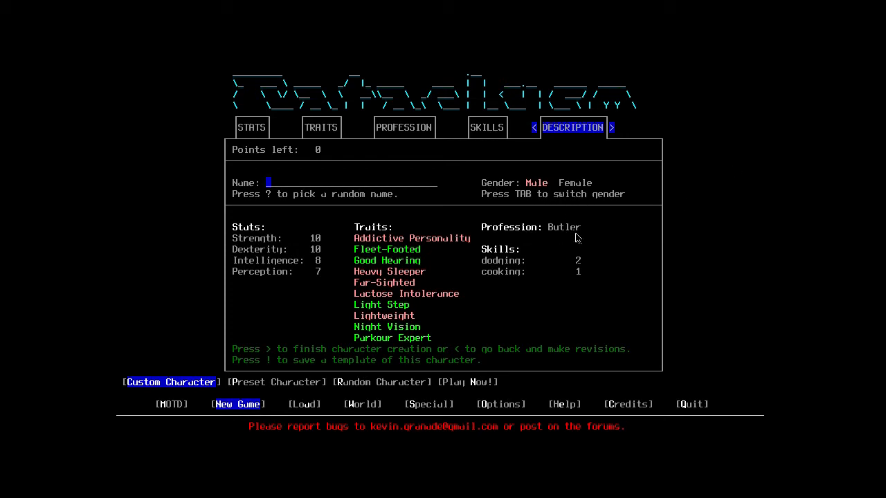
pyautogui.moveTo(569, 238)
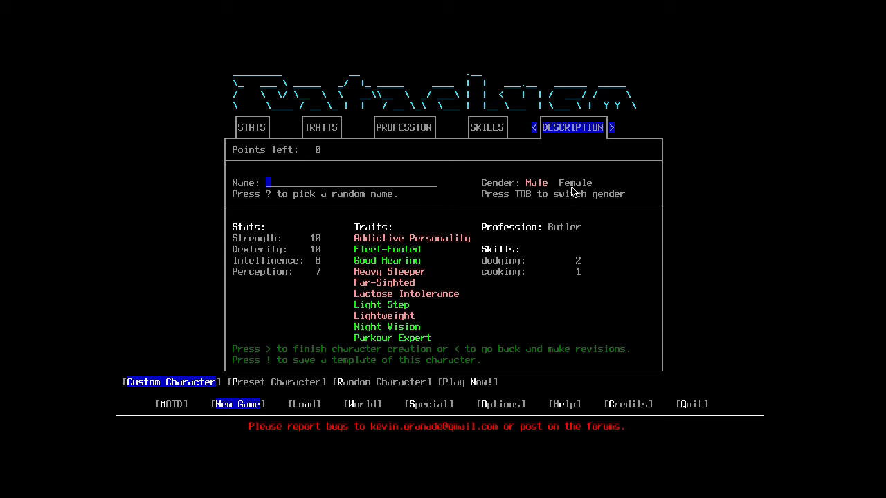
pyautogui.moveTo(602, 186)
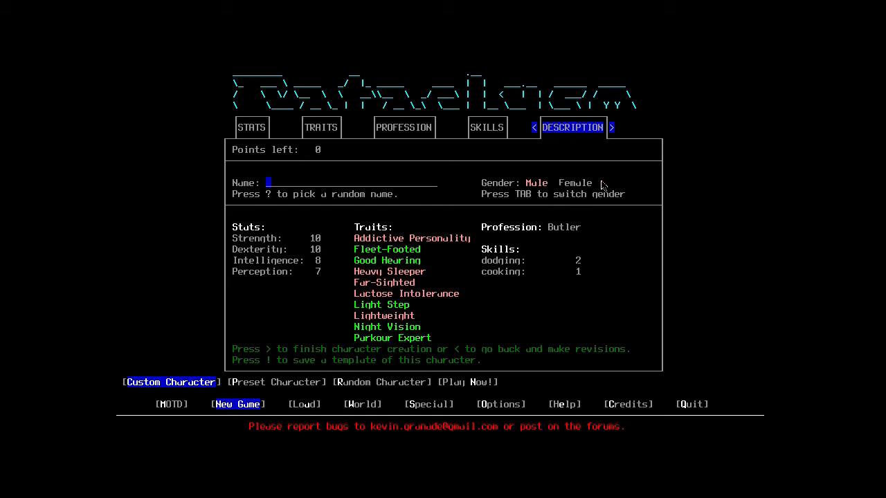
pyautogui.moveTo(689, 178)
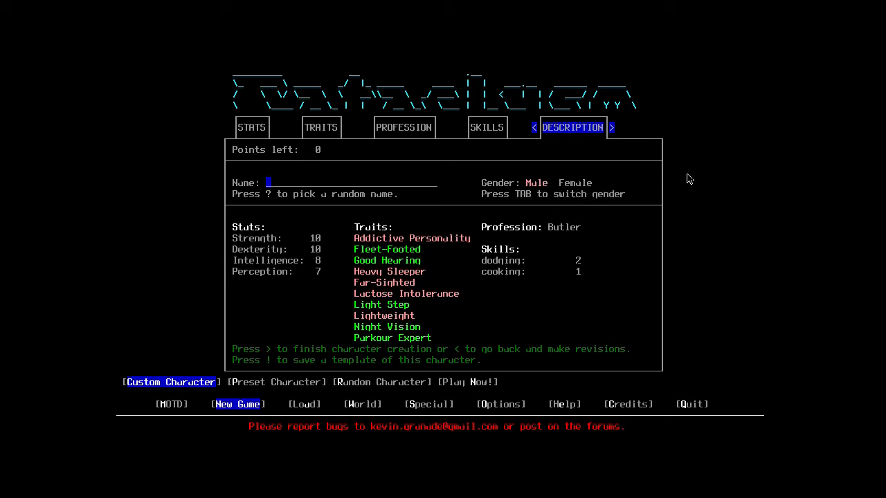
pyautogui.moveTo(698, 171)
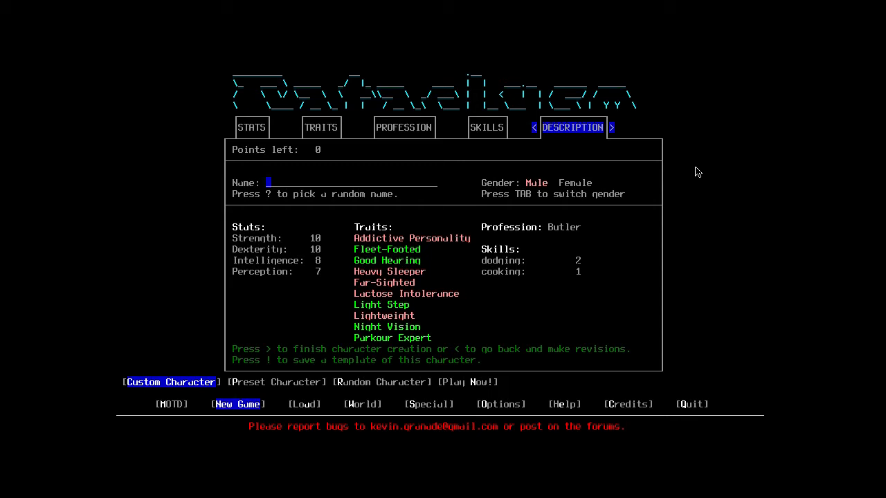
# - Enter the character's name and request to finish, bringing up the 'Are you SURE' prompt
pyautogui.write('FrozenFoxy')
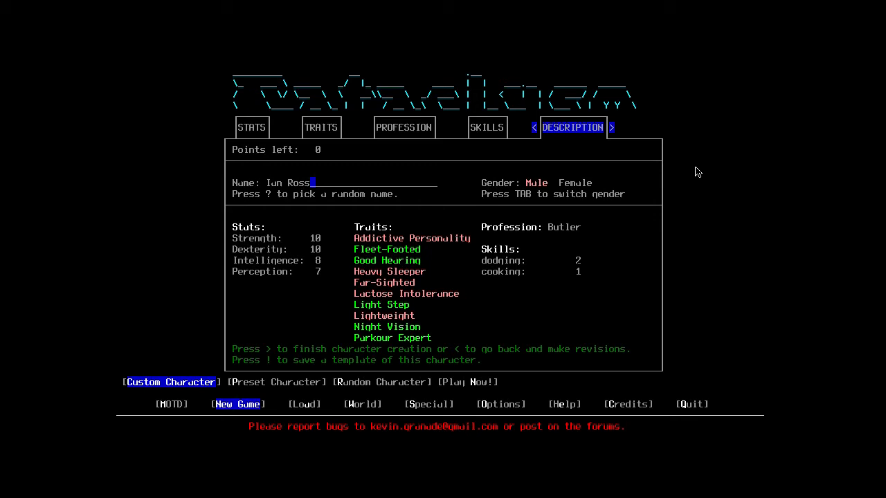
pyautogui.press('>')
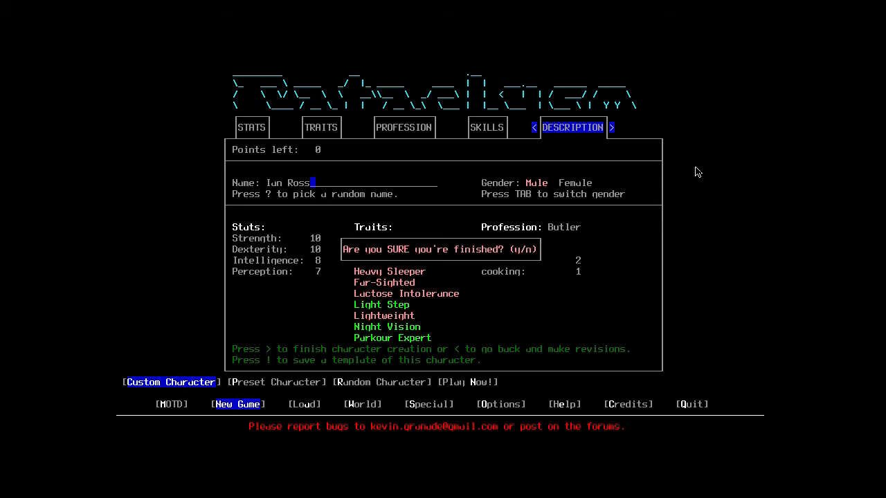
pyautogui.press('y')
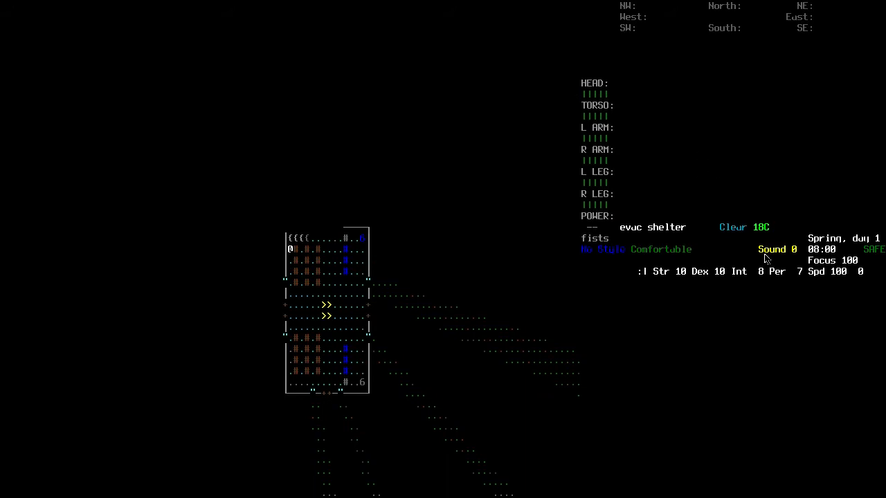
pyautogui.moveTo(675, 448)
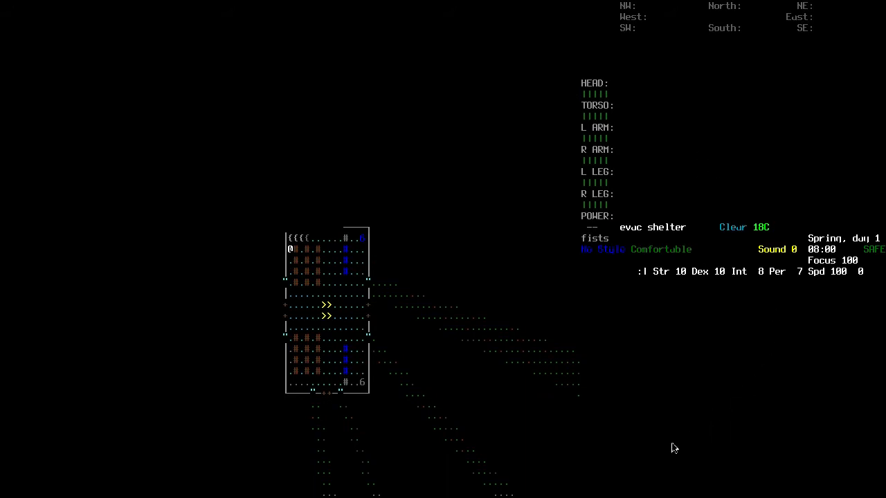
pyautogui.moveTo(547, 495)
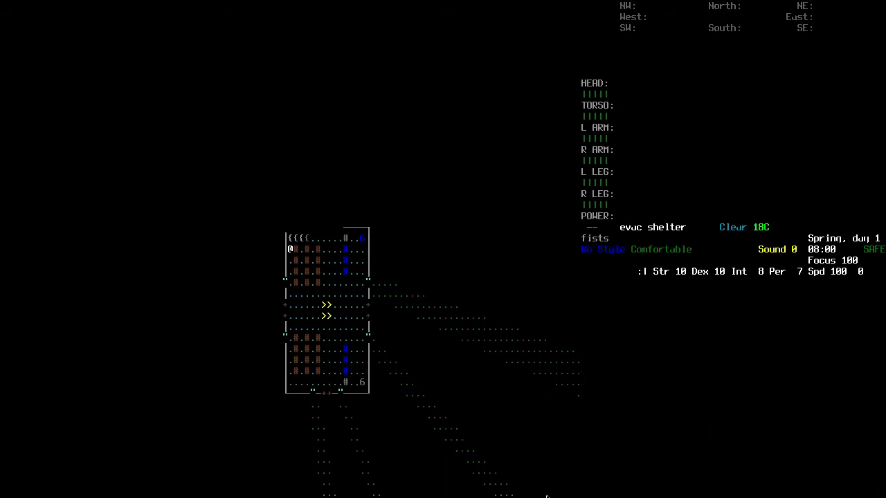
pyautogui.moveTo(734, 185)
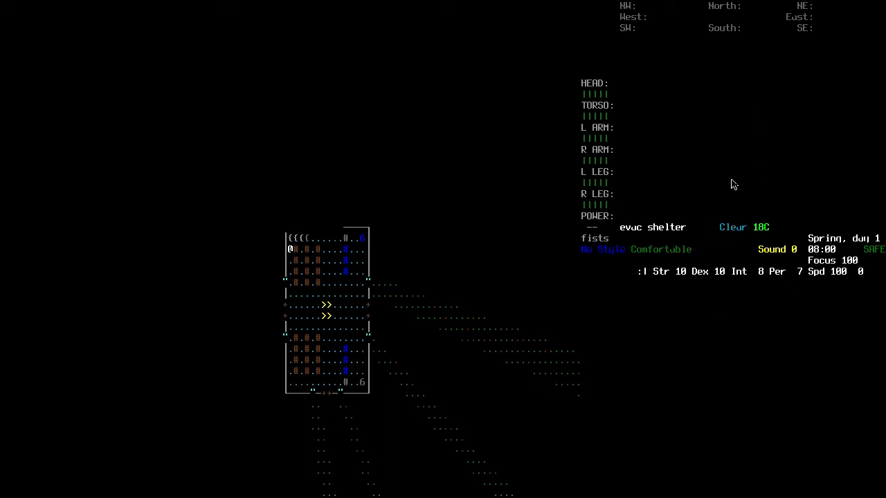
pyautogui.press('up')
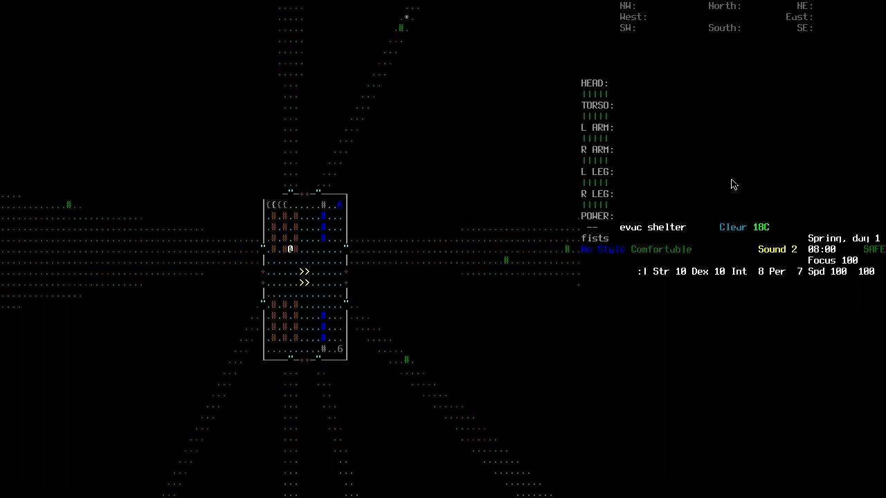
pyautogui.moveTo(709, 174)
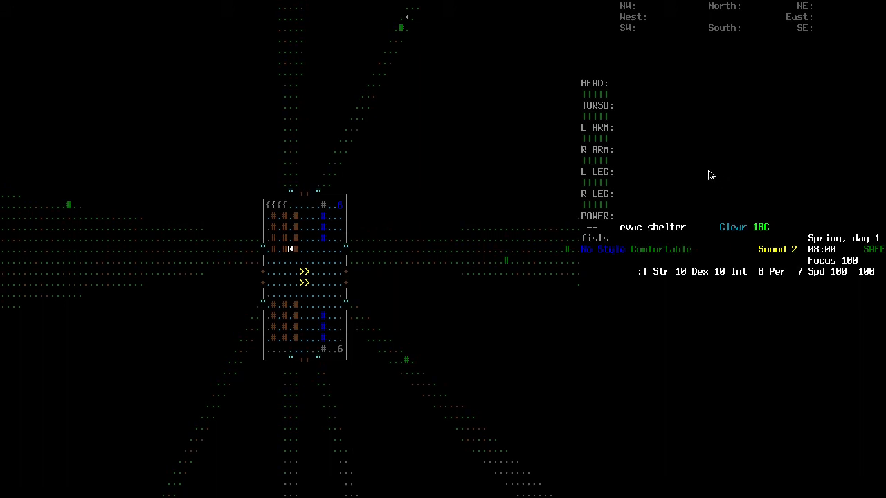
pyautogui.moveTo(578, 51)
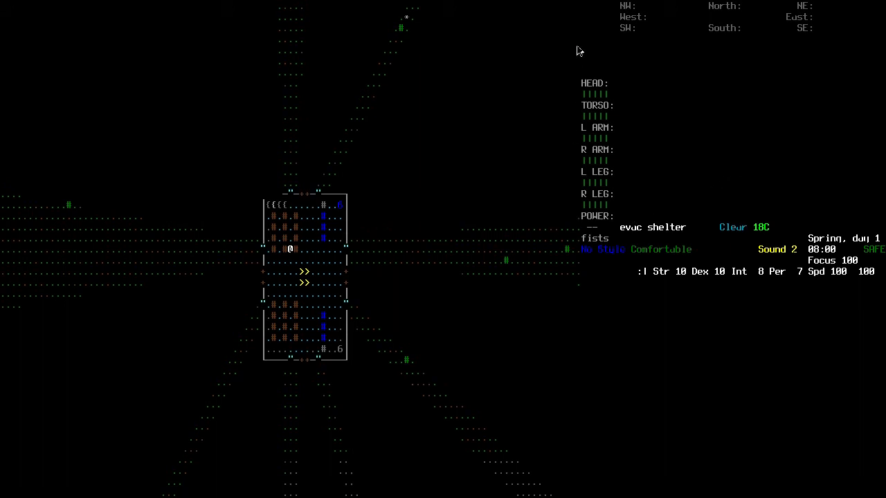
pyautogui.moveTo(39, 377)
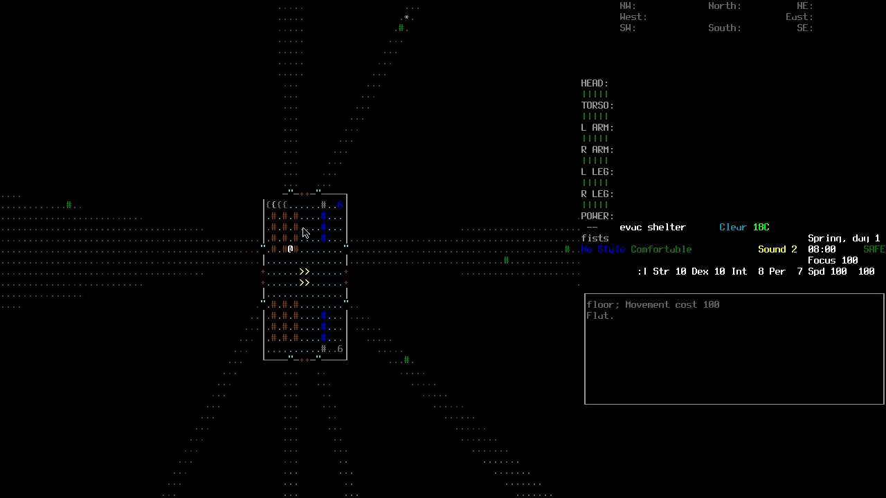
pyautogui.moveTo(337, 252)
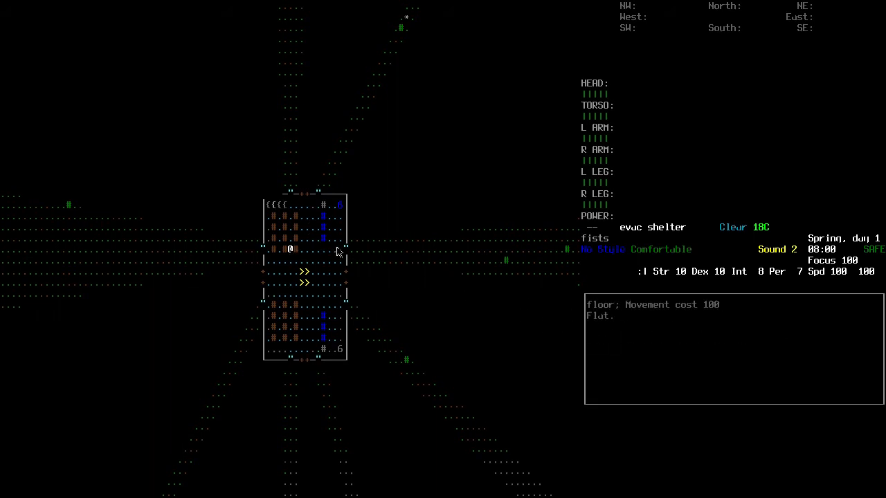
pyautogui.moveTo(325, 242)
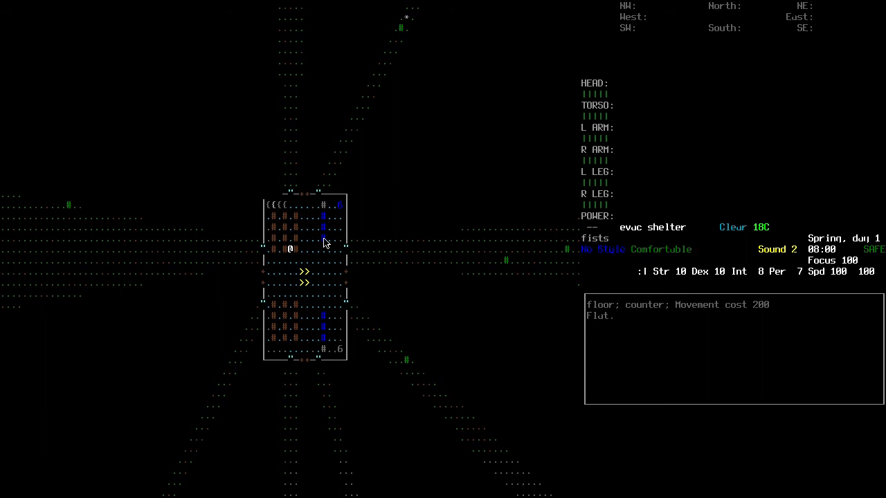
pyautogui.moveTo(326, 208)
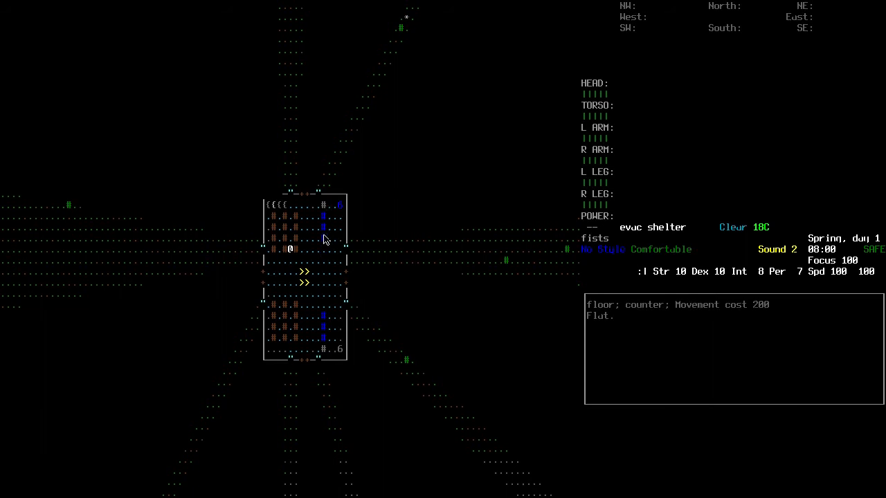
pyautogui.moveTo(339, 208)
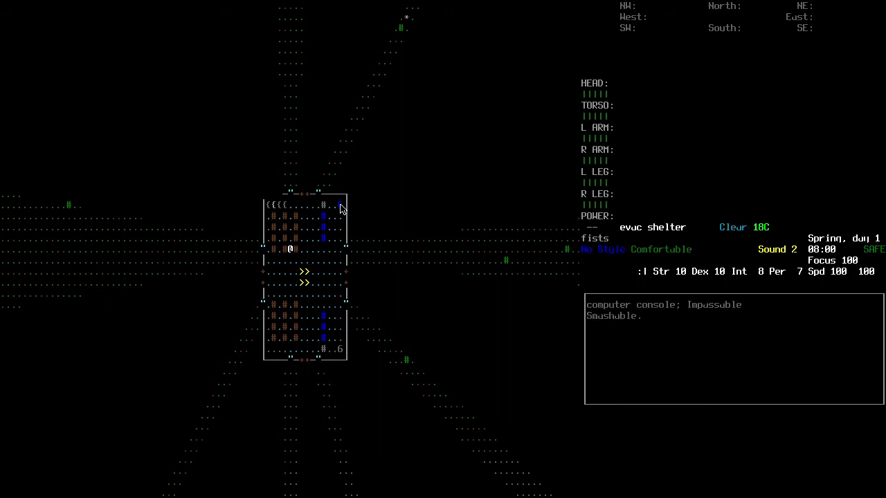
pyautogui.moveTo(339, 224)
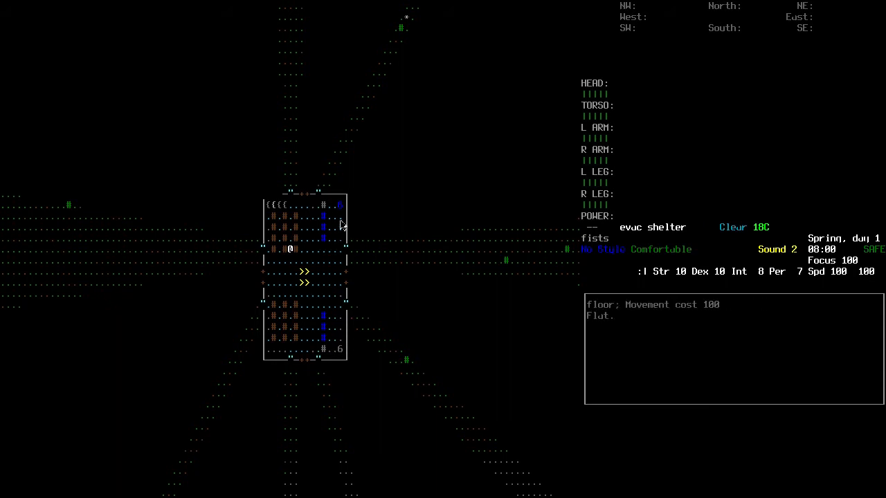
pyautogui.moveTo(339, 270)
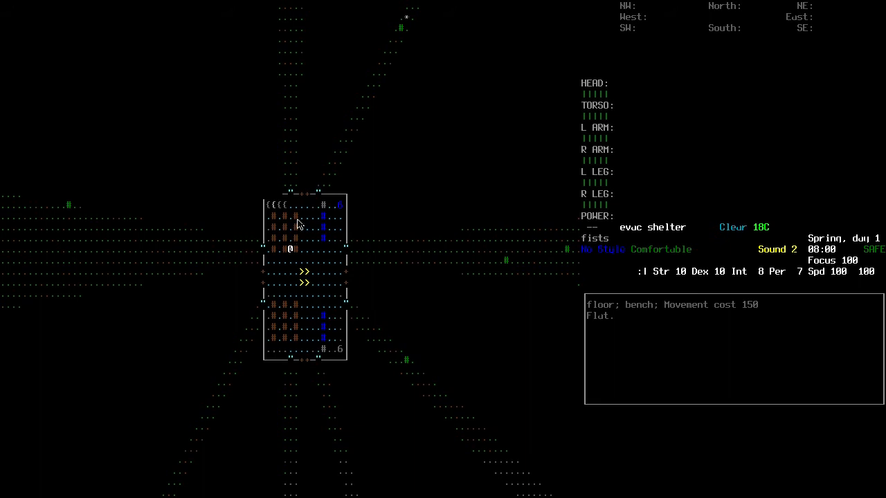
pyautogui.moveTo(270, 208)
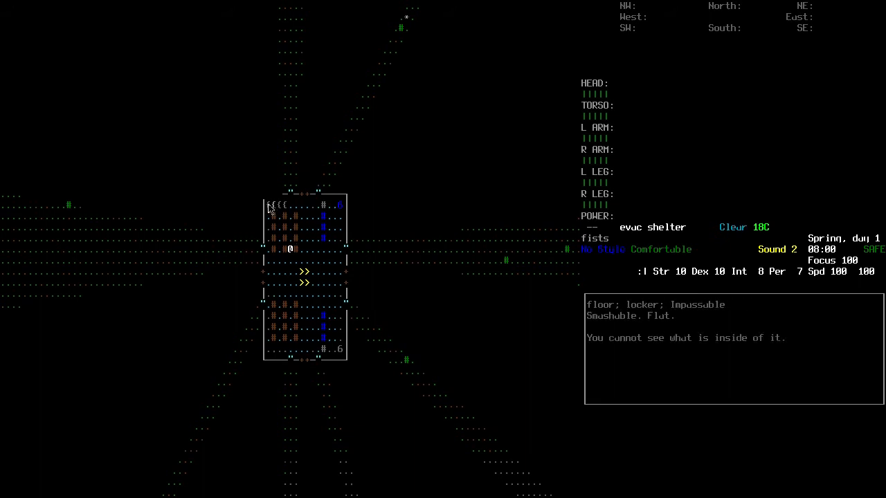
pyautogui.moveTo(285, 209)
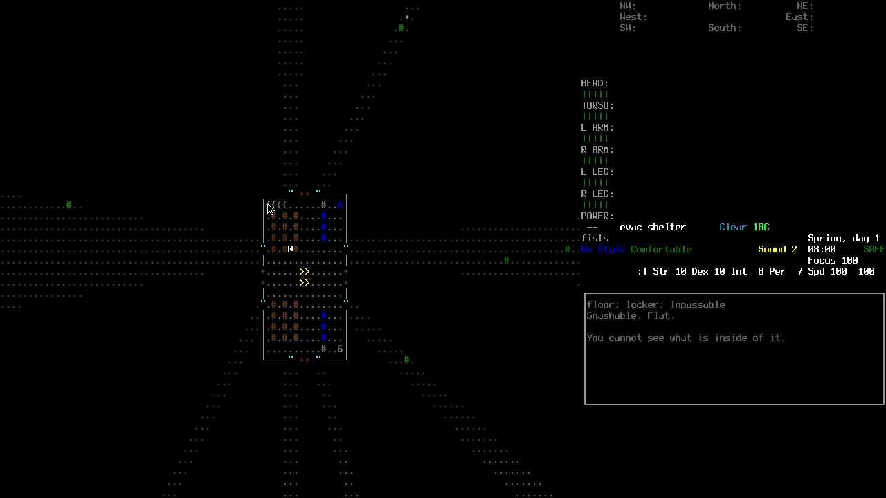
pyautogui.moveTo(288, 210)
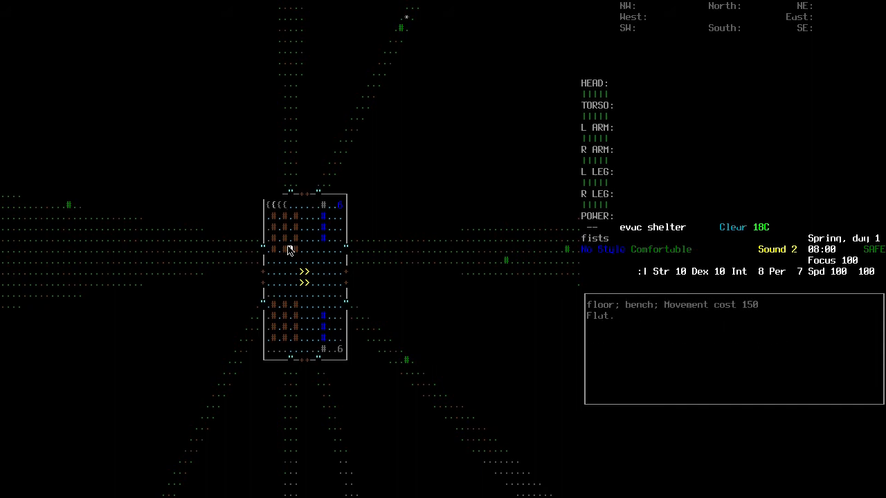
pyautogui.moveTo(521, 262)
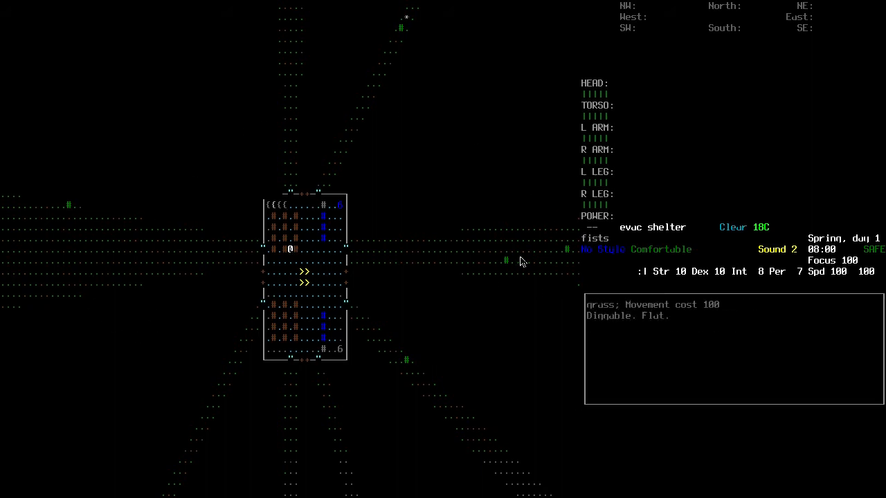
pyautogui.moveTo(510, 262)
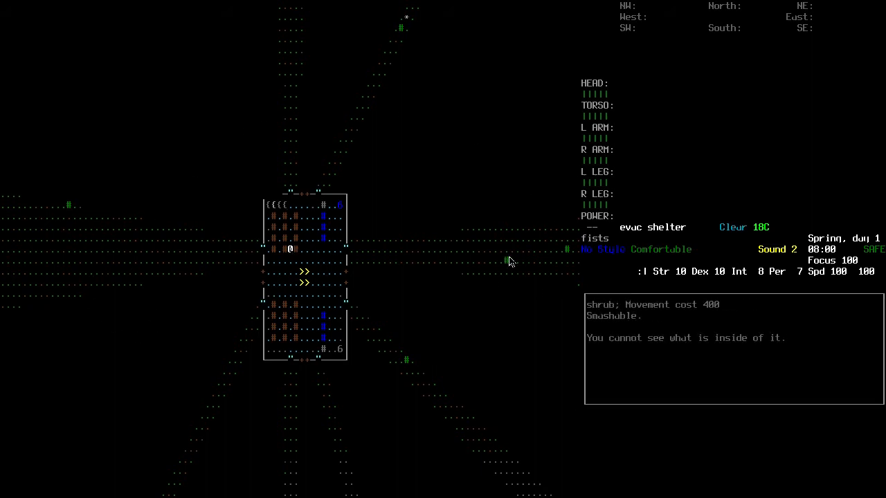
pyautogui.moveTo(485, 257)
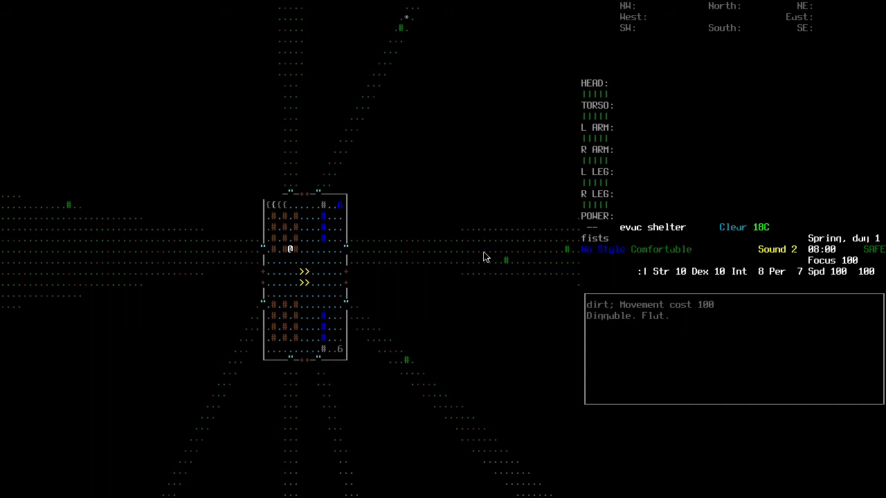
pyautogui.moveTo(388, 238)
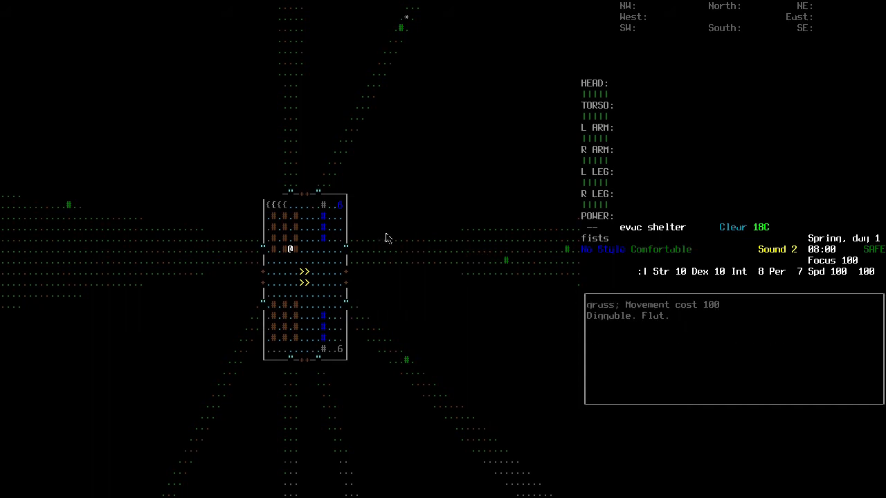
pyautogui.moveTo(404, 19)
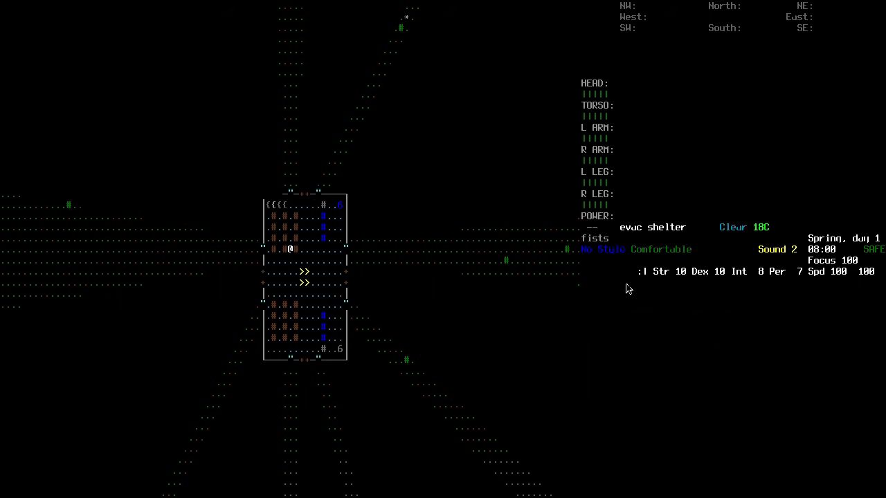
pyautogui.moveTo(648, 236)
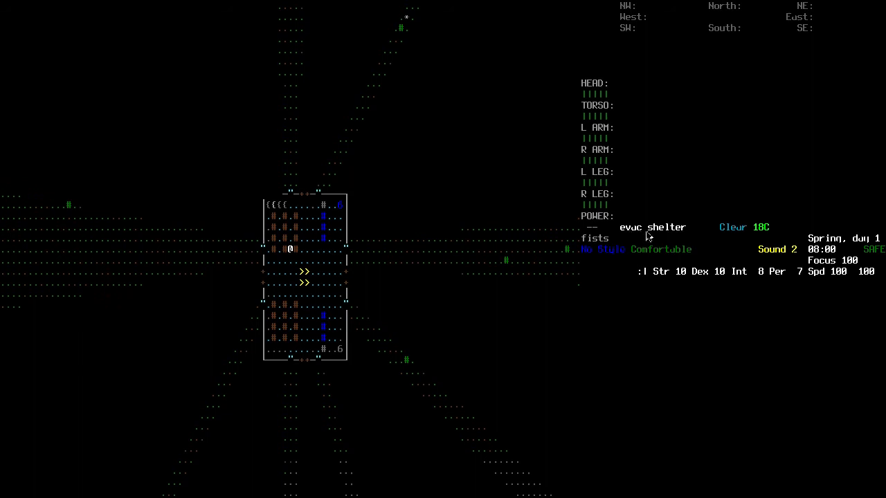
pyautogui.moveTo(777, 414)
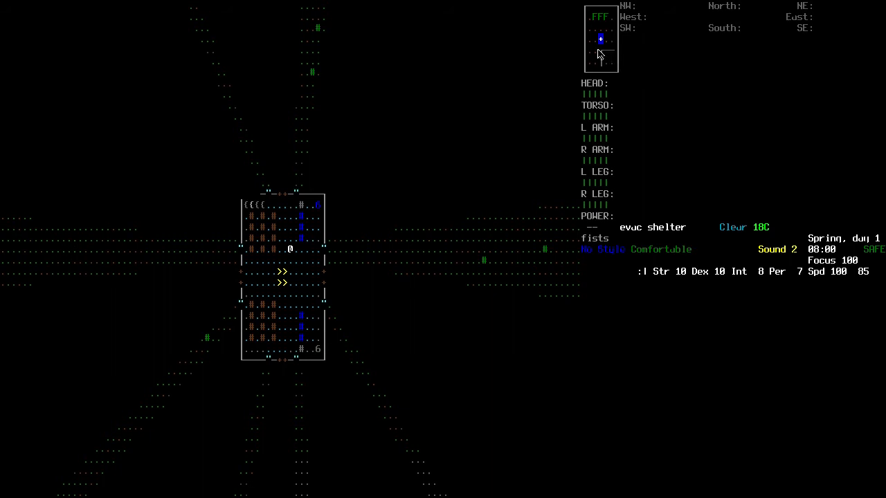
pyautogui.moveTo(620, 57)
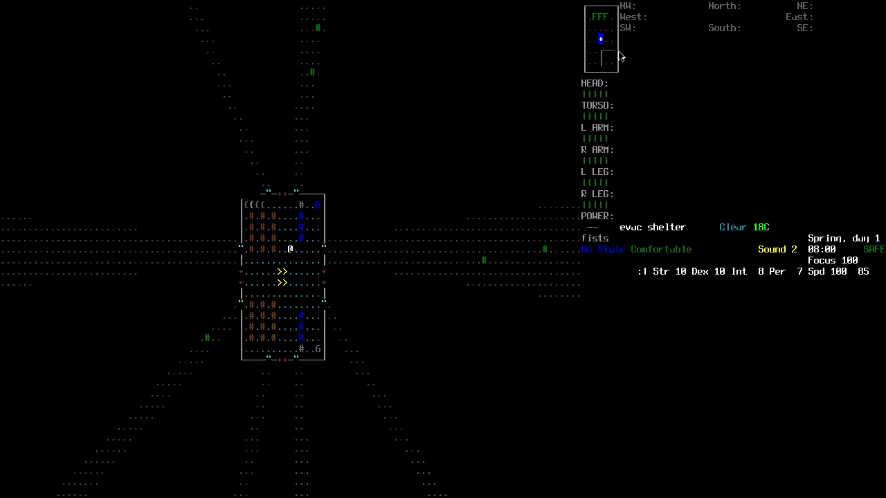
pyautogui.moveTo(600, 35)
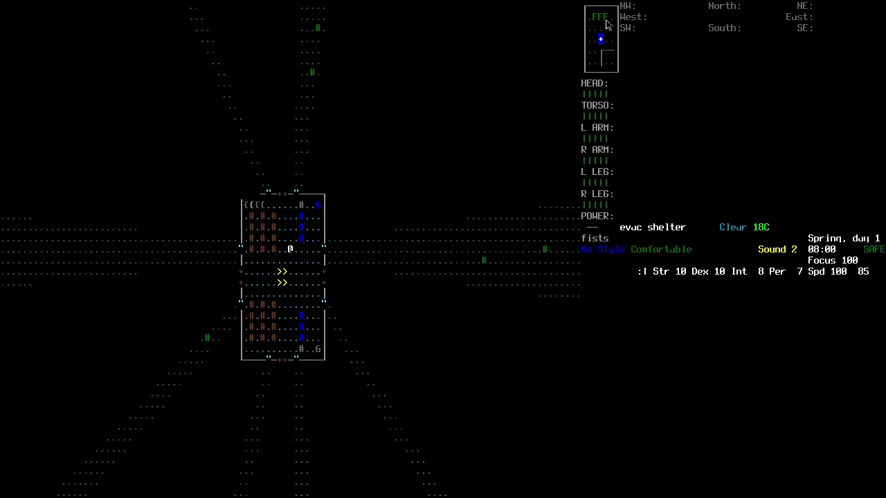
pyautogui.moveTo(593, 61)
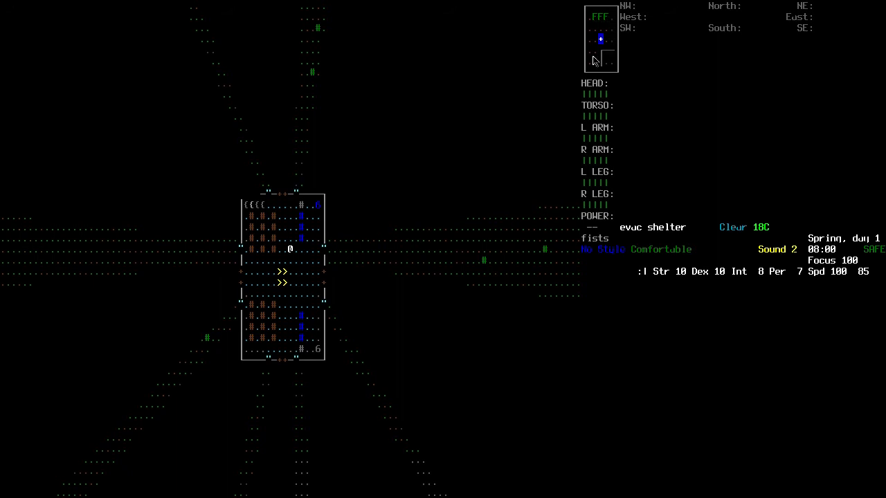
pyautogui.moveTo(607, 53)
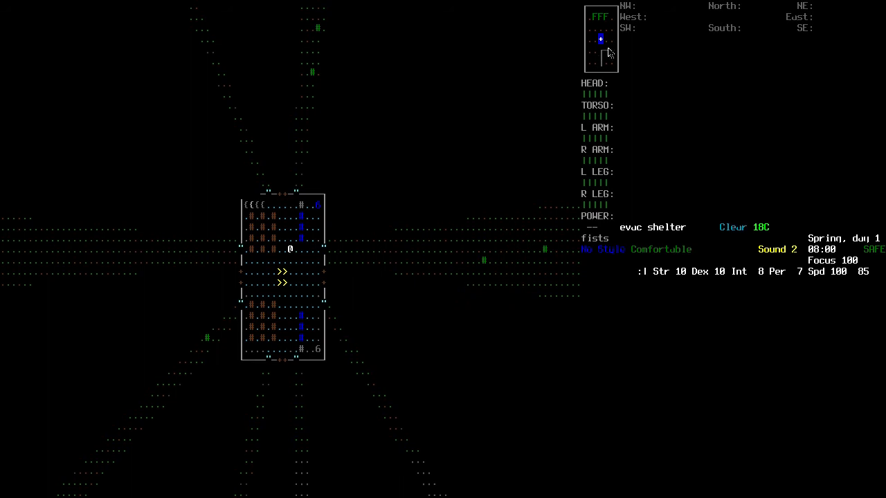
pyautogui.moveTo(612, 61)
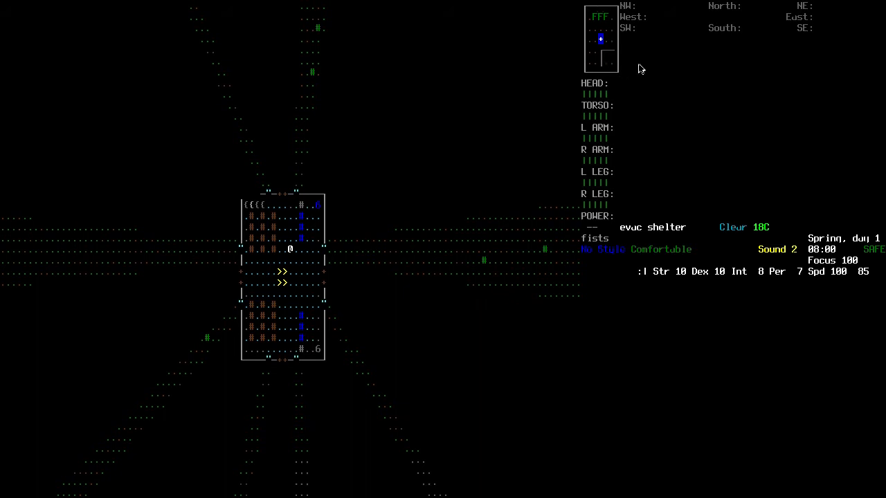
pyautogui.moveTo(630, 31)
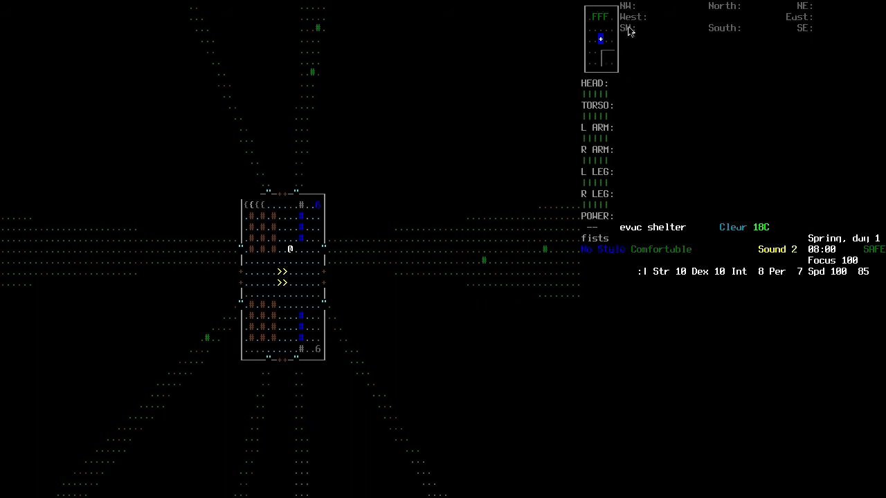
pyautogui.moveTo(828, 19)
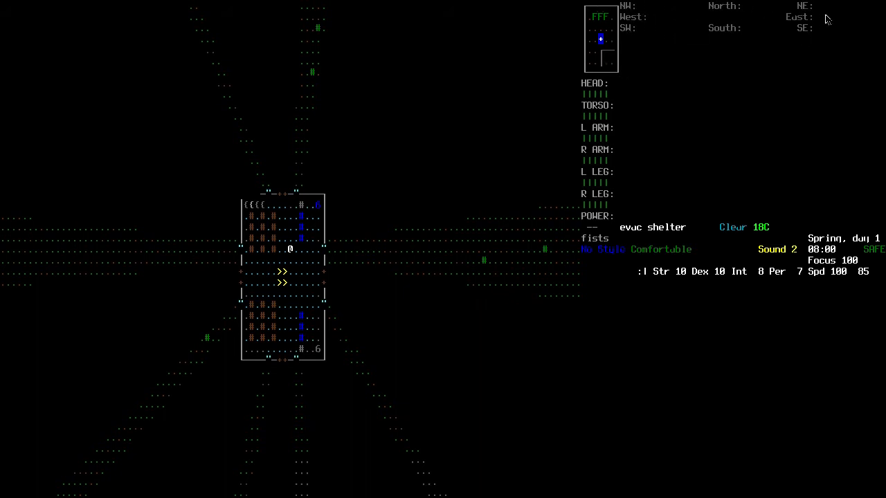
pyautogui.moveTo(738, 50)
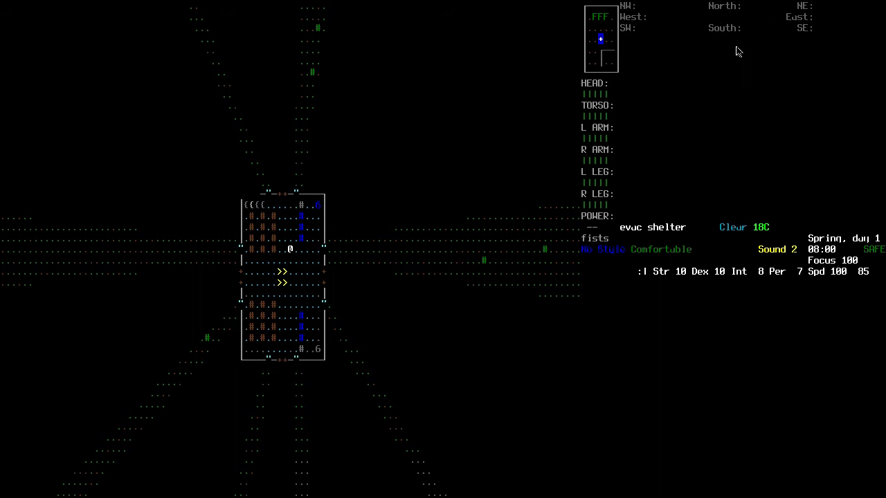
pyautogui.moveTo(349, 280)
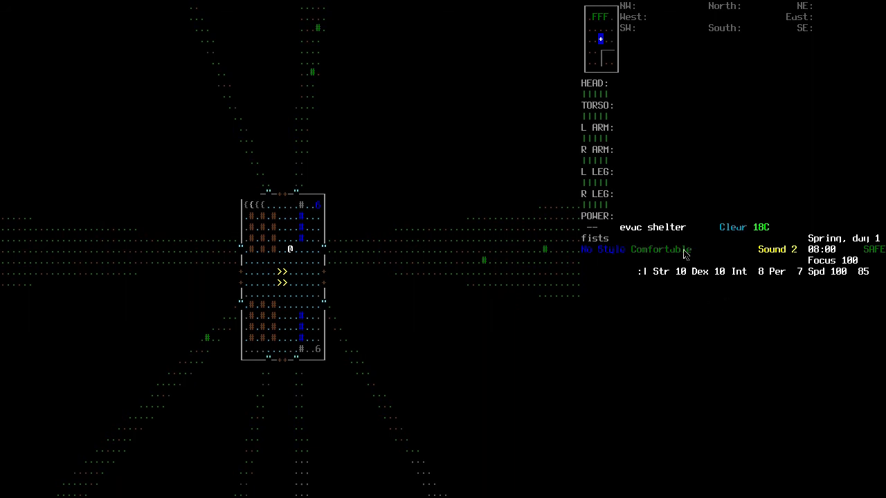
pyautogui.moveTo(612, 249)
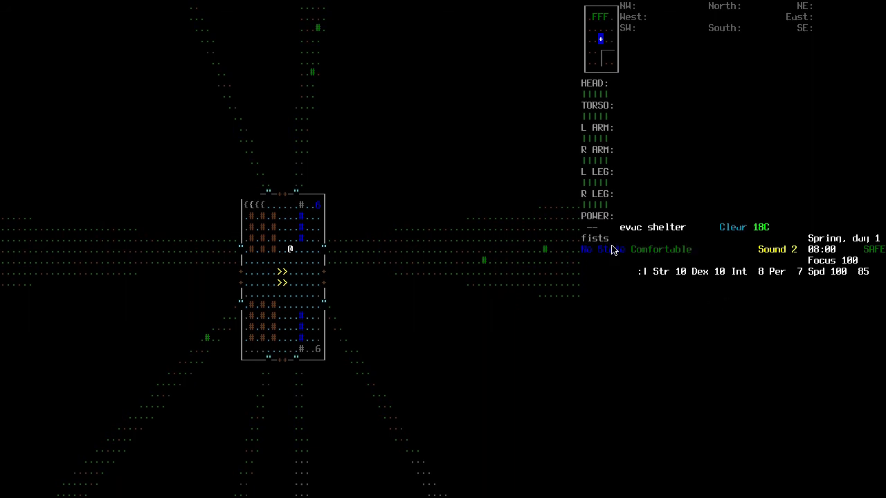
pyautogui.moveTo(603, 93)
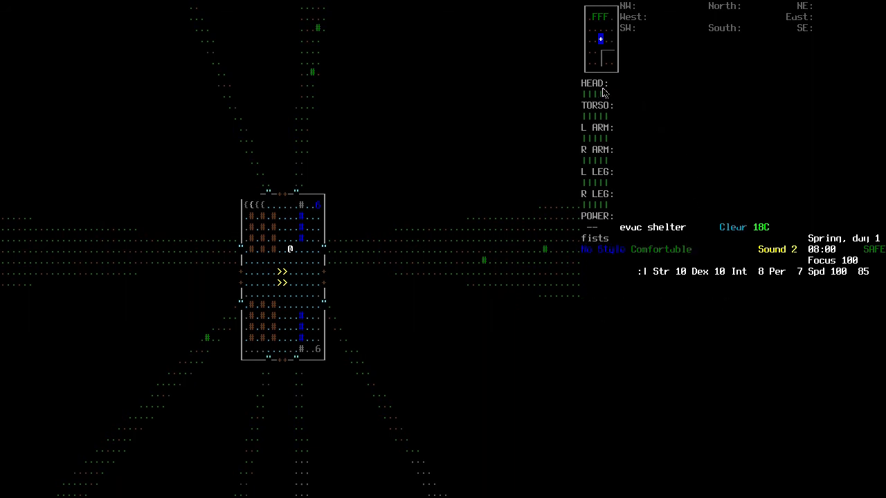
pyautogui.moveTo(588, 103)
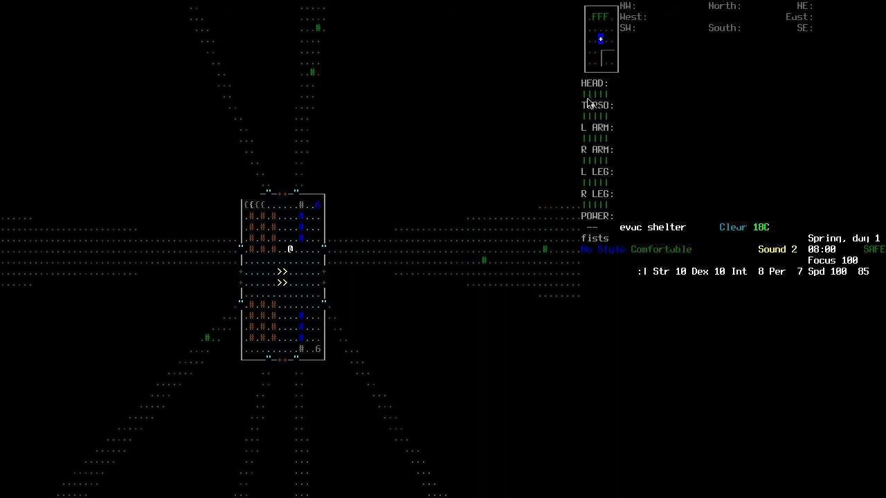
pyautogui.moveTo(616, 102)
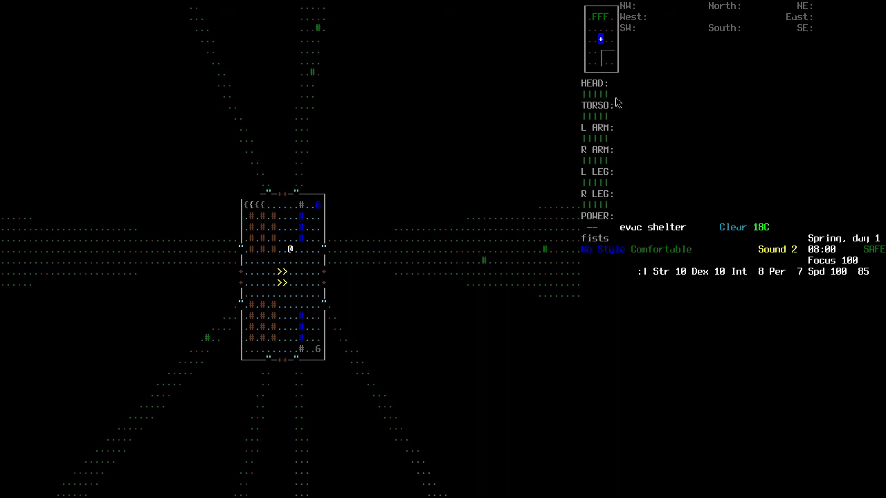
pyautogui.moveTo(606, 104)
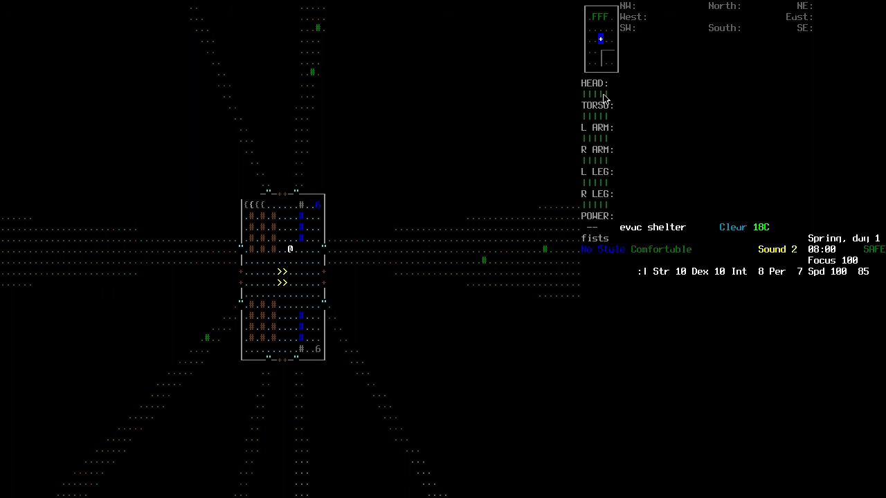
pyautogui.moveTo(654, 127)
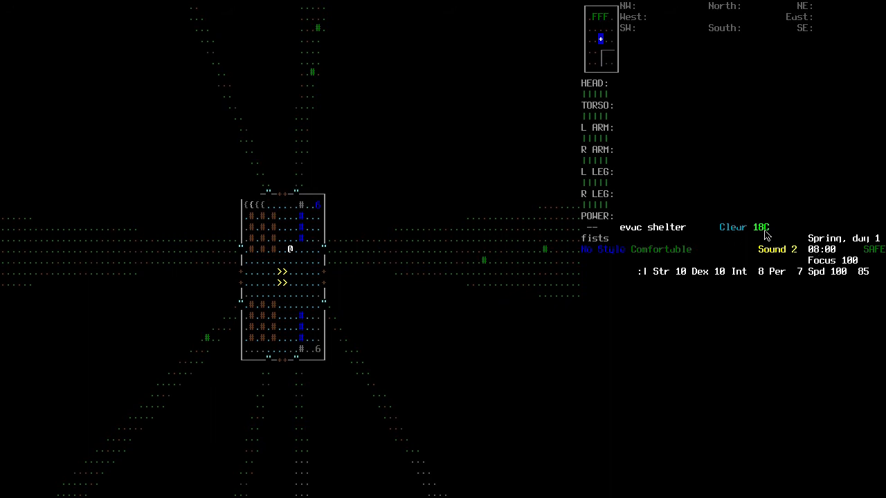
pyautogui.moveTo(844, 302)
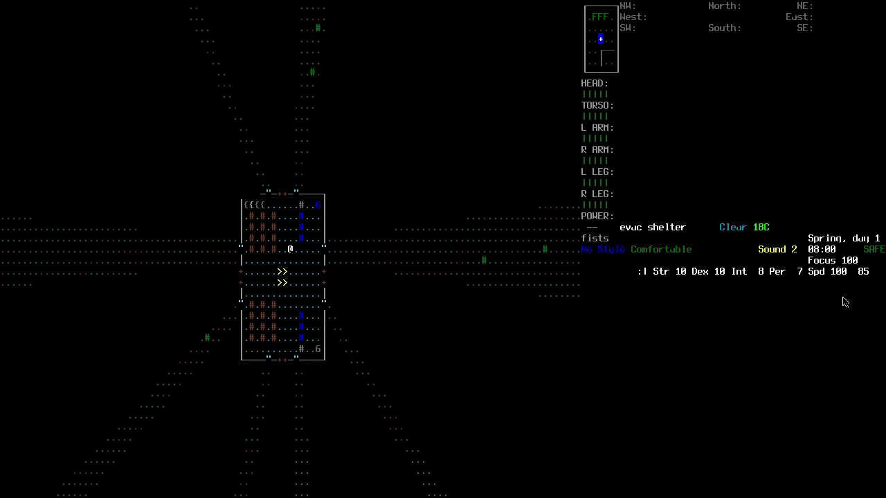
pyautogui.moveTo(845, 280)
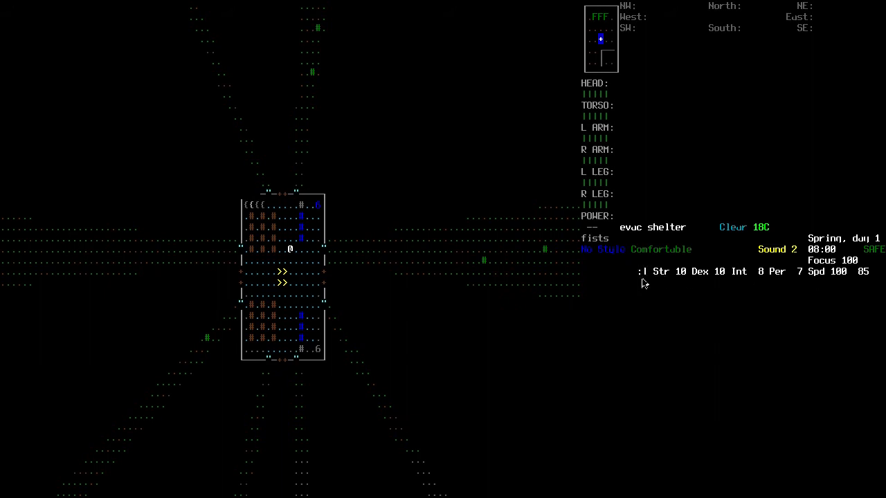
pyautogui.moveTo(657, 288)
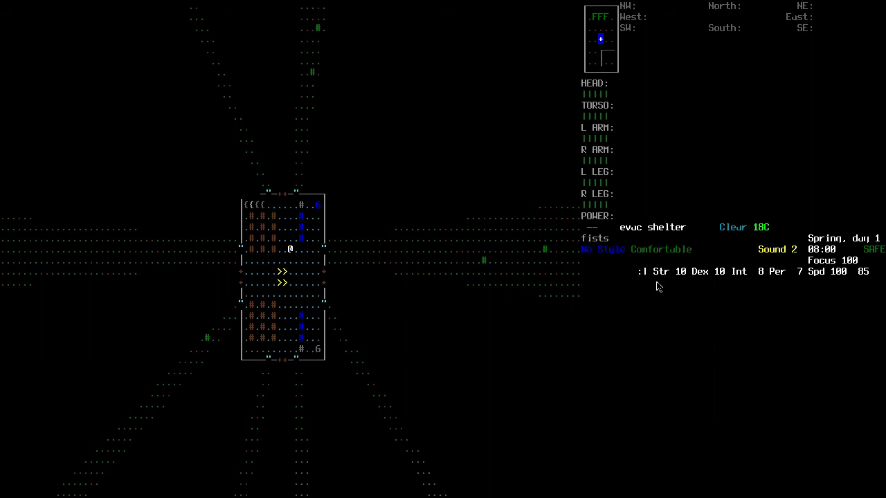
pyautogui.moveTo(661, 261)
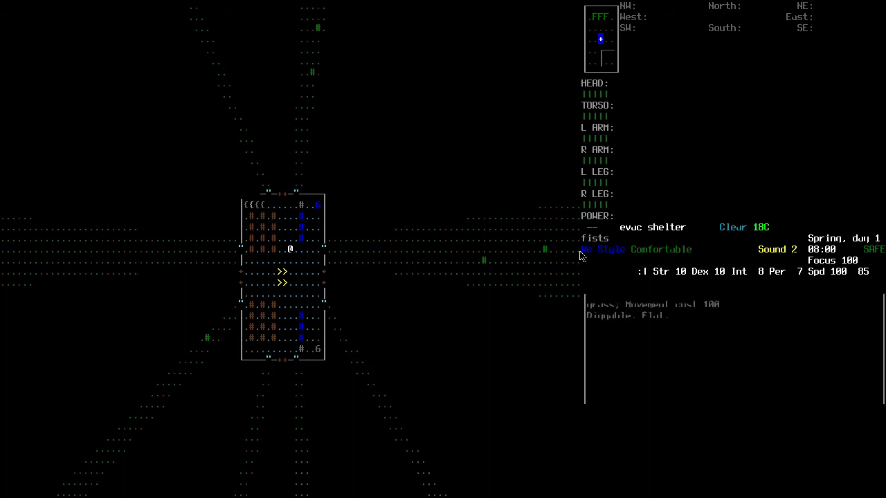
pyautogui.moveTo(748, 304)
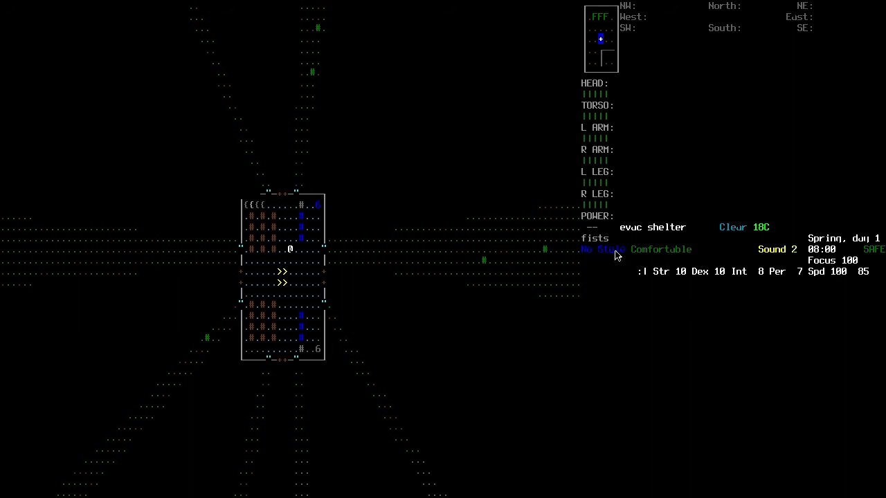
pyautogui.moveTo(720, 264)
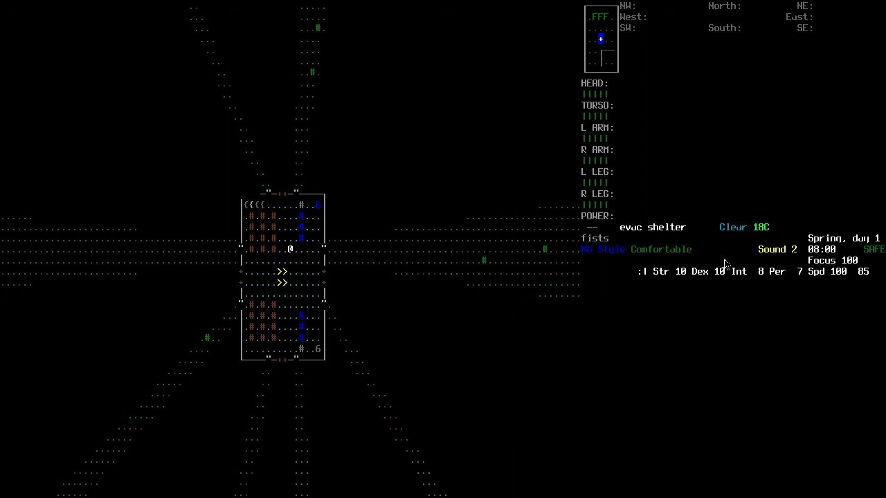
pyautogui.moveTo(772, 269)
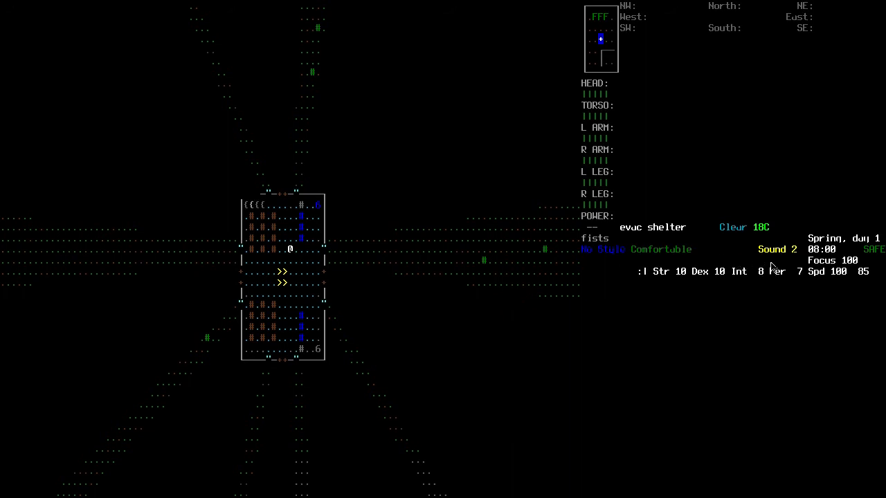
pyautogui.moveTo(795, 255)
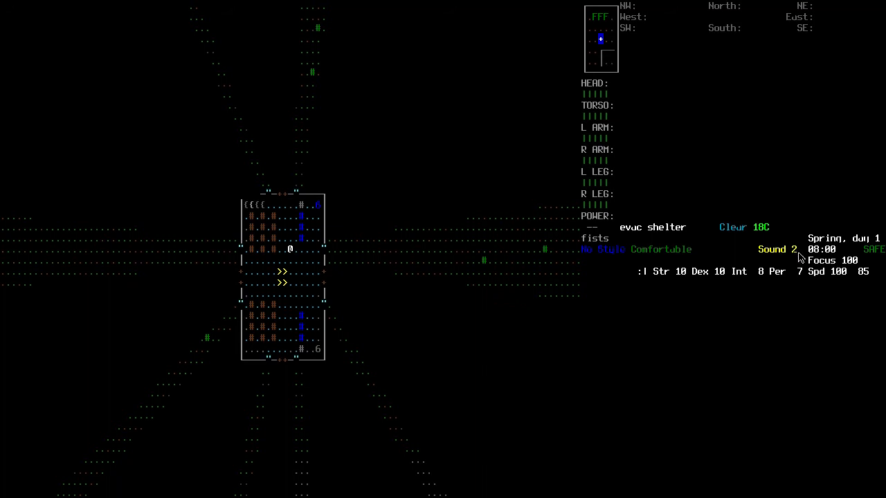
pyautogui.moveTo(834, 283)
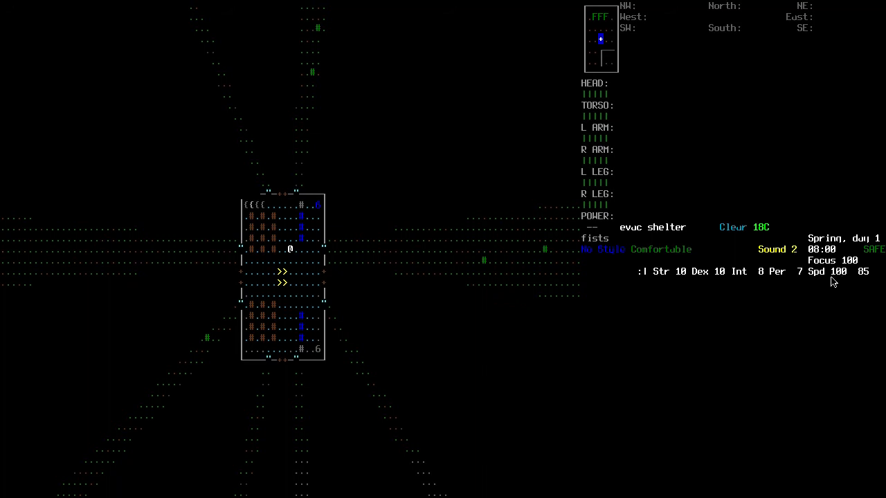
pyautogui.moveTo(624, 310)
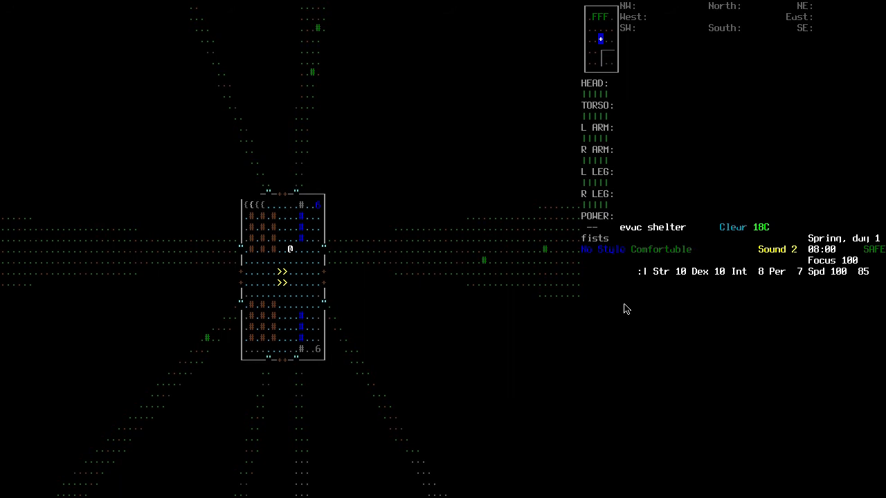
pyautogui.moveTo(616, 420)
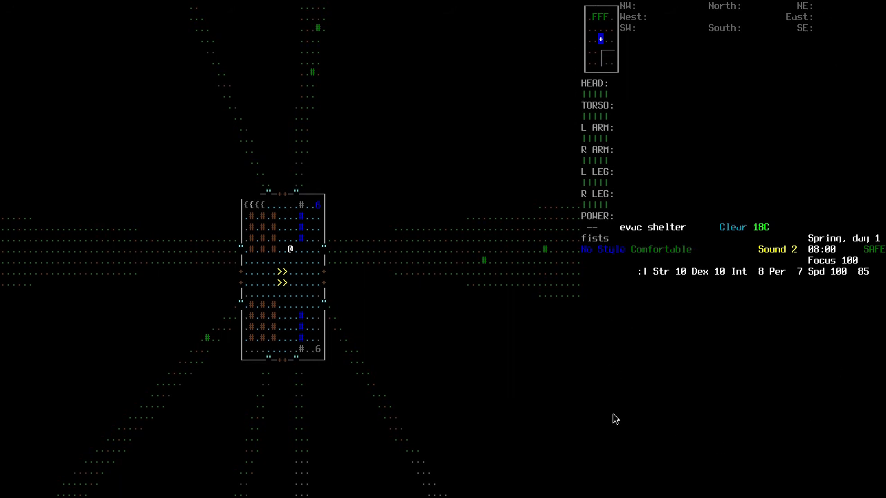
pyautogui.moveTo(713, 396)
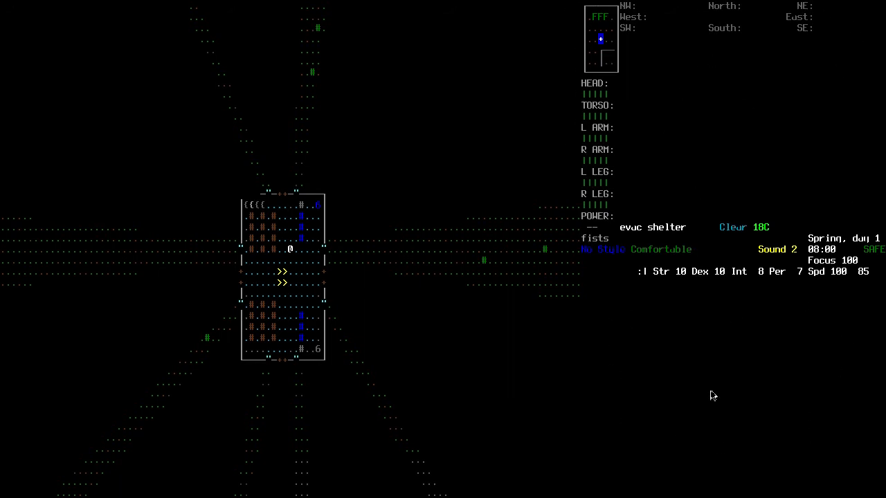
pyautogui.moveTo(515, 345)
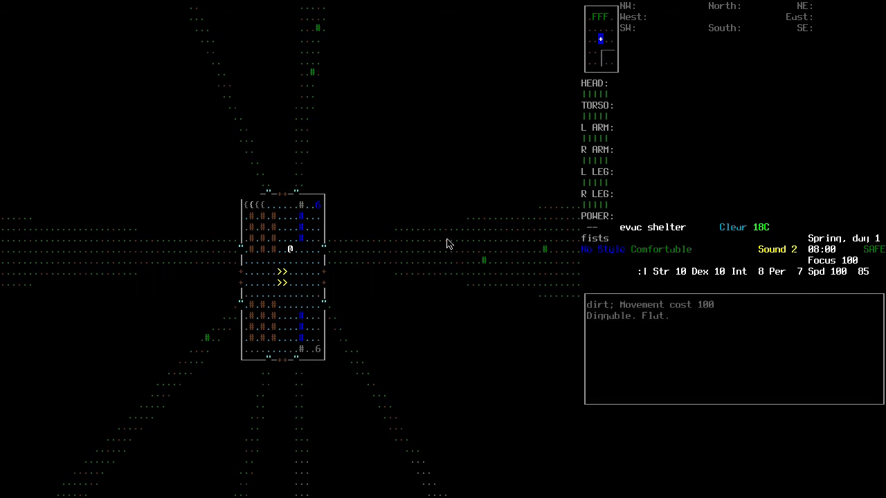
# - Bring up the overmap with m and pan north over the forest, field and anthill tiles
pyautogui.press('m')
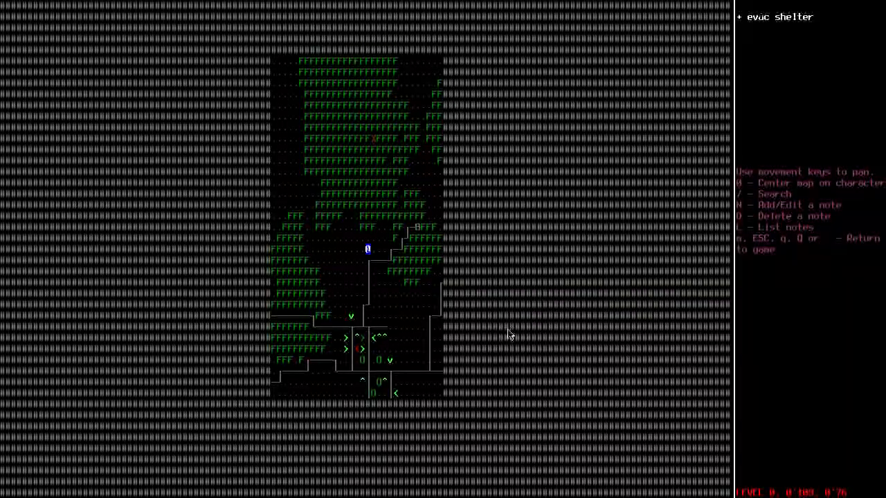
pyautogui.moveTo(409, 145)
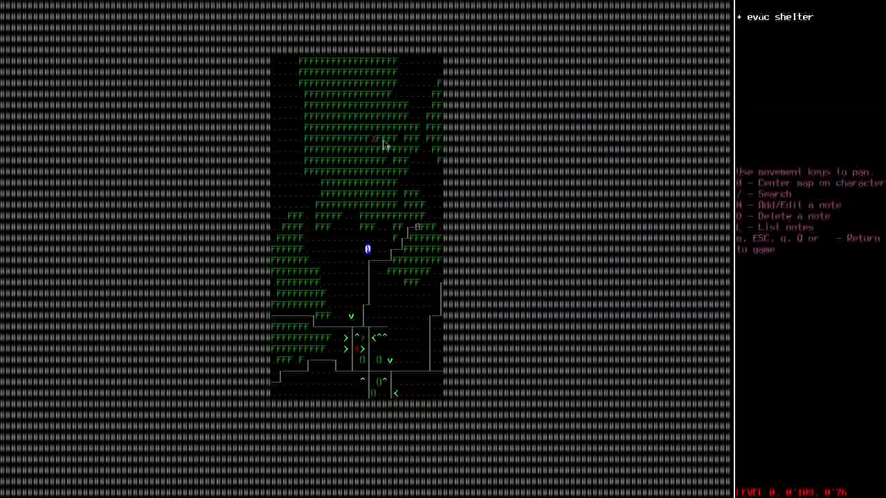
pyautogui.moveTo(783, 344)
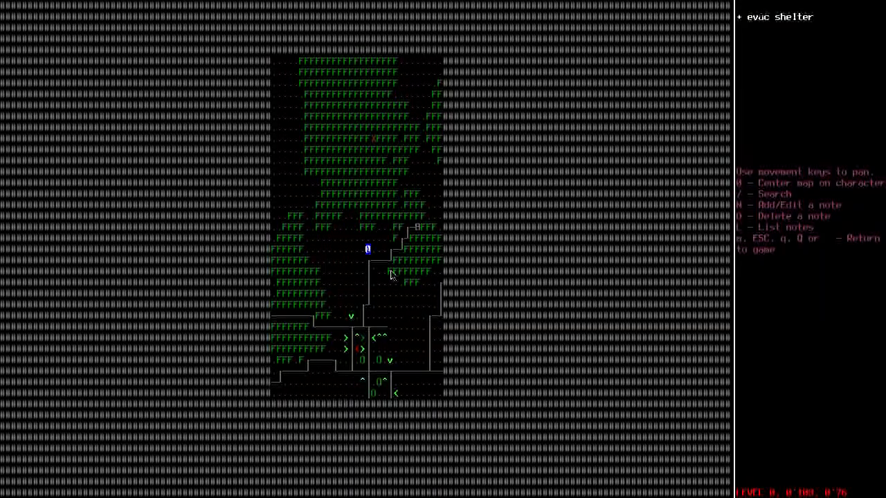
pyautogui.moveTo(367, 252)
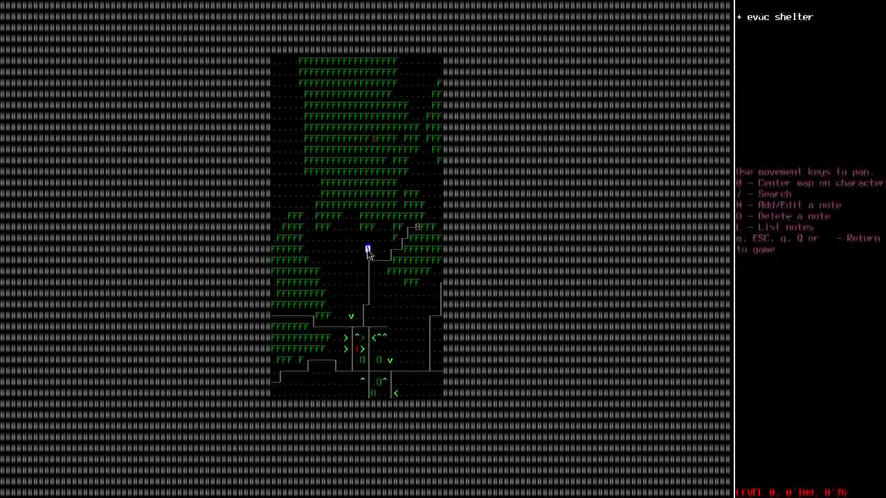
pyautogui.moveTo(740, 36)
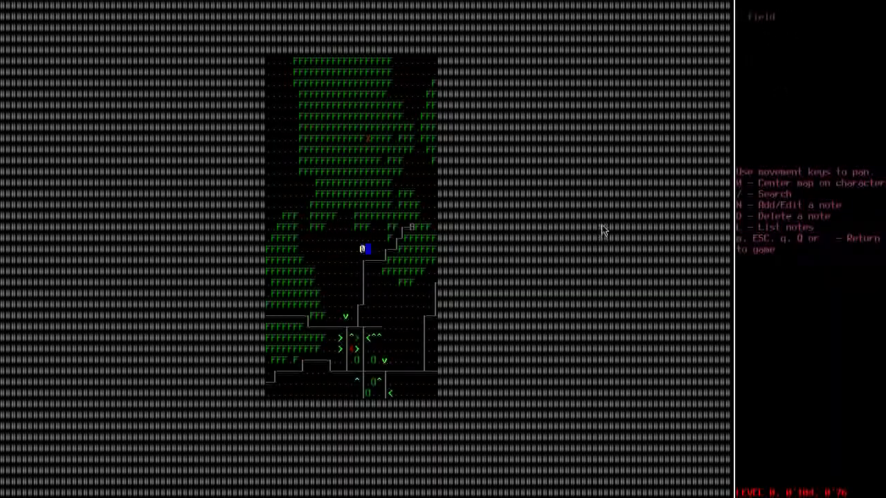
pyautogui.press('up')
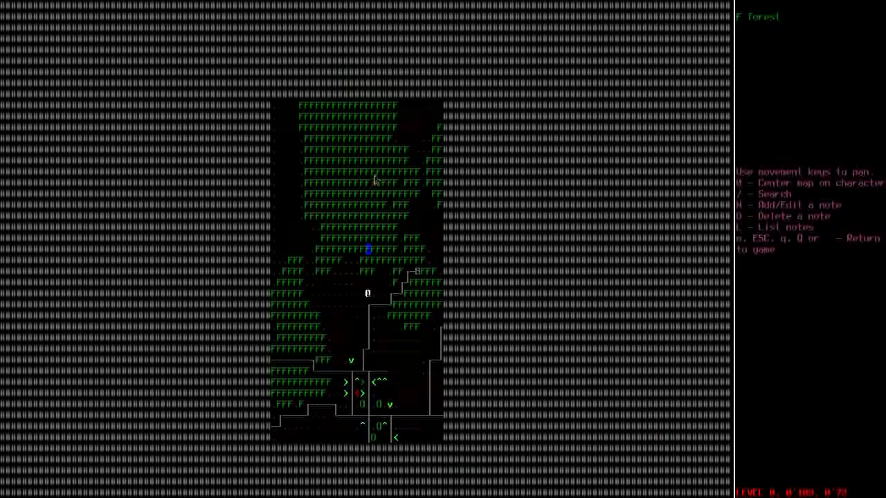
pyautogui.scroll(-3)
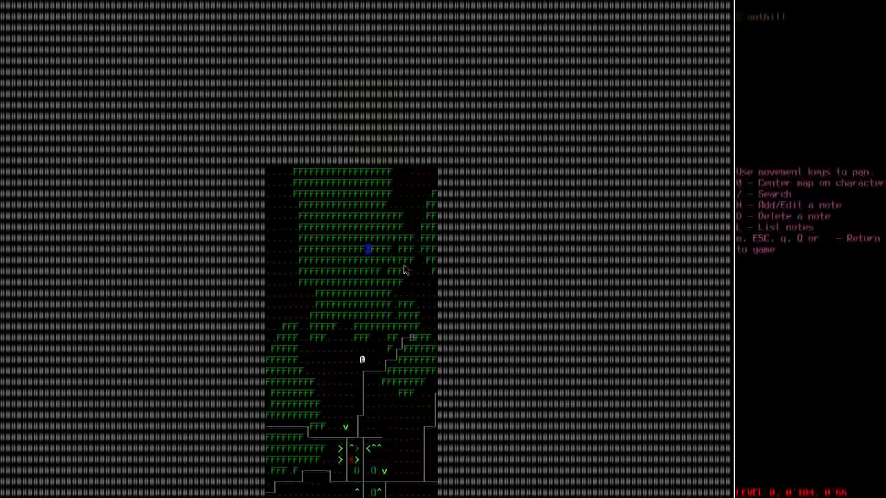
pyautogui.scroll(-3)
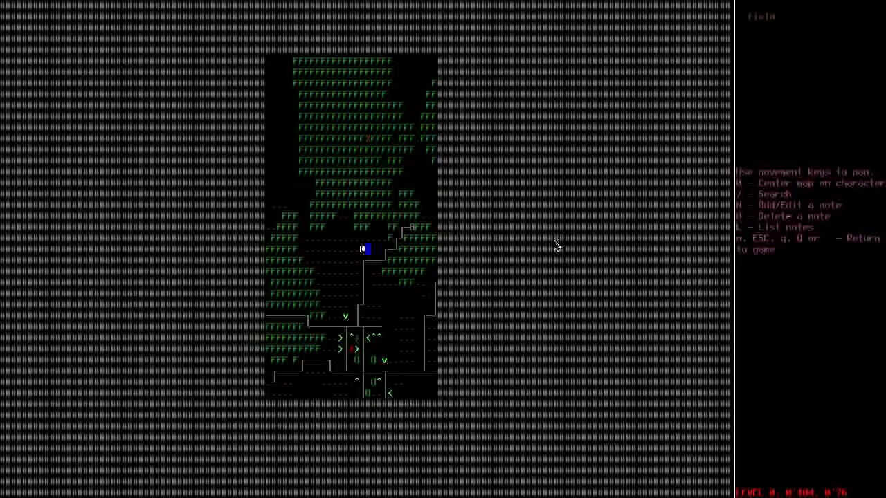
pyautogui.scroll(-3)
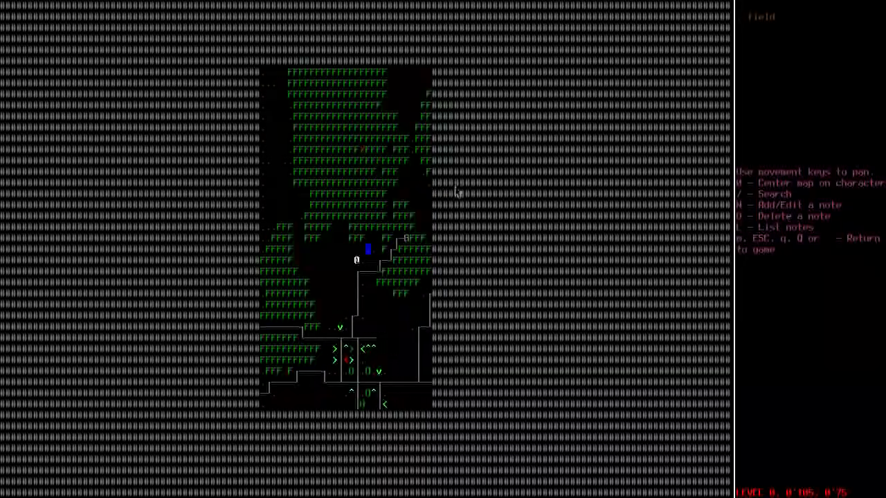
pyautogui.press('down')
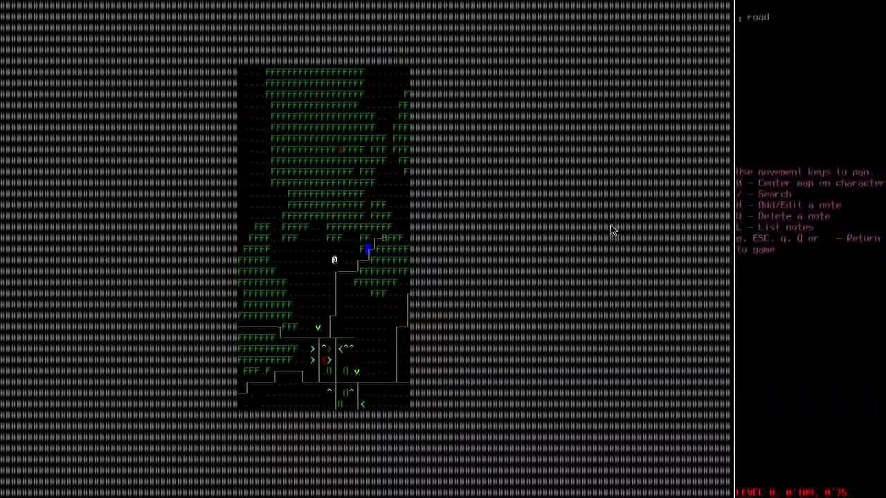
pyautogui.press('down')
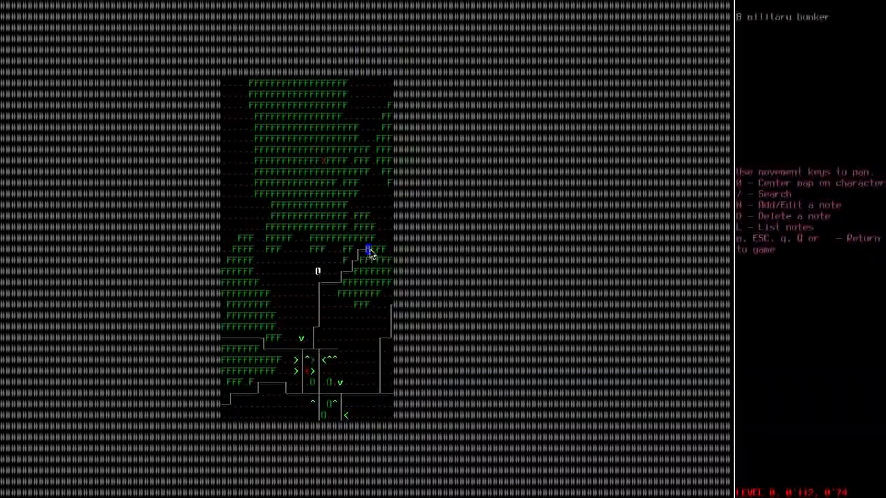
pyautogui.moveTo(789, 45)
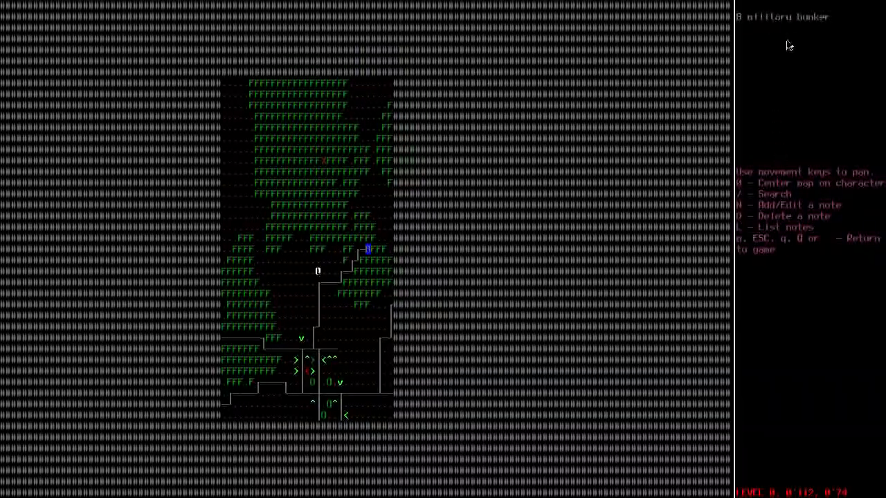
pyautogui.moveTo(831, 58)
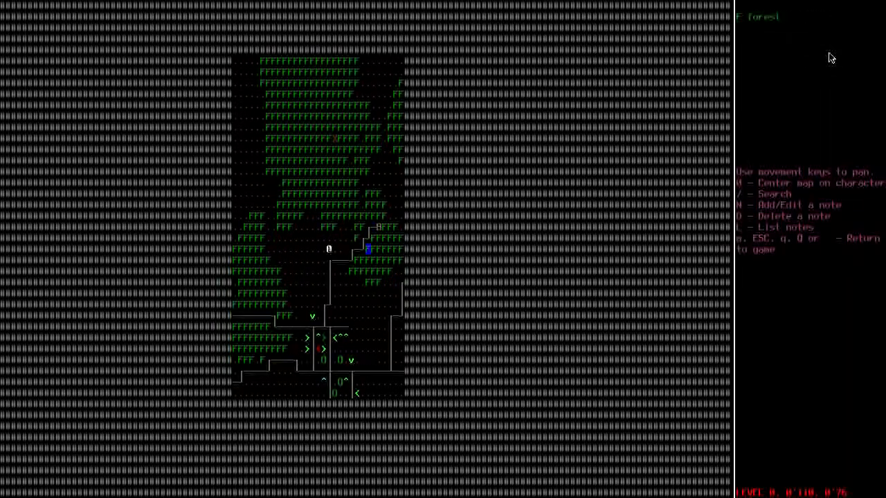
pyautogui.press('down')
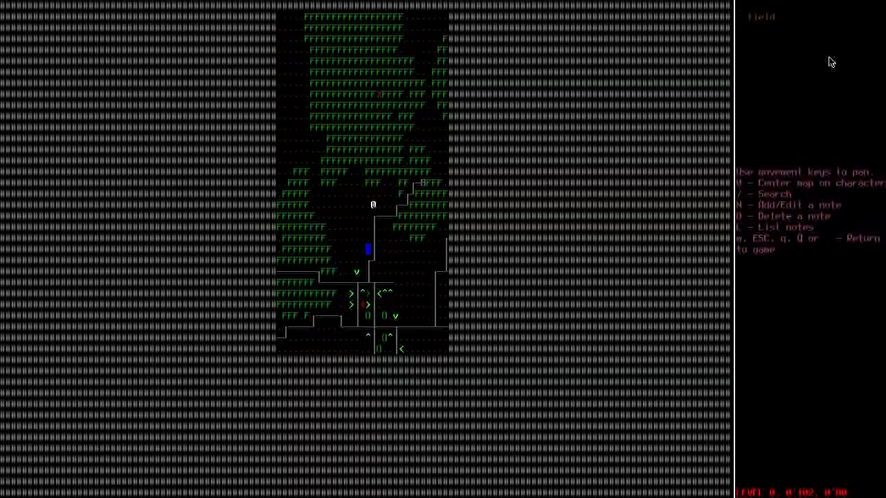
pyautogui.press('Up')
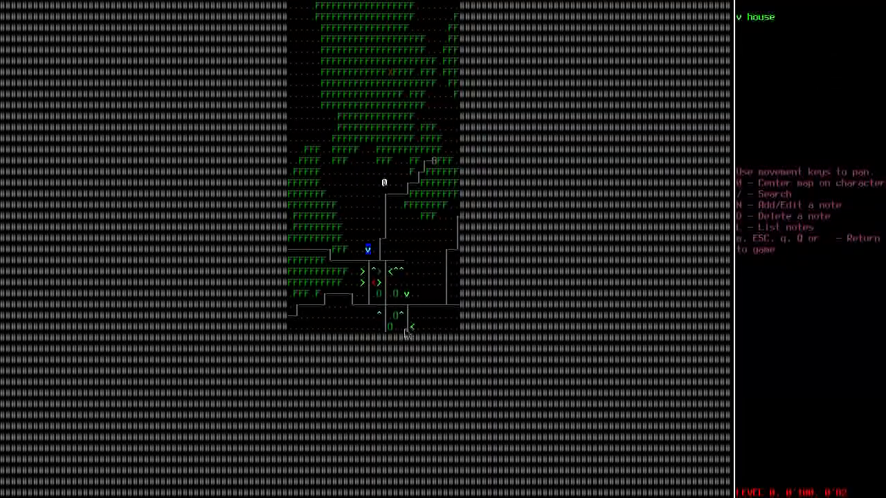
pyautogui.moveTo(389, 268)
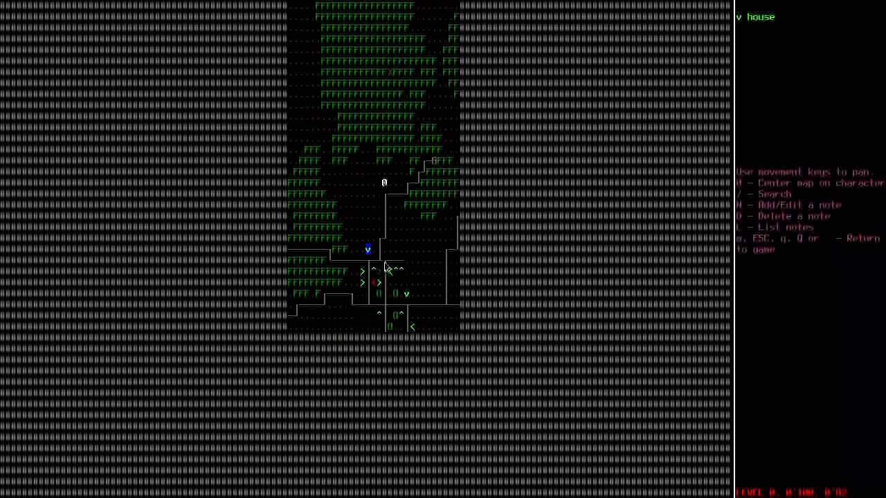
pyautogui.moveTo(413, 340)
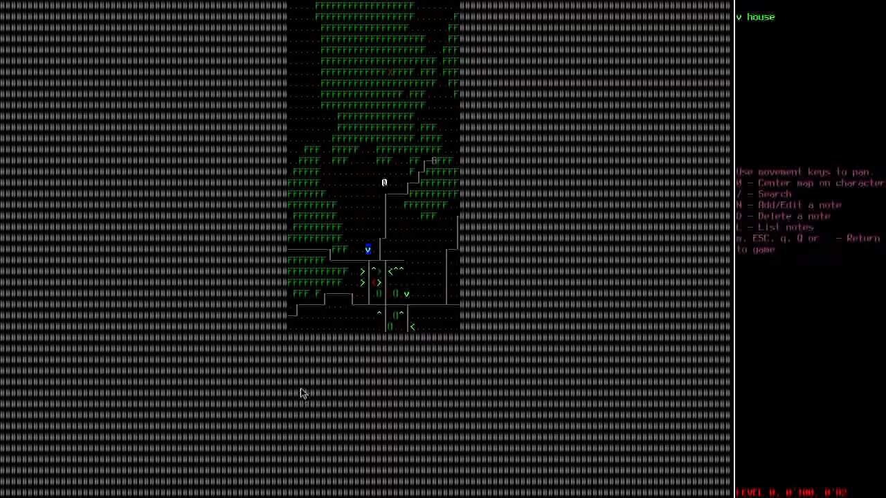
pyautogui.moveTo(289, 254)
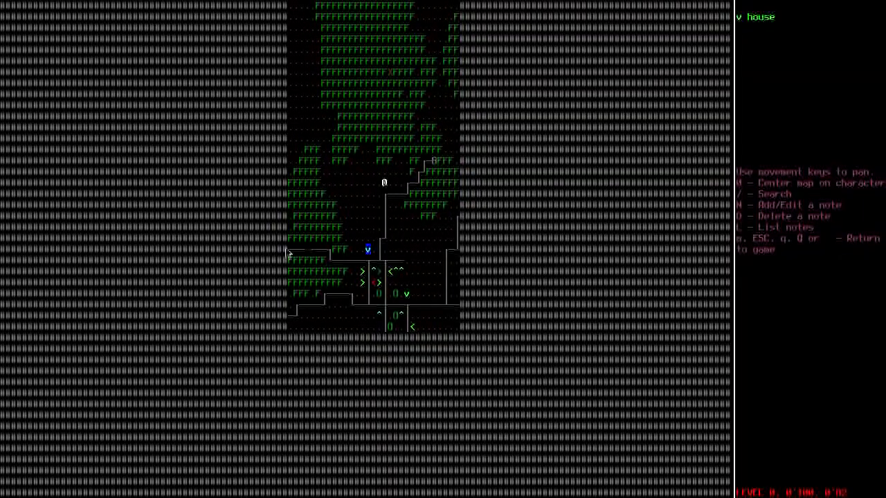
pyautogui.moveTo(431, 308)
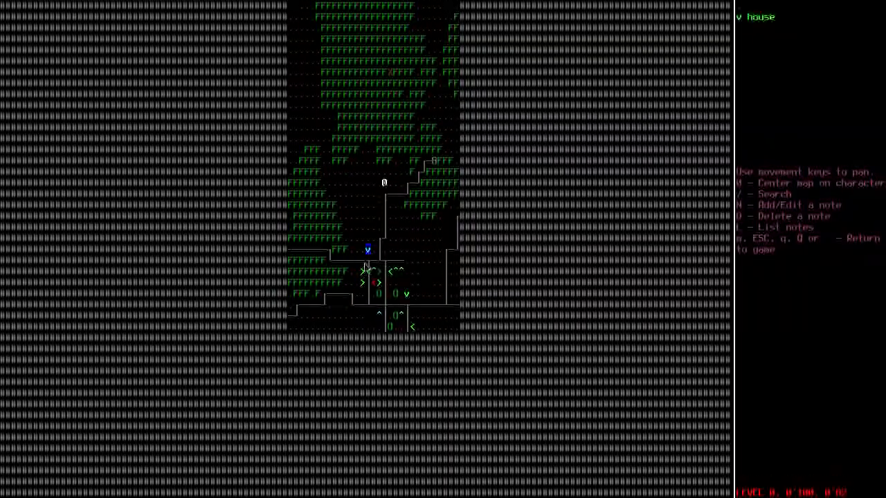
pyautogui.moveTo(368, 261)
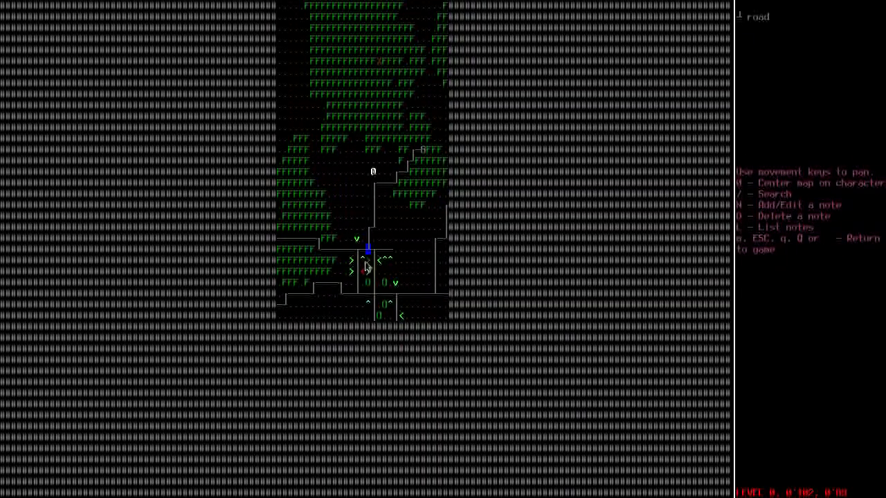
pyautogui.press('up')
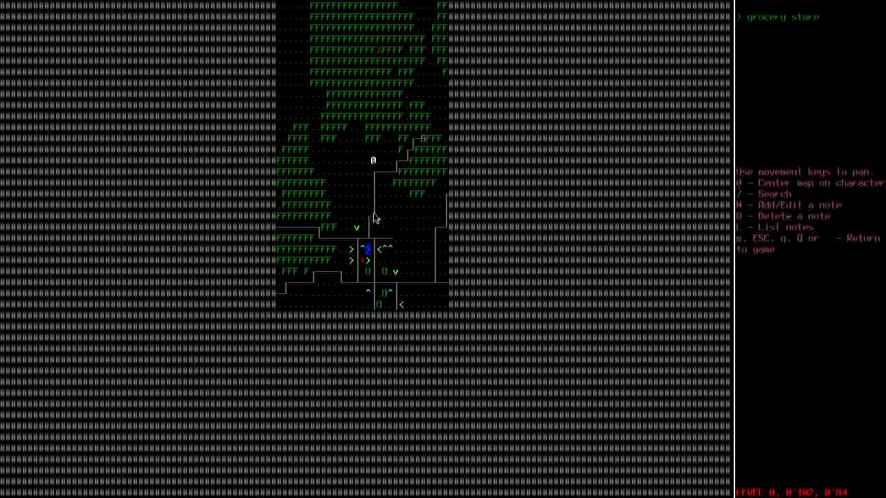
pyautogui.moveTo(407, 215)
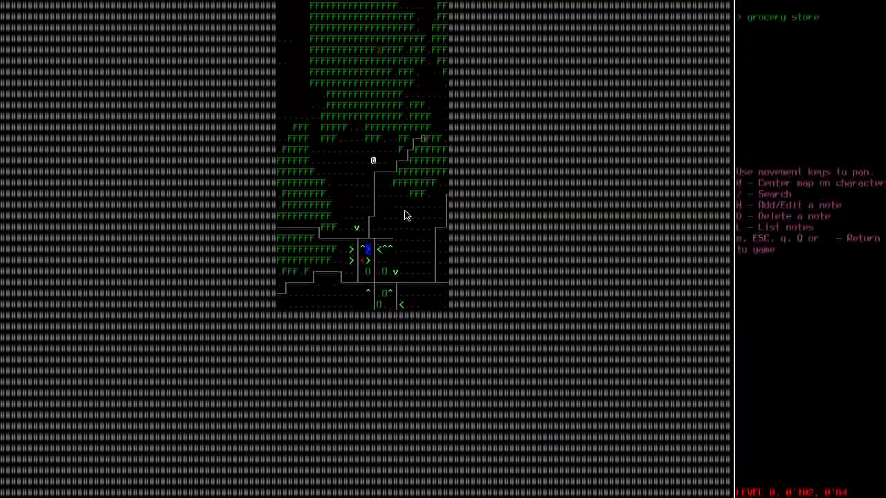
pyautogui.press('up')
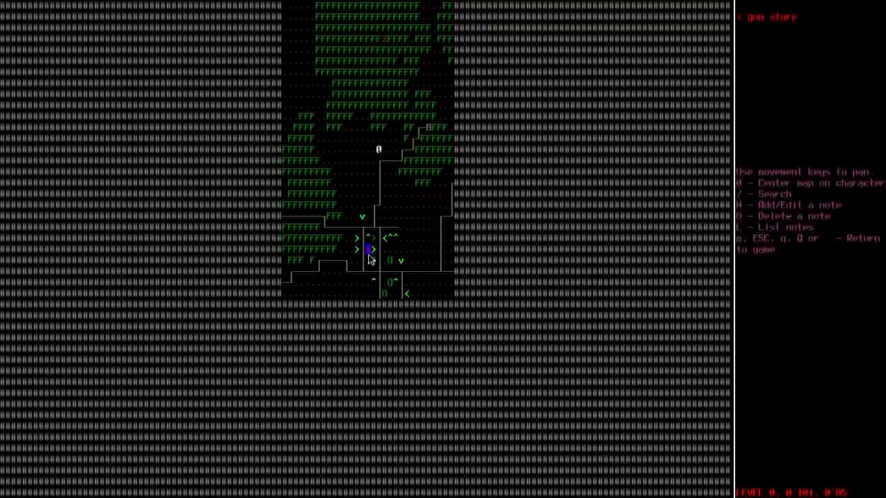
pyautogui.moveTo(426, 251)
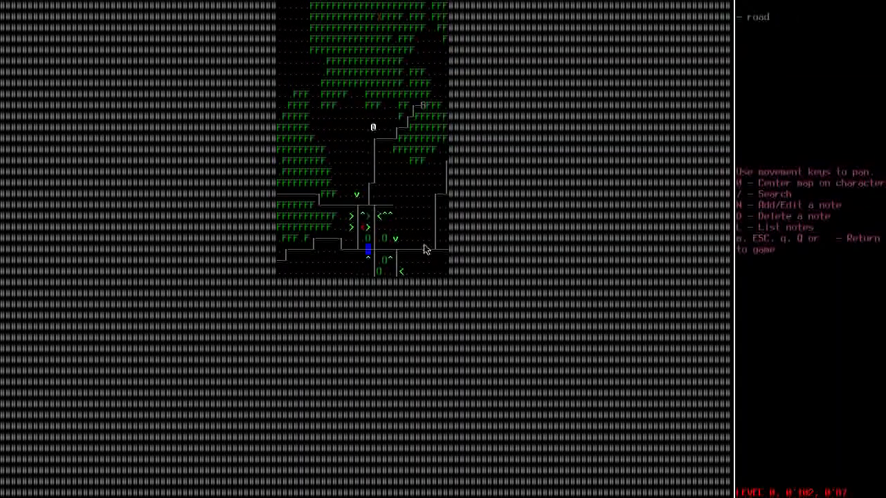
pyautogui.moveTo(436, 255)
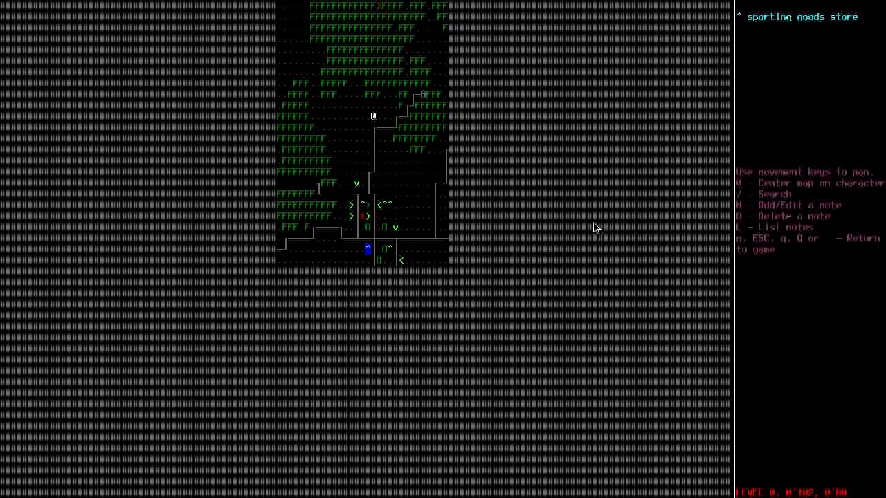
pyautogui.moveTo(374, 263)
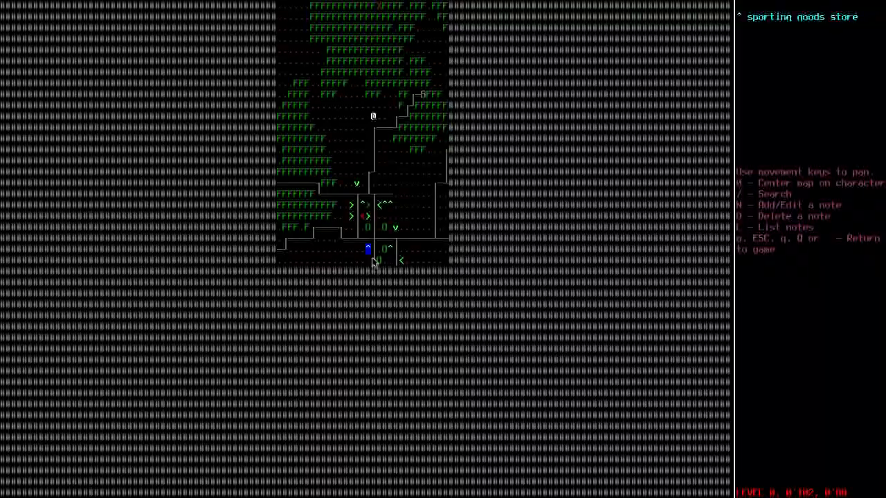
pyautogui.moveTo(404, 271)
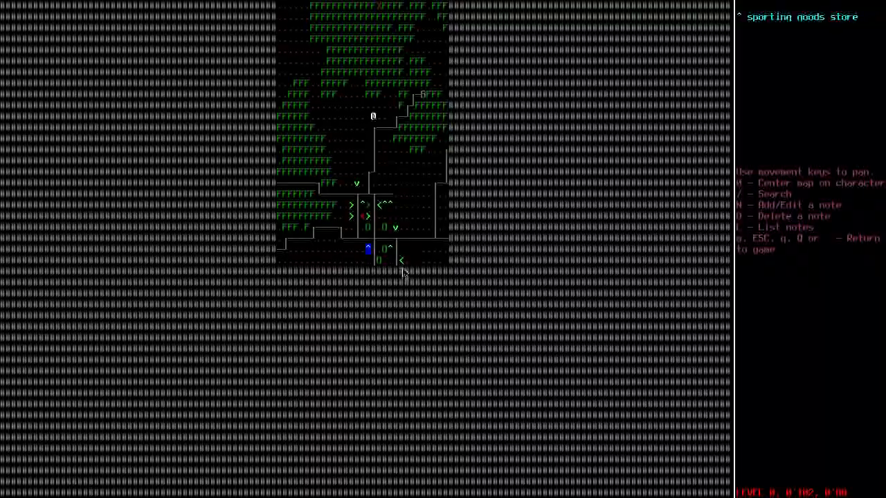
pyautogui.moveTo(357, 183)
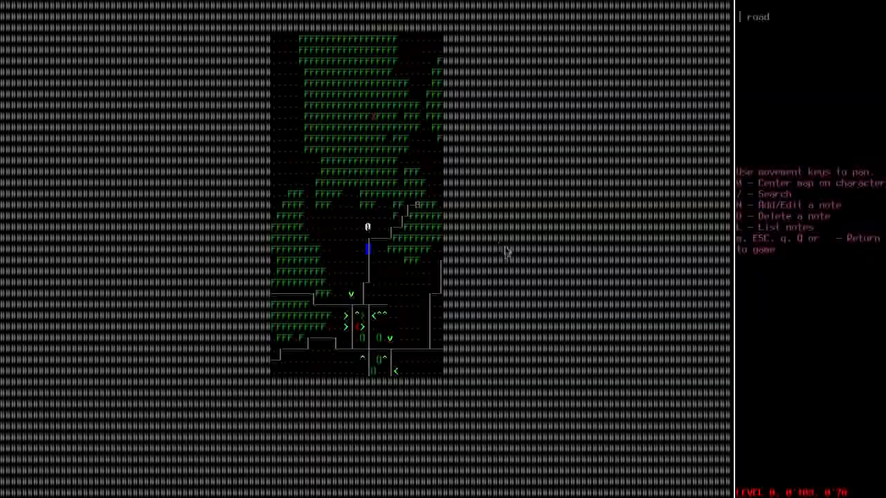
# - Pan the overmap north across the field to spot the sporting goods store
pyautogui.press('up')
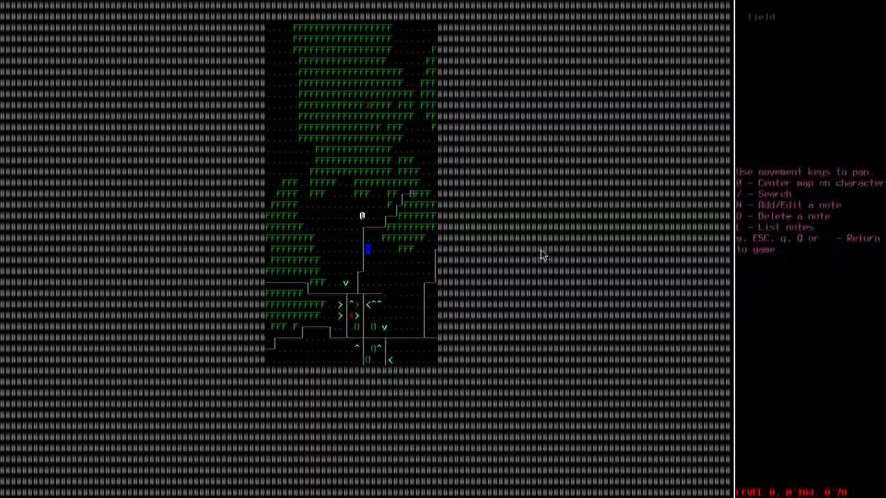
pyautogui.press('up')
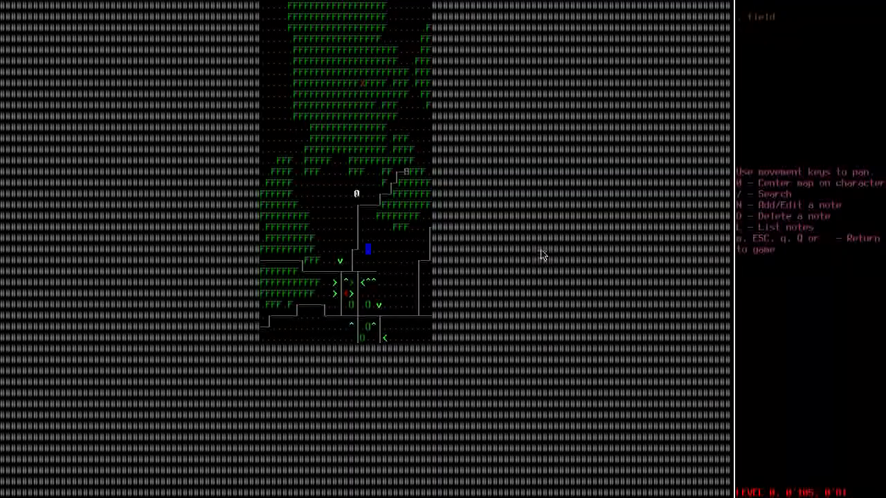
pyautogui.press('down')
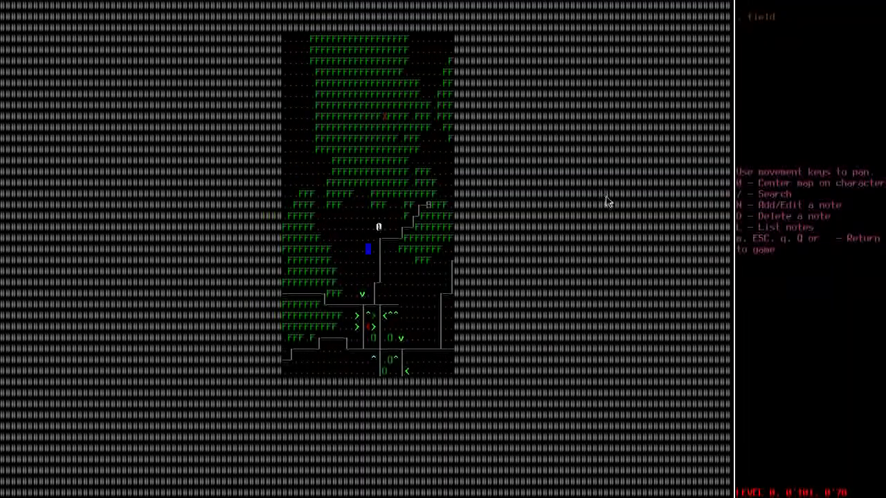
pyautogui.press('up')
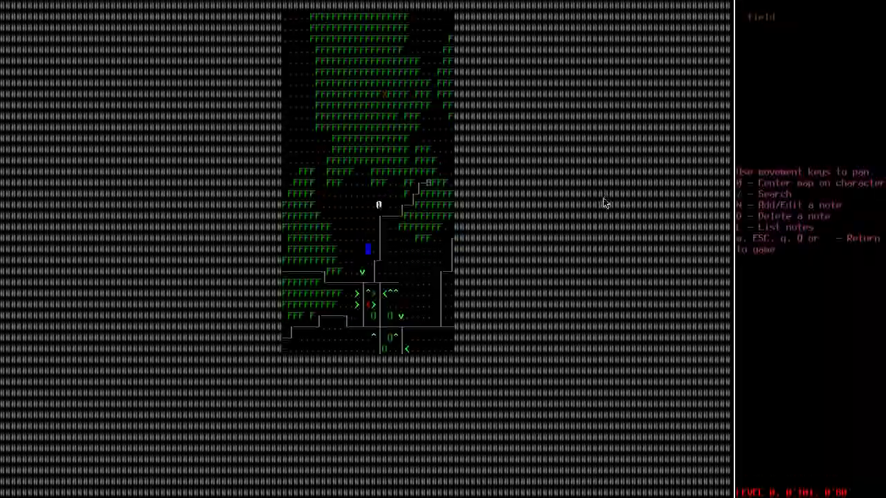
pyautogui.press('up')
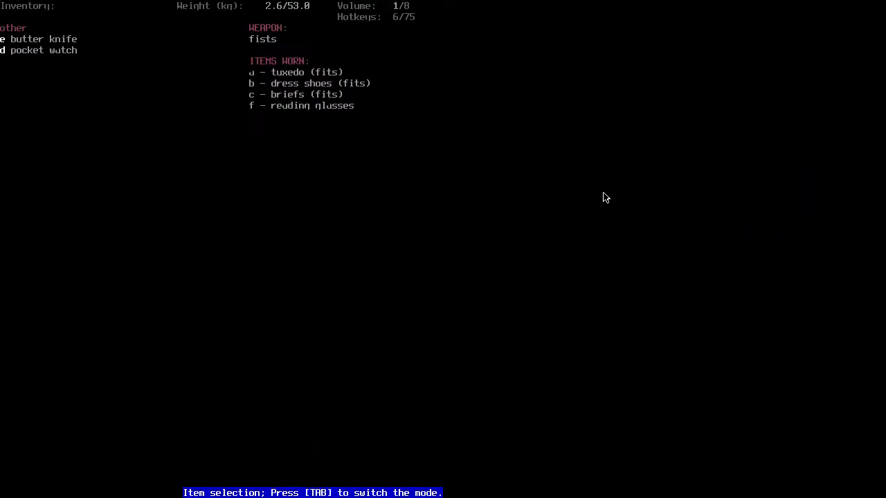
pyautogui.moveTo(297, 160)
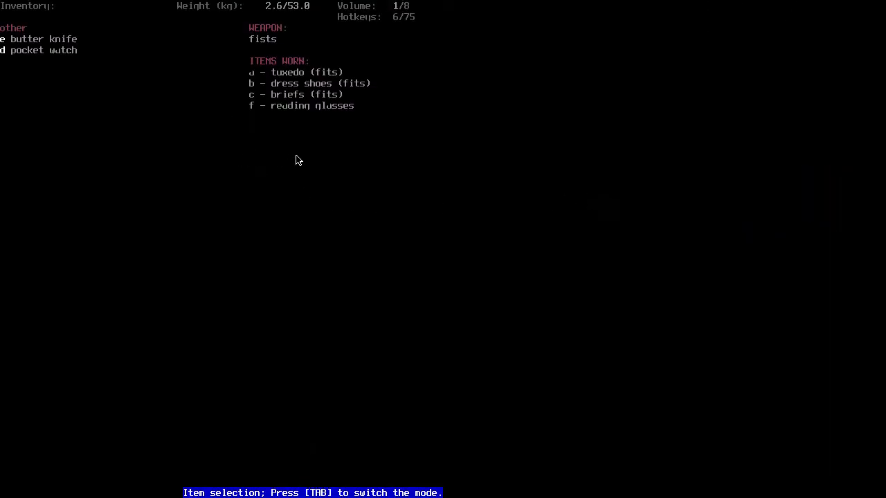
pyautogui.moveTo(135, 54)
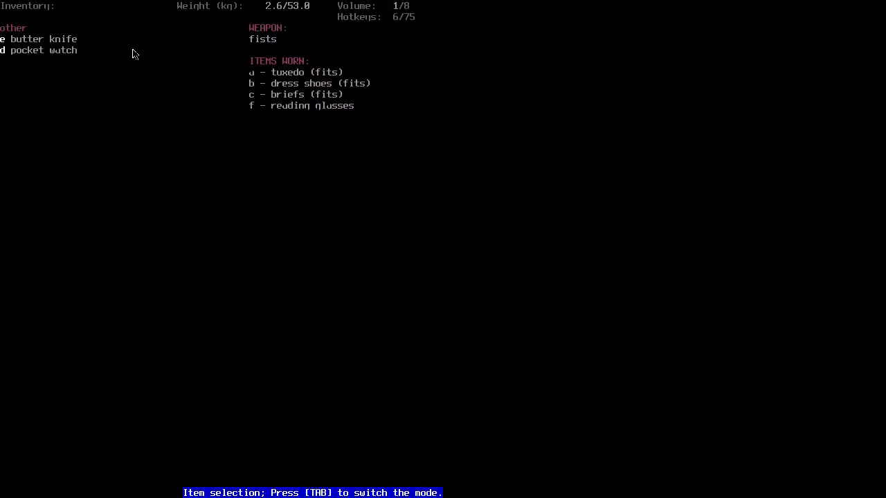
pyautogui.moveTo(35, 42)
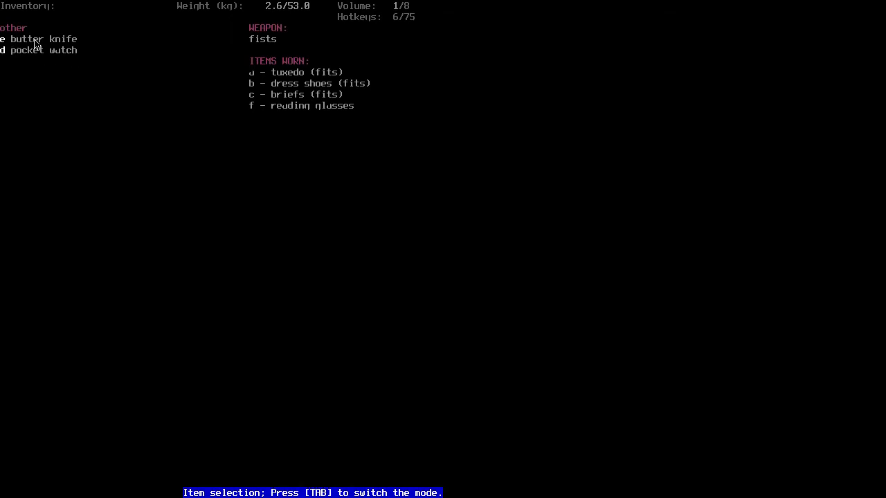
pyautogui.moveTo(20, 45)
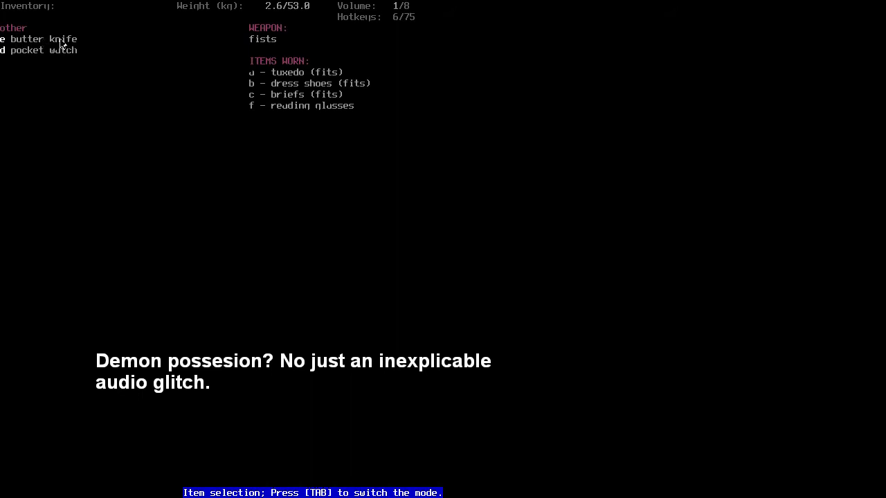
pyautogui.moveTo(155, 136)
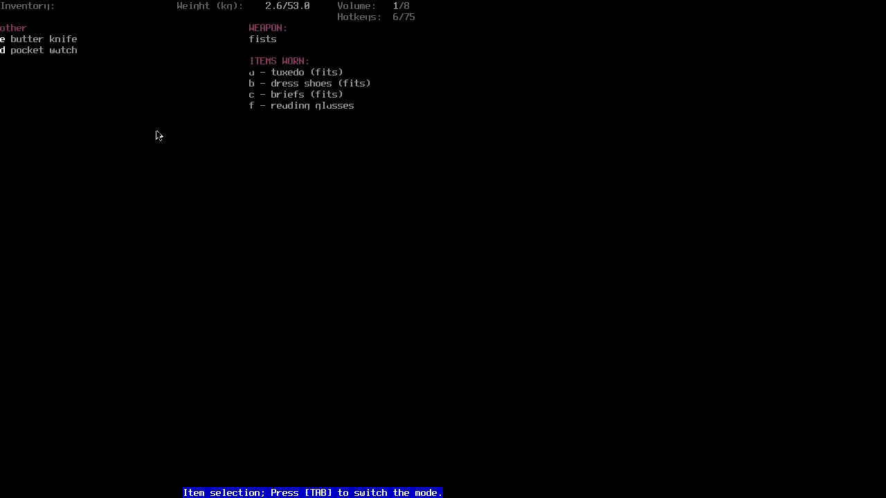
pyautogui.press('e')
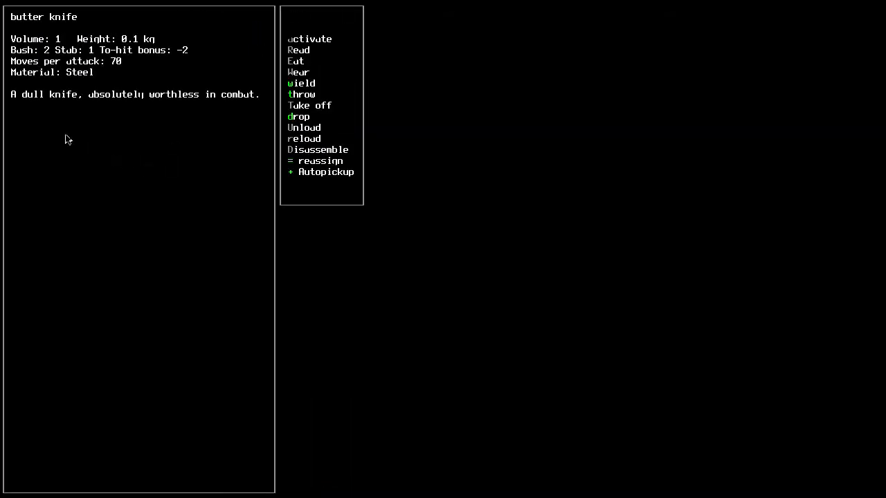
pyautogui.moveTo(216, 100)
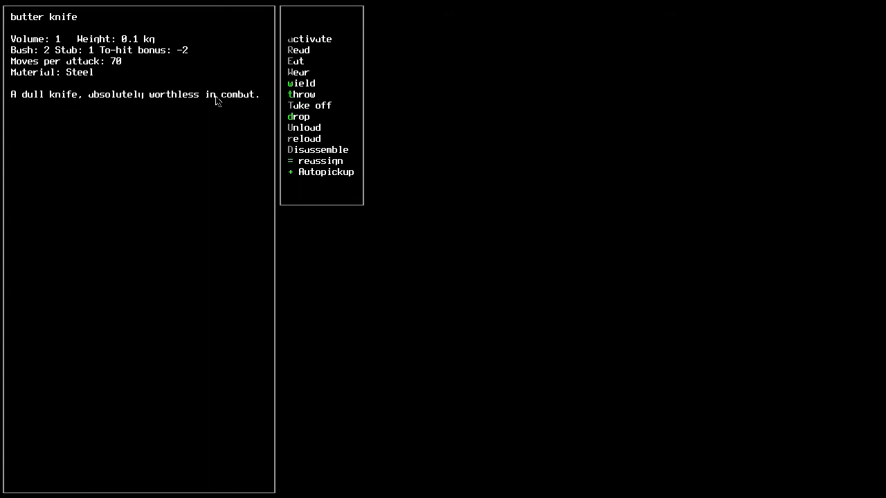
pyautogui.moveTo(16, 58)
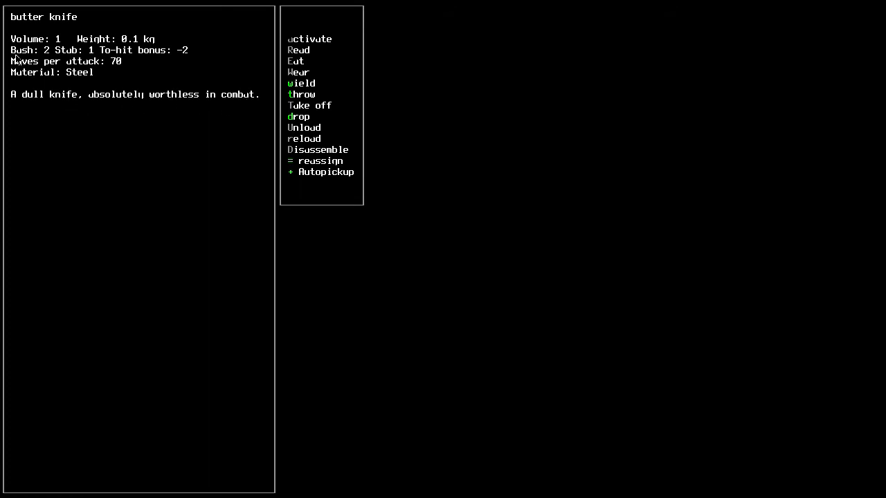
pyautogui.moveTo(82, 61)
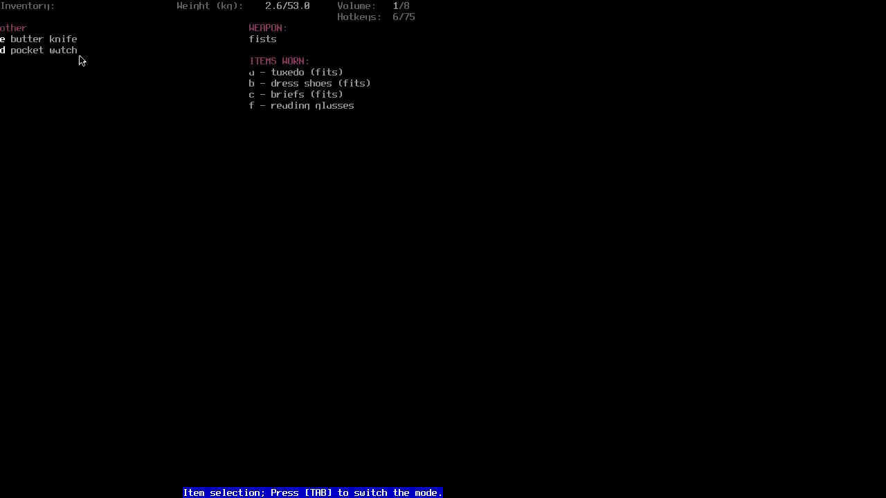
pyautogui.moveTo(127, 95)
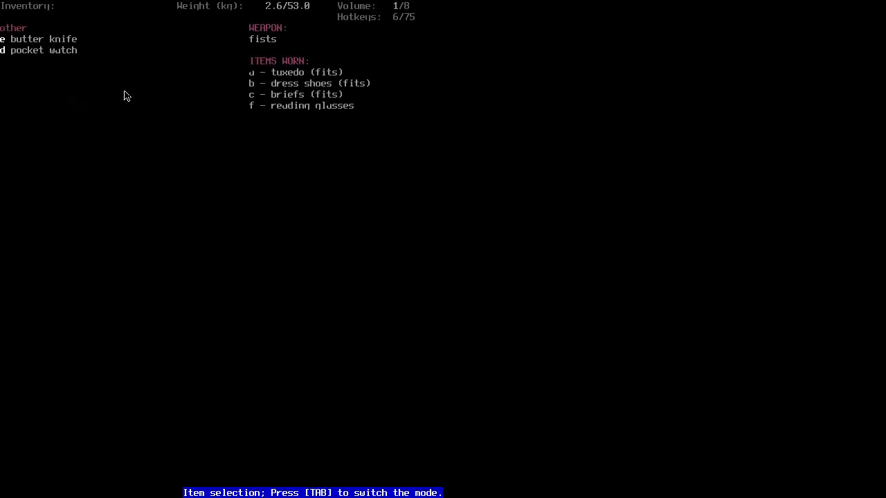
# - Close the inventory and return to the evac shelter map
pyautogui.press('Escape')
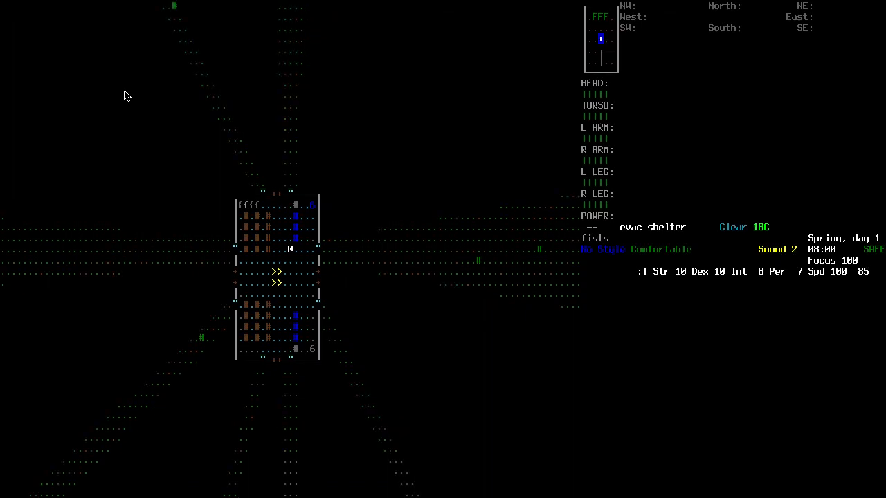
pyautogui.moveTo(823, 260)
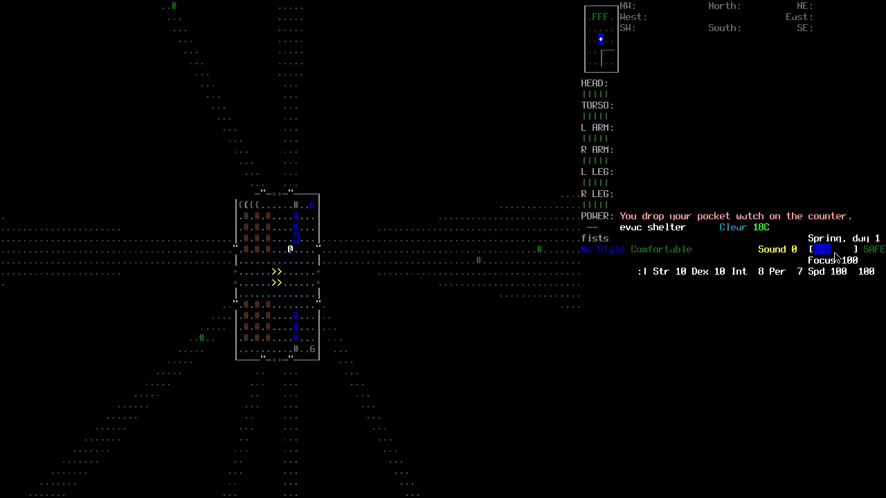
pyautogui.moveTo(824, 256)
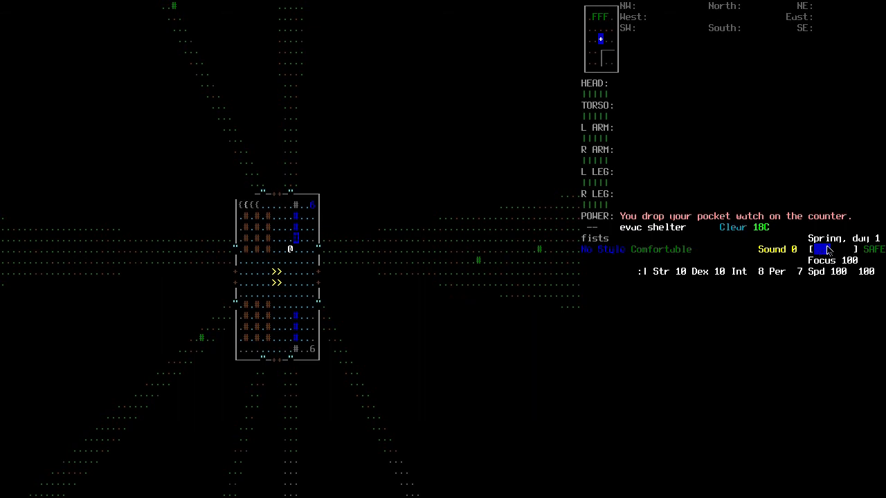
pyautogui.moveTo(839, 368)
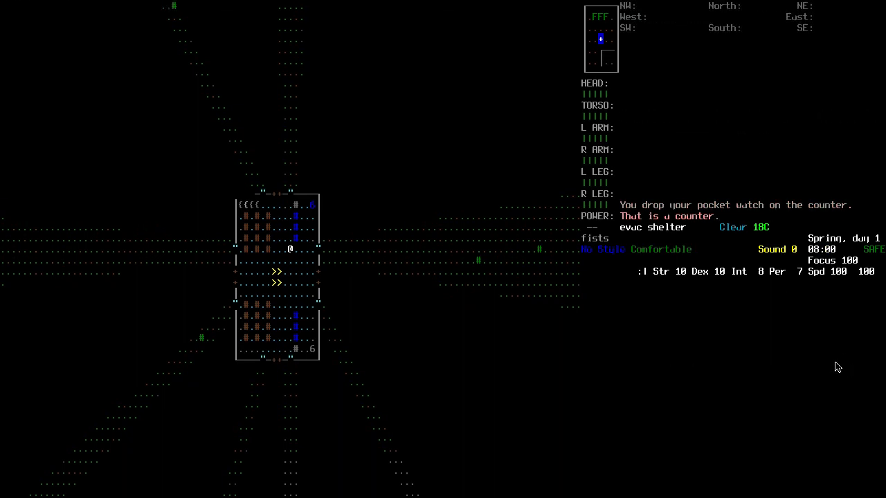
pyautogui.moveTo(600, 370)
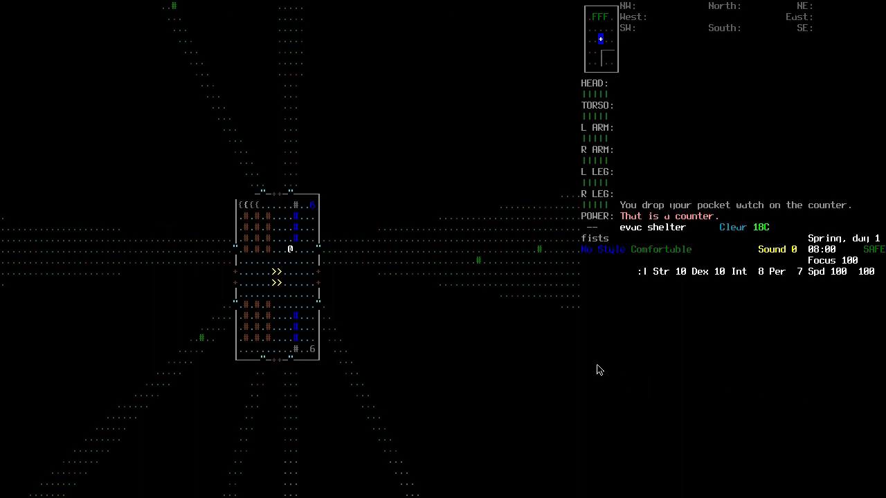
pyautogui.moveTo(612, 374)
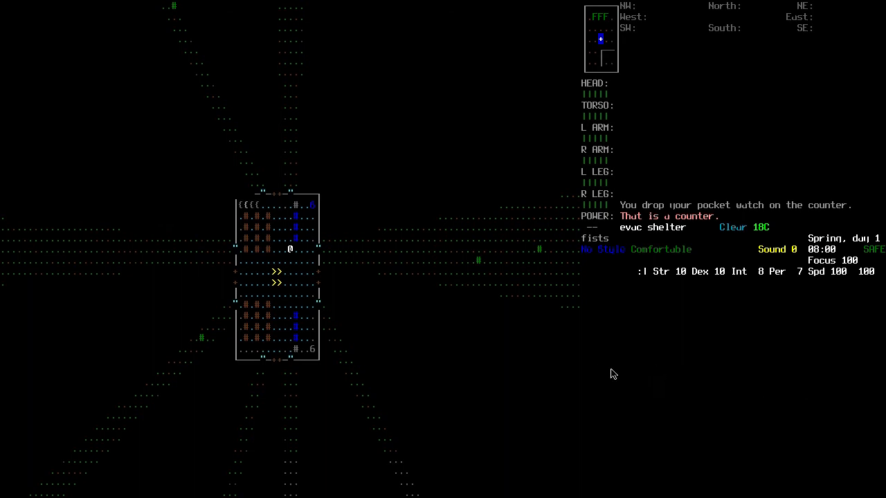
pyautogui.moveTo(567, 346)
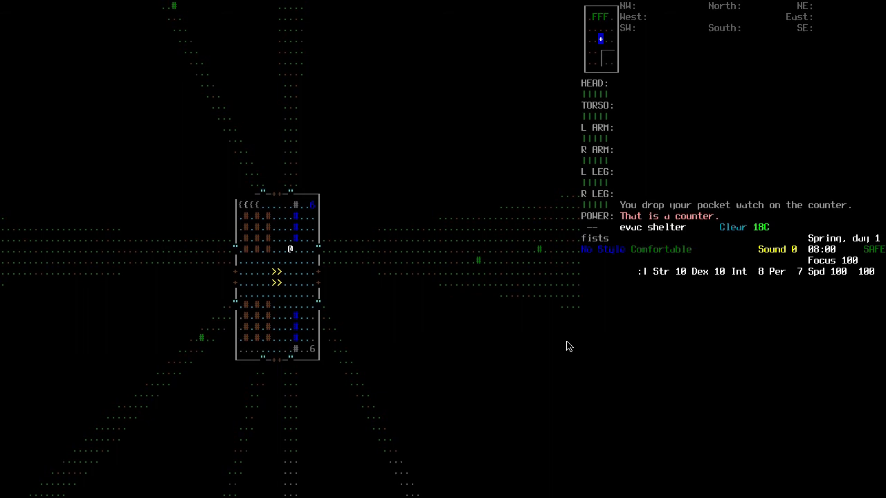
pyautogui.press('i')
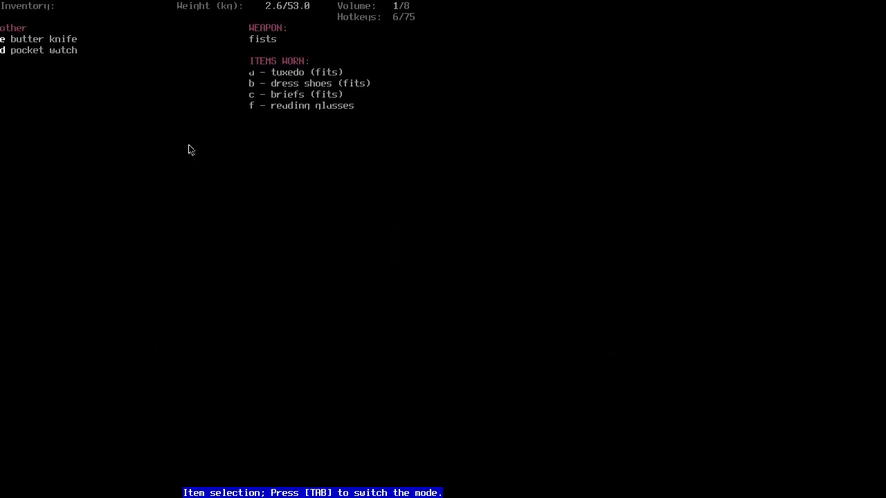
pyautogui.moveTo(377, 94)
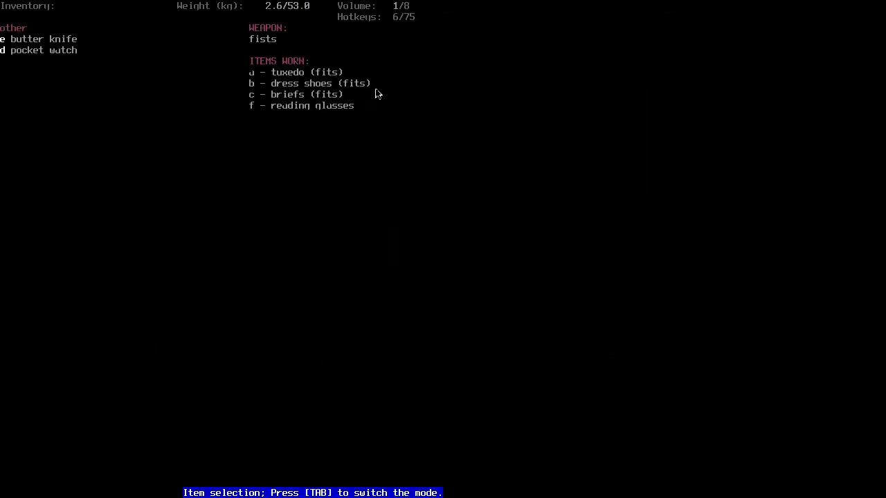
pyautogui.moveTo(297, 90)
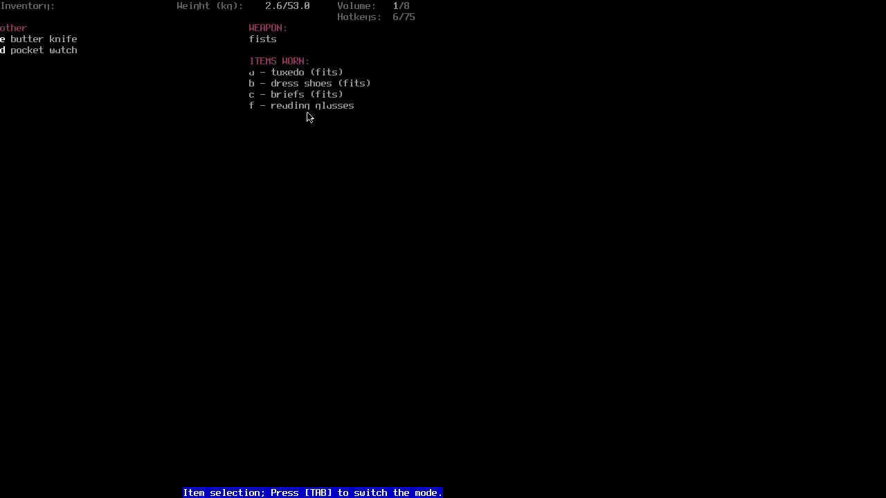
pyautogui.moveTo(365, 153)
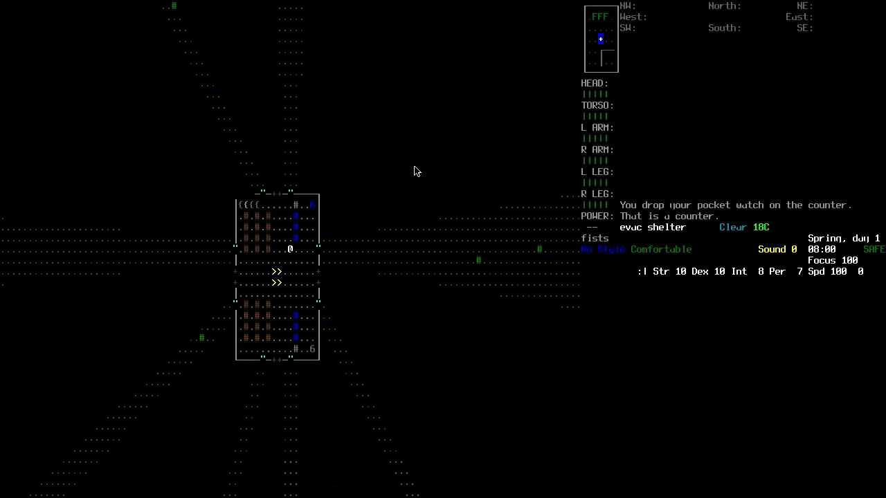
# - Take off the reading glasses via T, then return to the map
pyautogui.press('T')
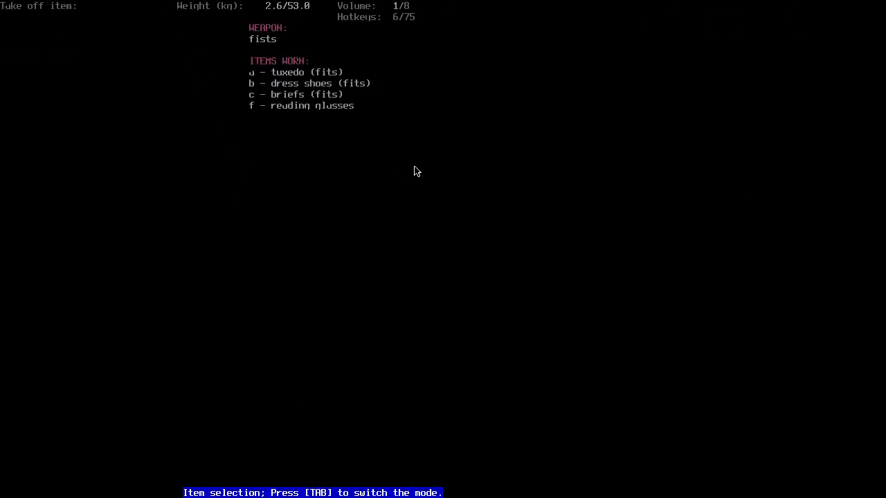
pyautogui.press('f')
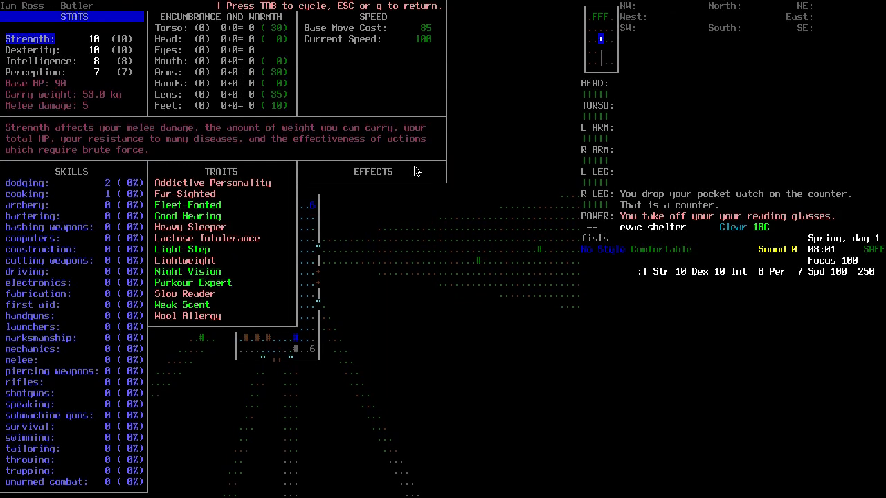
pyautogui.press('Escape')
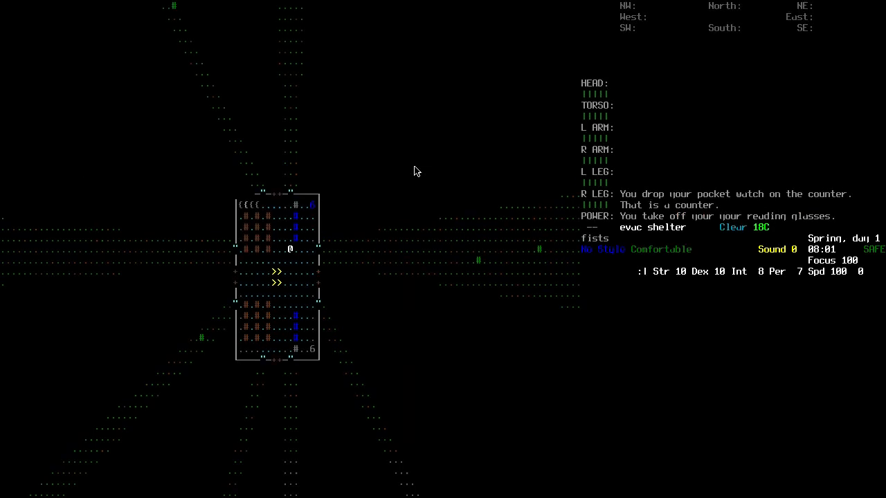
pyautogui.moveTo(367, 231)
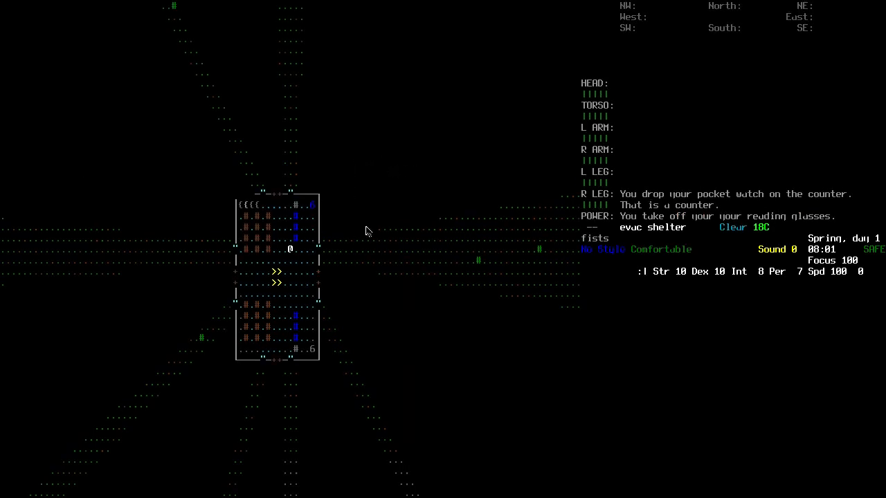
pyautogui.moveTo(372, 230)
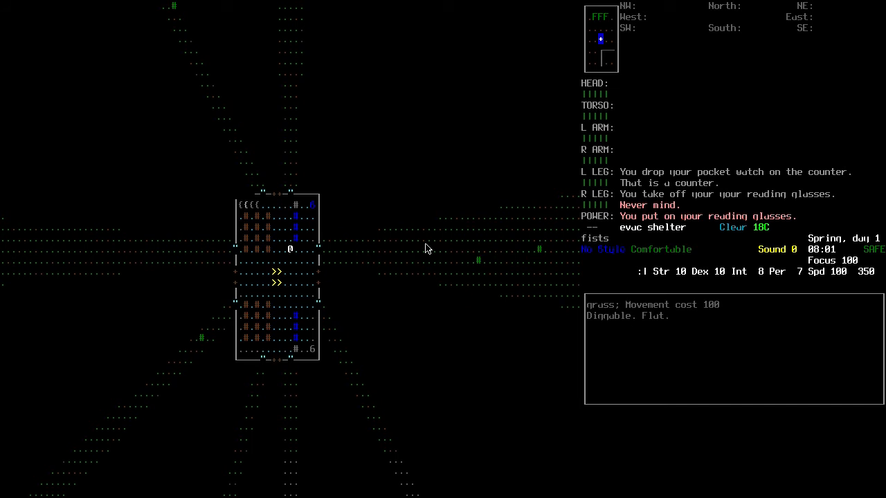
# - Bring up the inventory listing the butter knife, pocket watch and worn clothing
pyautogui.press('i')
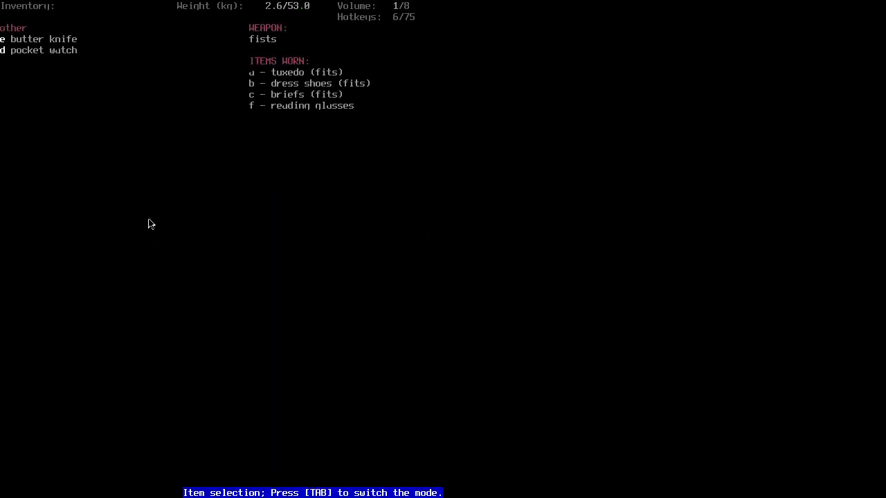
pyautogui.moveTo(273, 90)
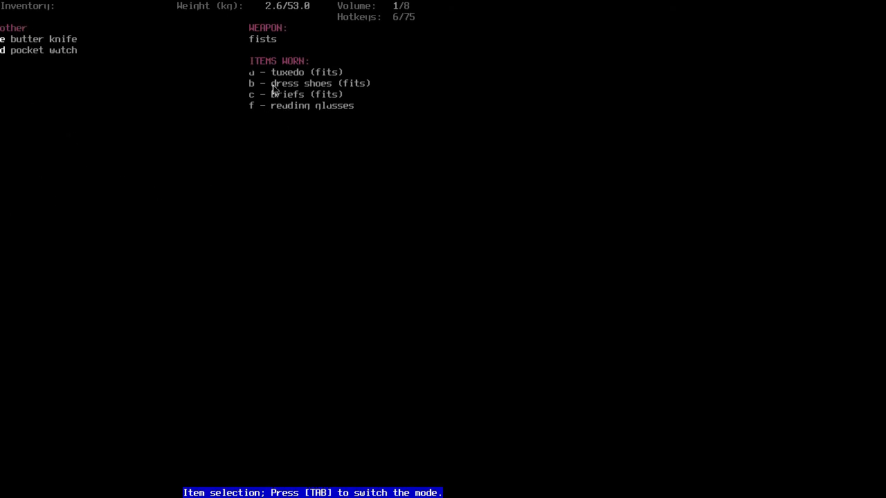
pyautogui.moveTo(266, 49)
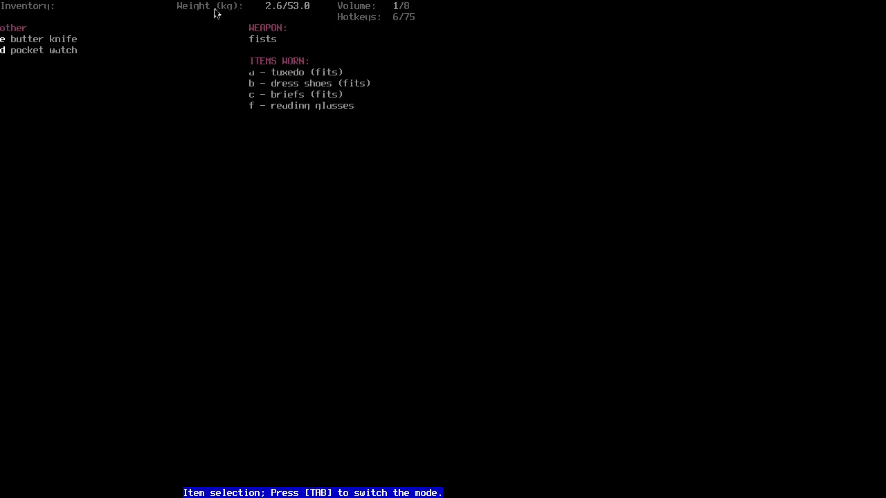
pyautogui.moveTo(270, 13)
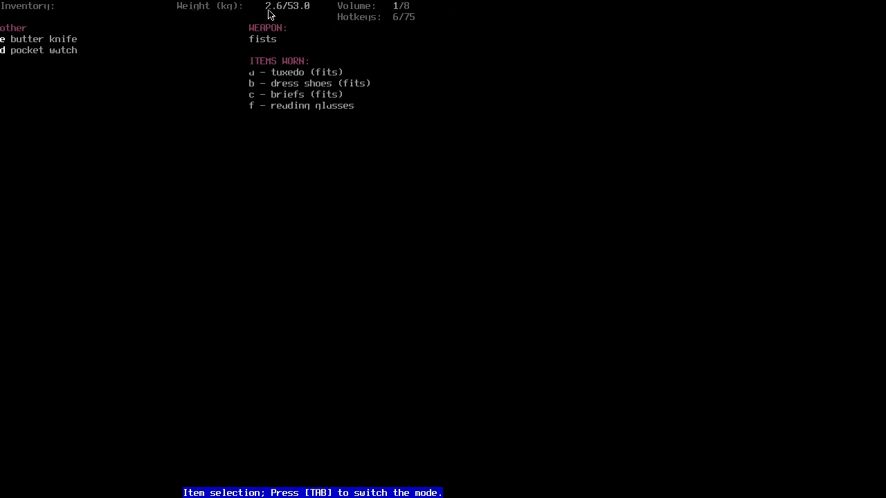
pyautogui.moveTo(289, 14)
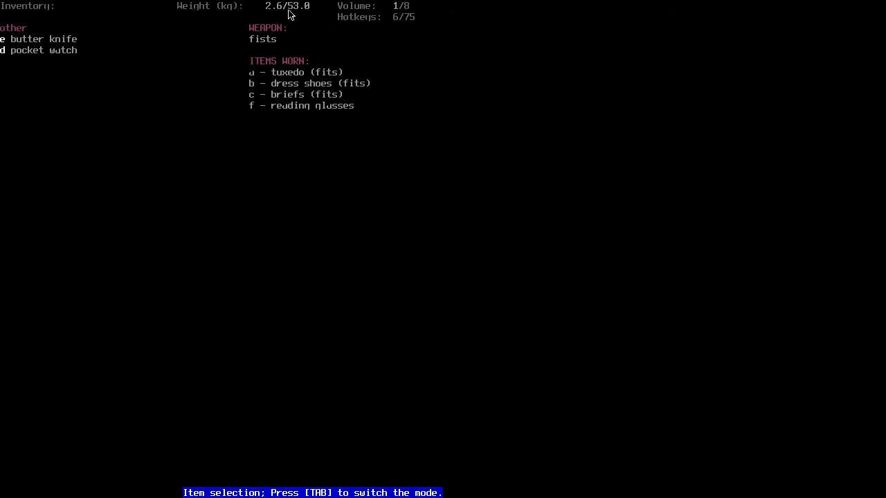
pyautogui.moveTo(295, 21)
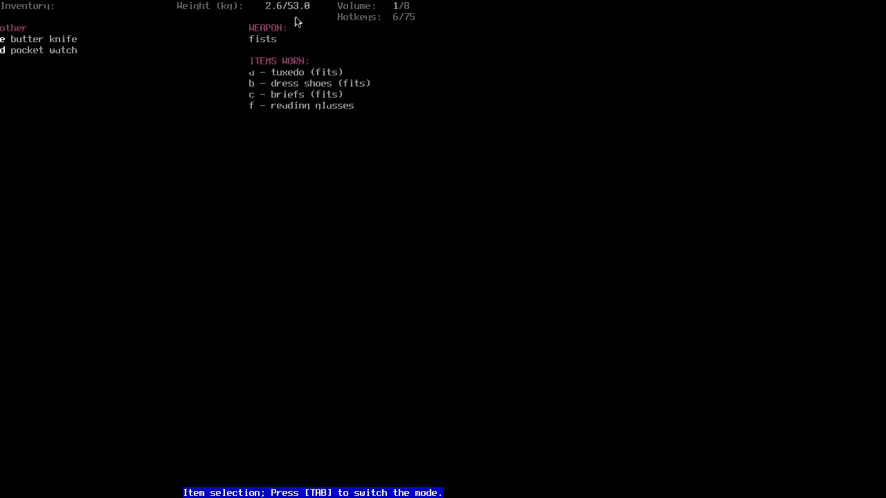
pyautogui.moveTo(291, 13)
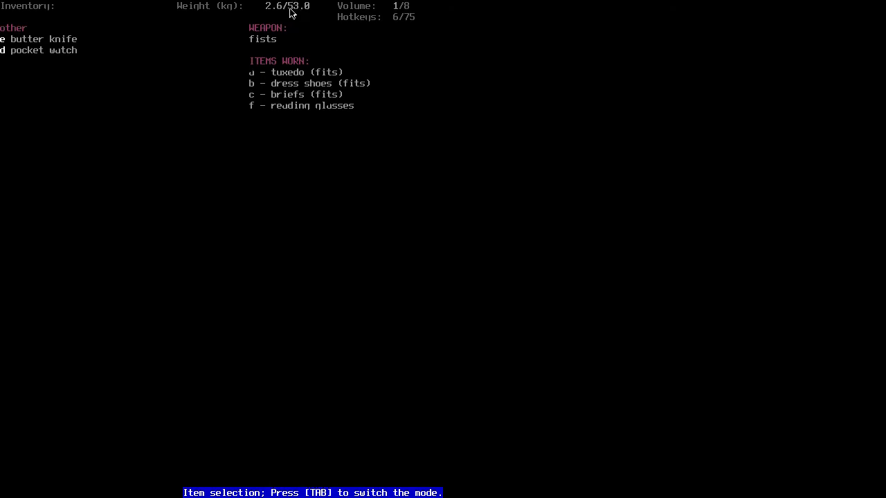
pyautogui.moveTo(299, 16)
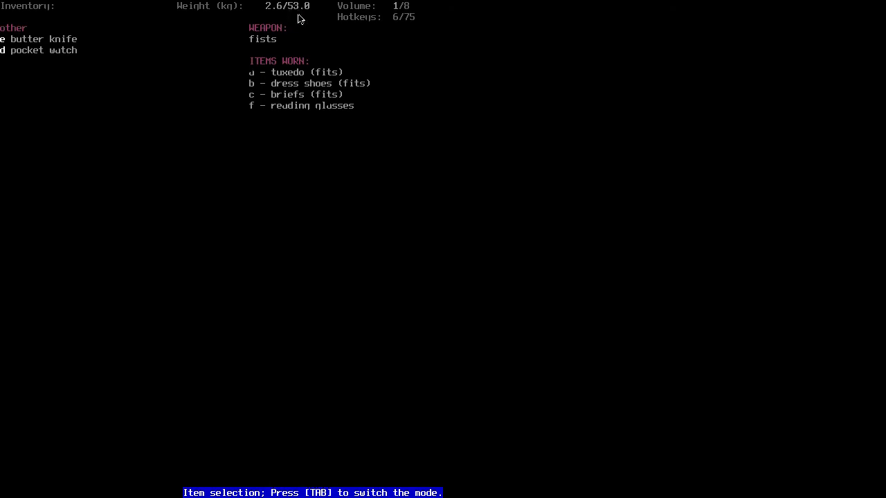
pyautogui.moveTo(296, 15)
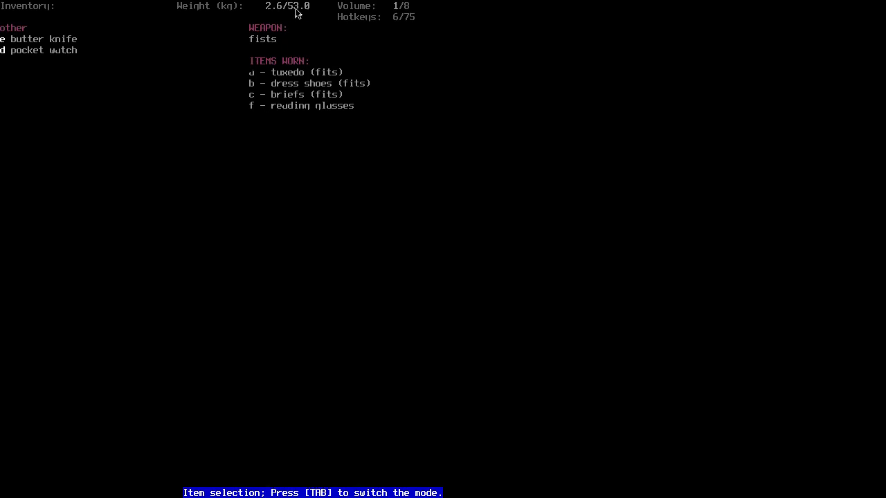
pyautogui.moveTo(368, 33)
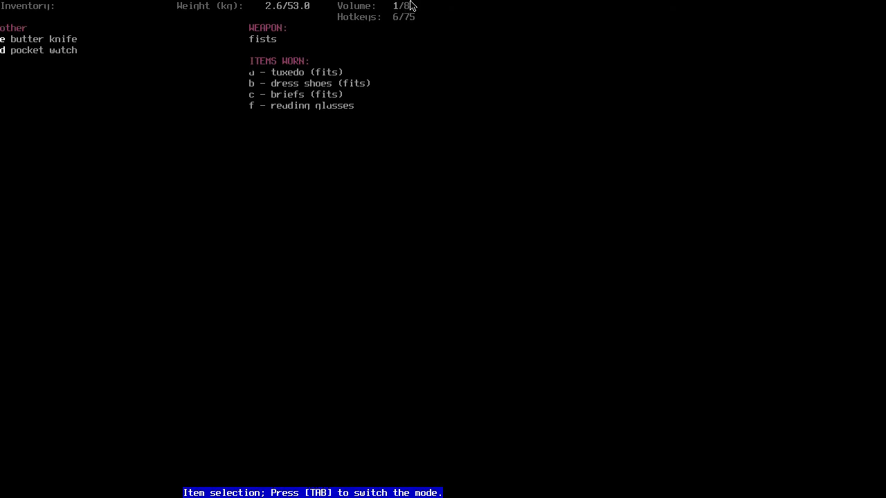
pyautogui.moveTo(396, 15)
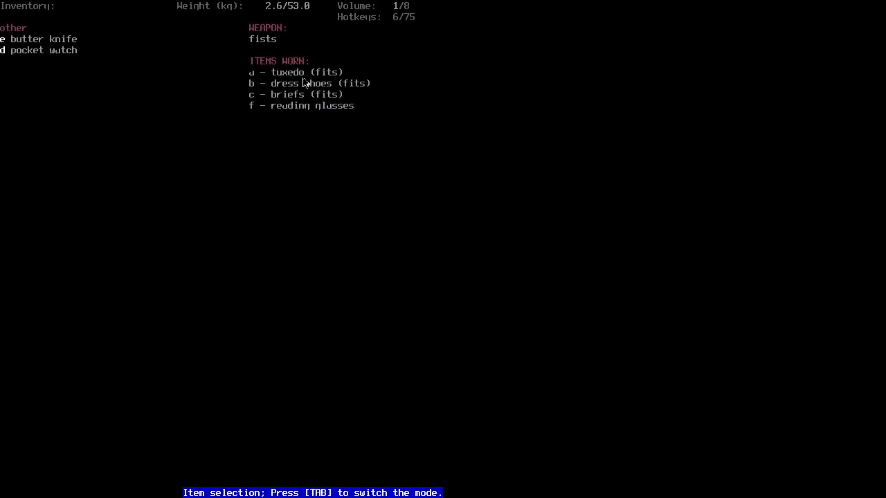
pyautogui.moveTo(291, 94)
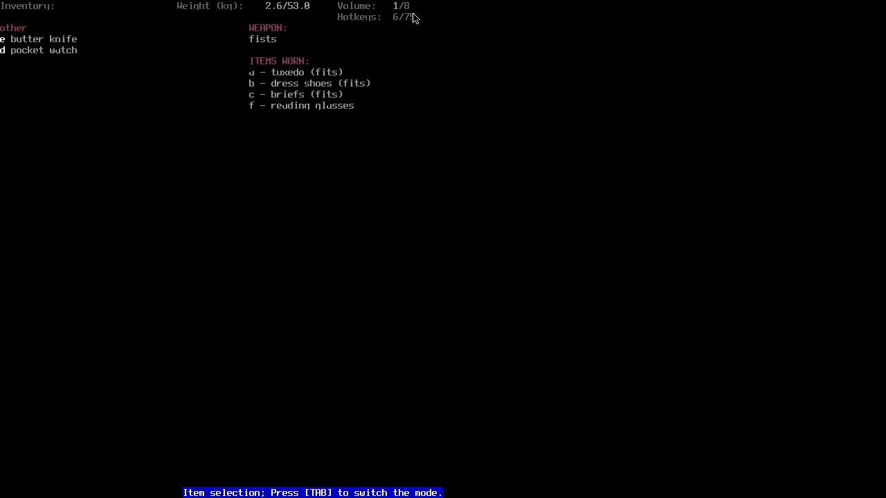
pyautogui.moveTo(407, 15)
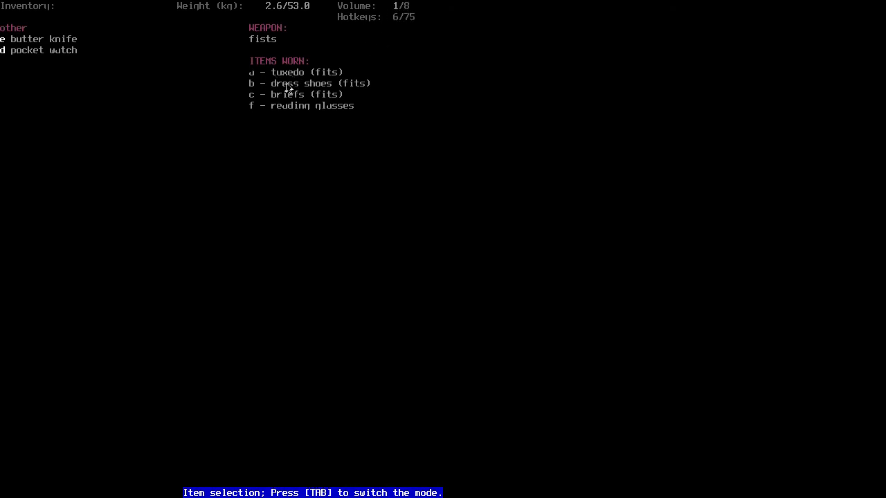
pyautogui.moveTo(313, 91)
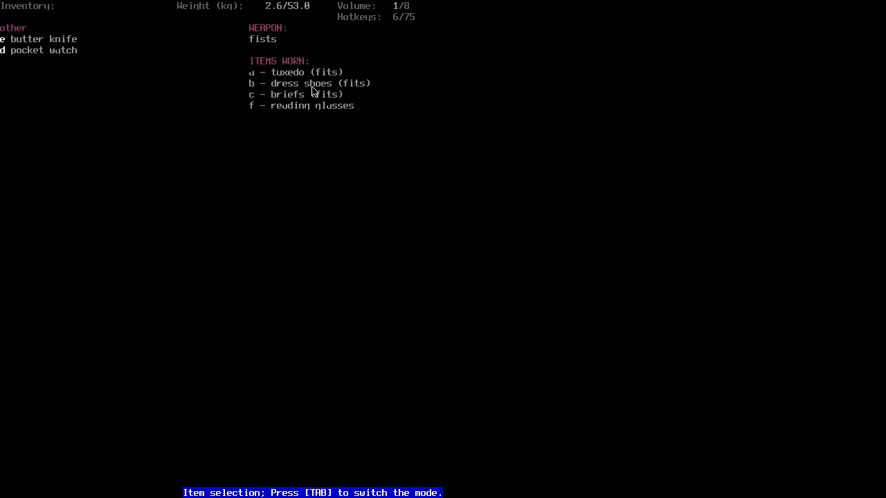
pyautogui.moveTo(293, 92)
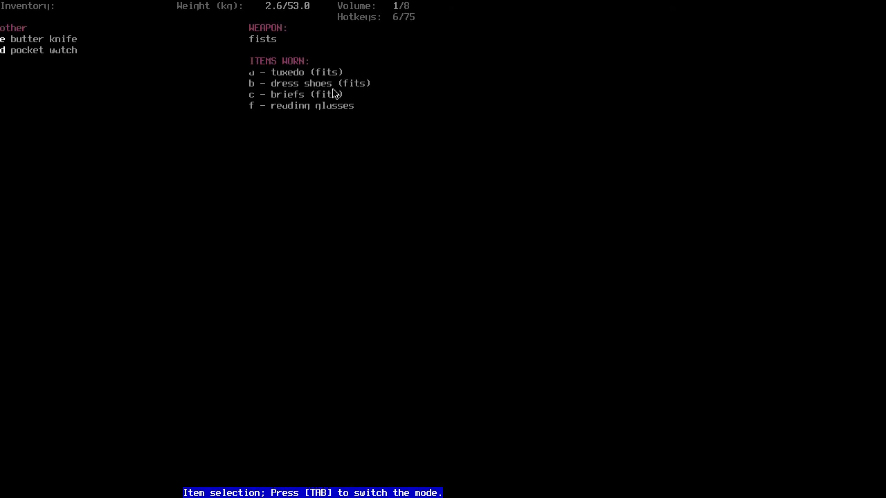
pyautogui.moveTo(339, 95)
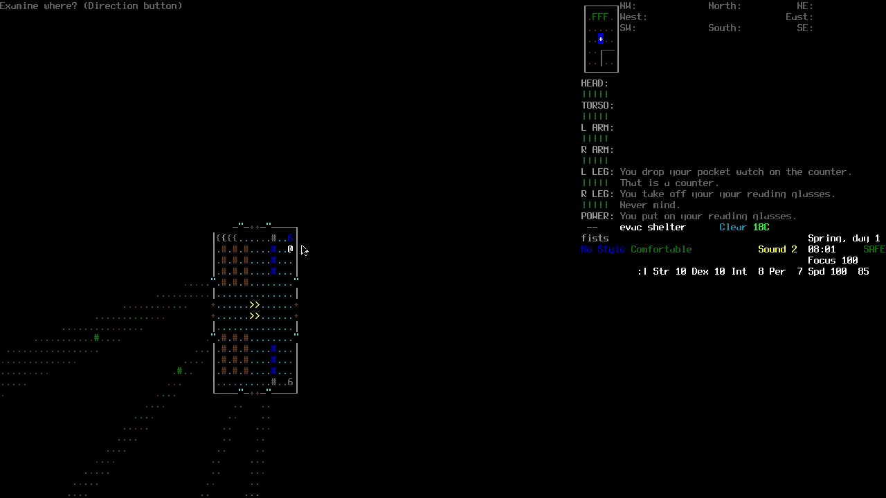
pyautogui.moveTo(533, 274)
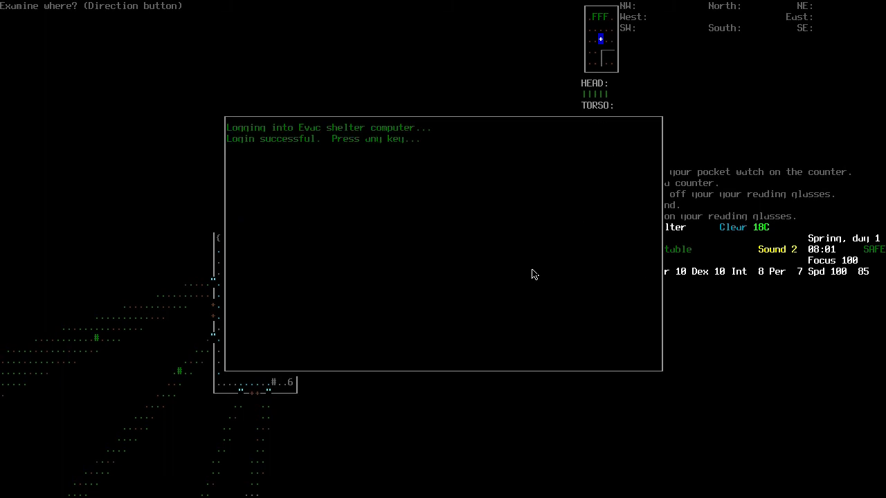
# - Read option 1, the Emergency Message, on the evac shelter computer and continue past it
pyautogui.press('space')
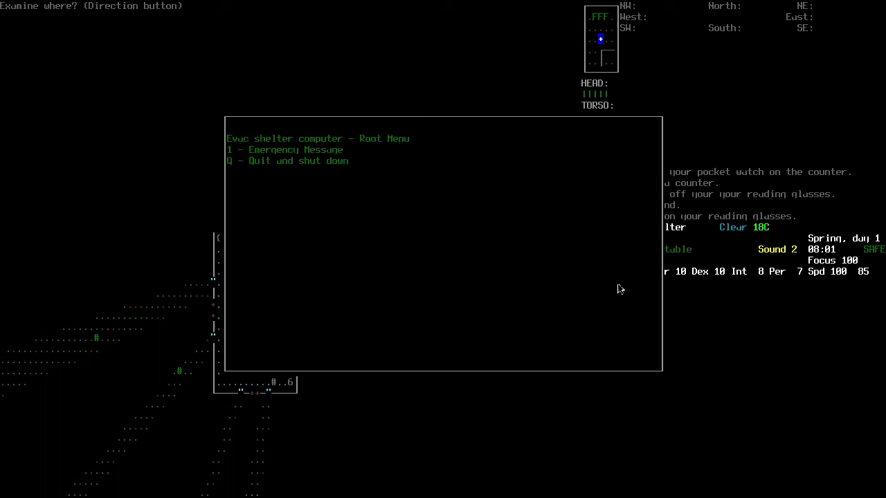
pyautogui.moveTo(747, 378)
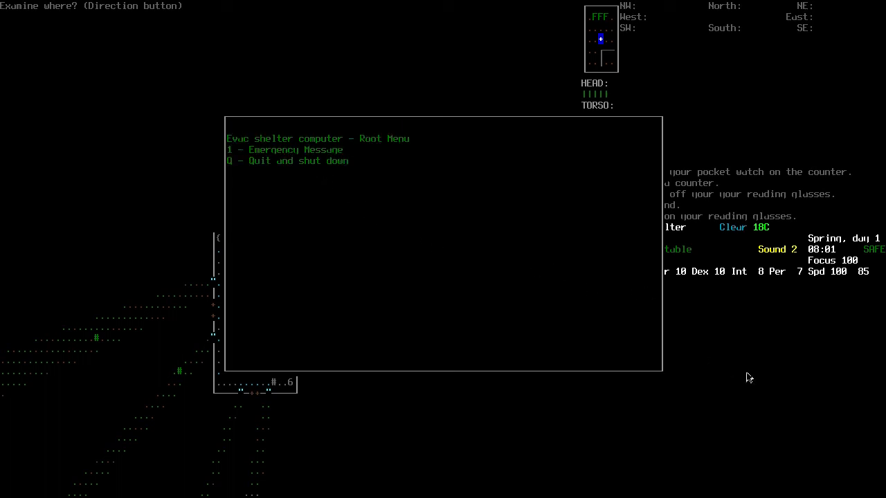
pyautogui.moveTo(734, 373)
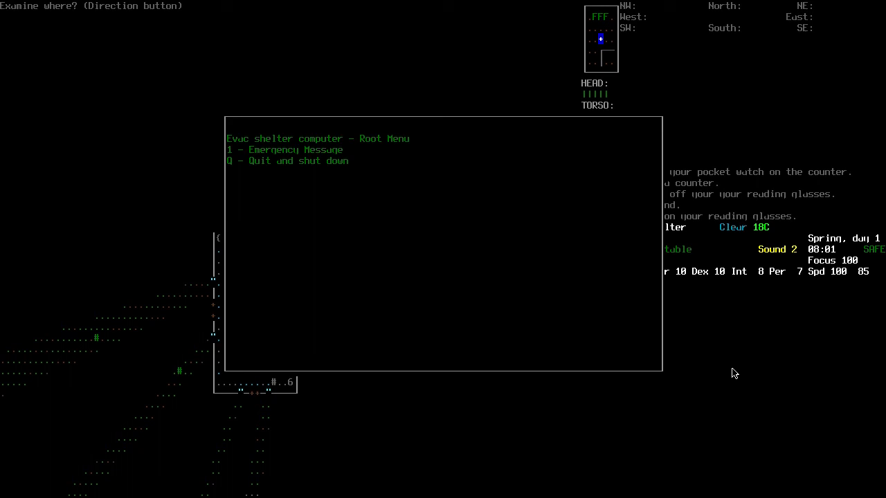
pyautogui.press('1')
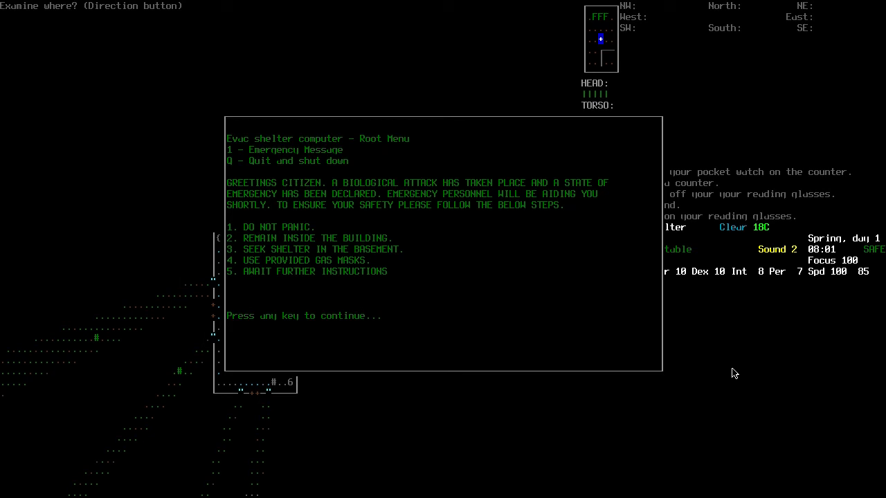
pyautogui.press('space')
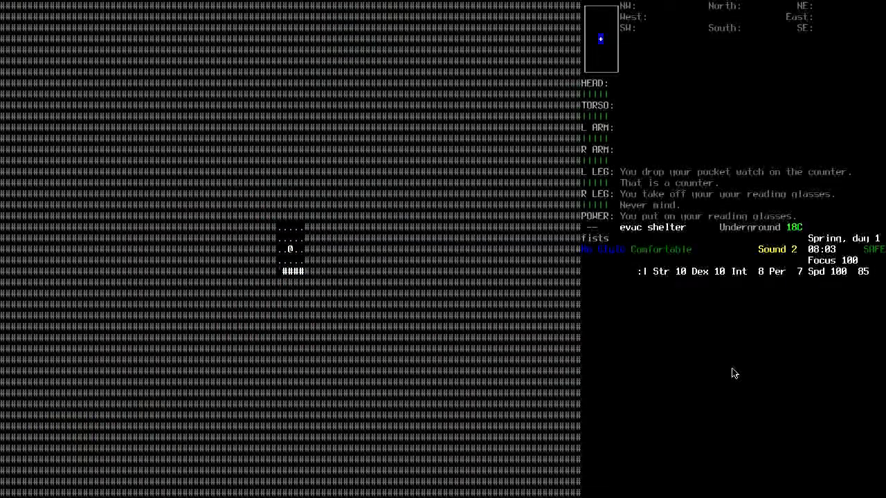
# - Select the sweatshirt and drop it onto the basement's rock floor
pyautogui.click(291, 251)
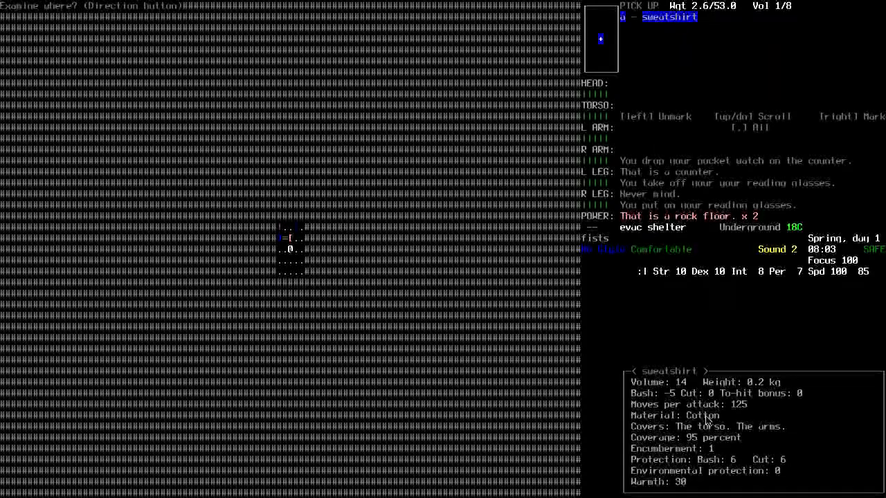
pyautogui.moveTo(759, 357)
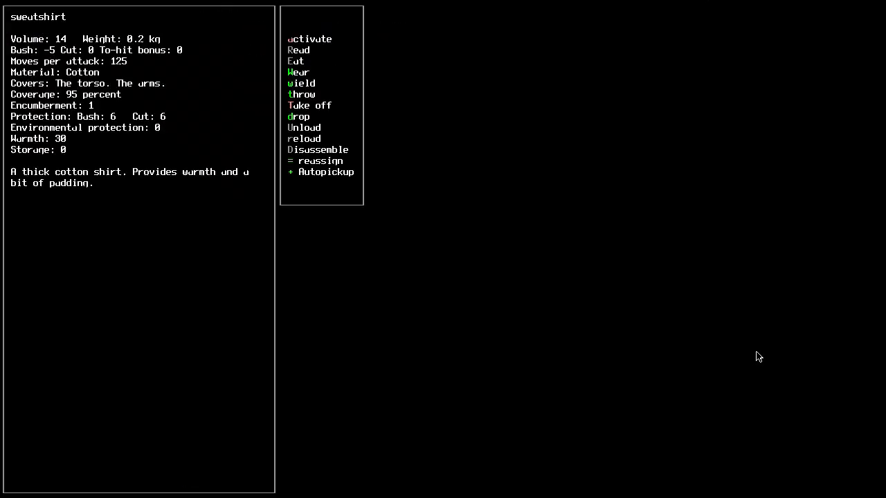
pyautogui.moveTo(64, 151)
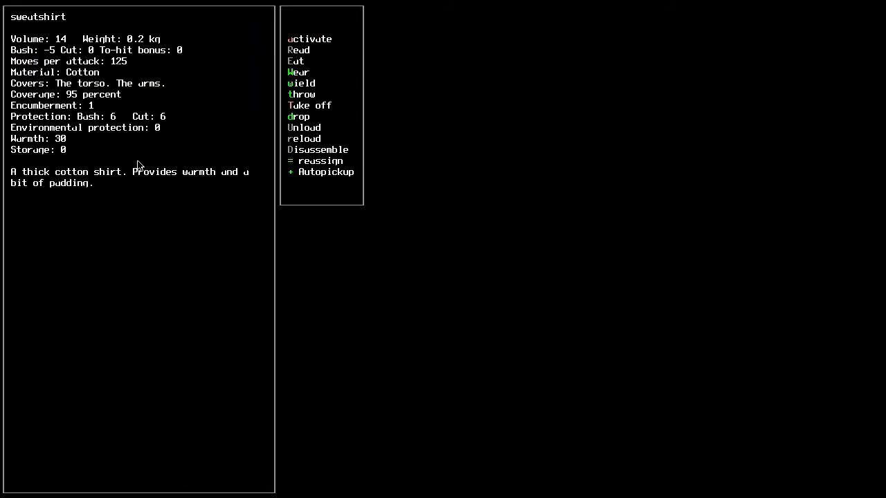
pyautogui.click(299, 116)
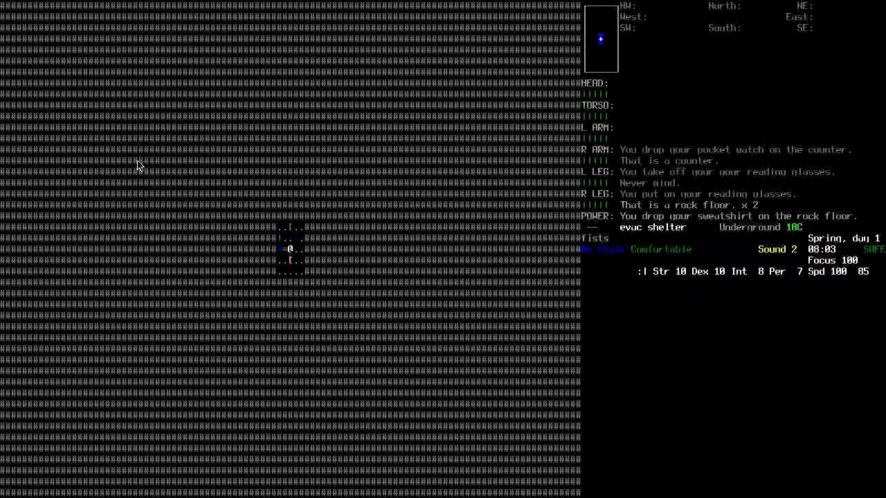
pyautogui.moveTo(843, 143)
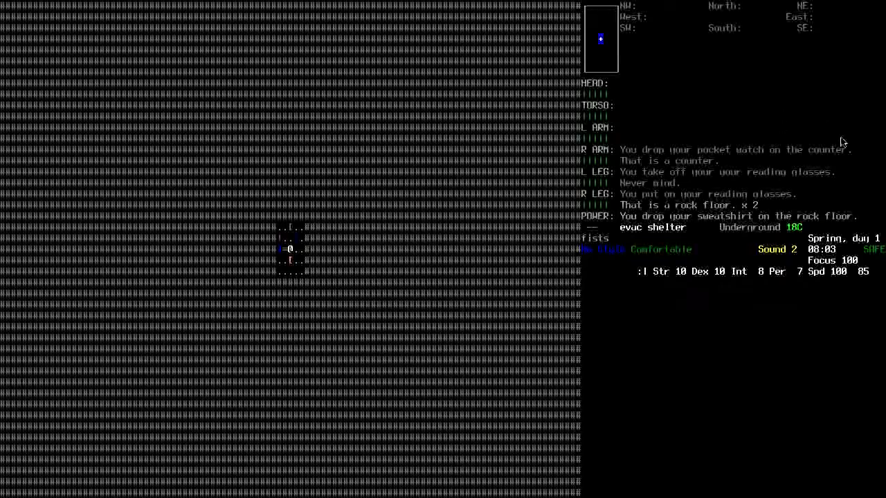
pyautogui.moveTo(869, 178)
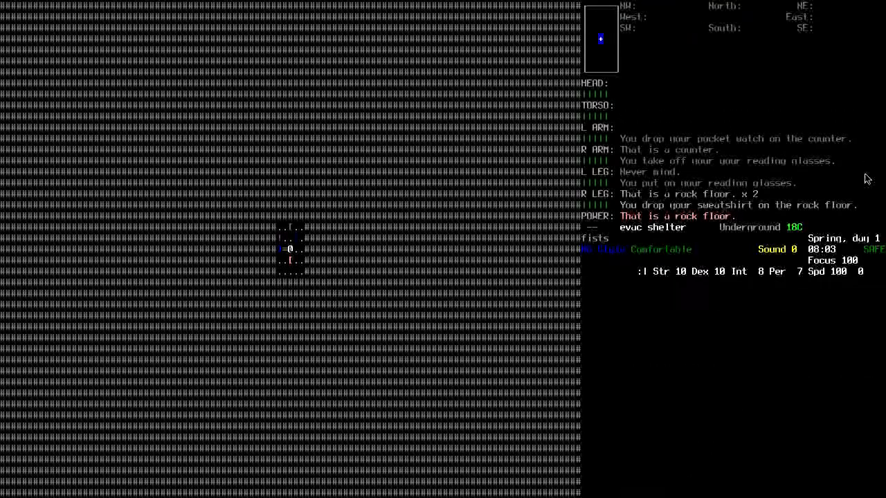
# - Bring up the list of items lying on the basement floor to find the backpack
pyautogui.press('g')
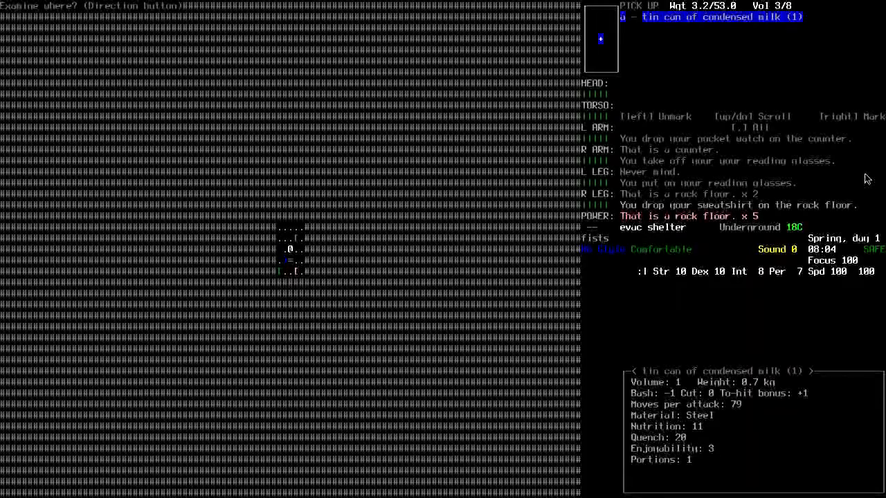
pyautogui.moveTo(698, 436)
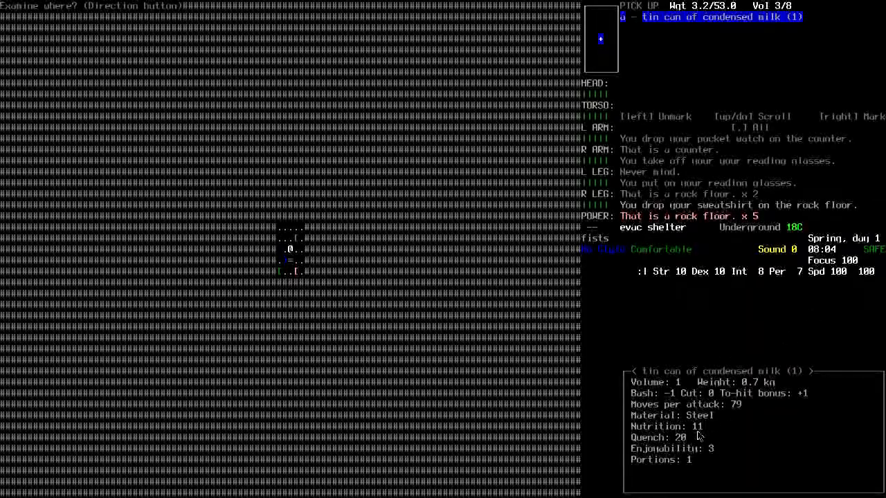
pyautogui.moveTo(780, 449)
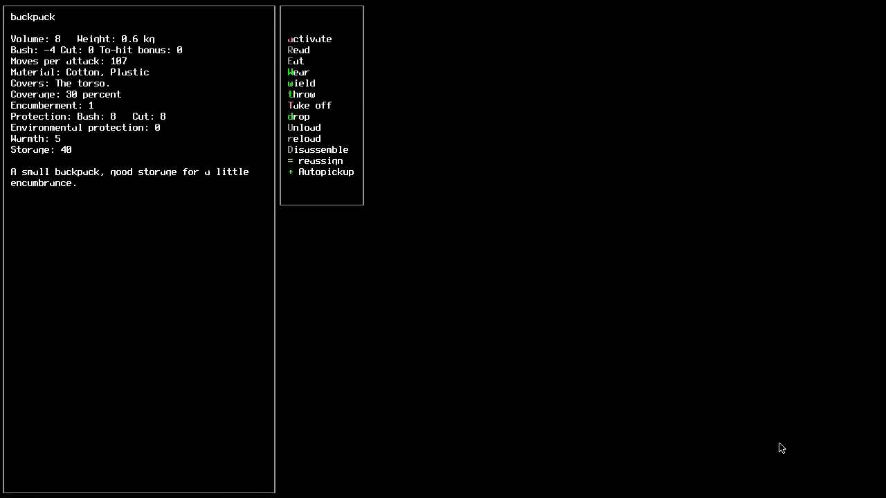
pyautogui.moveTo(778, 416)
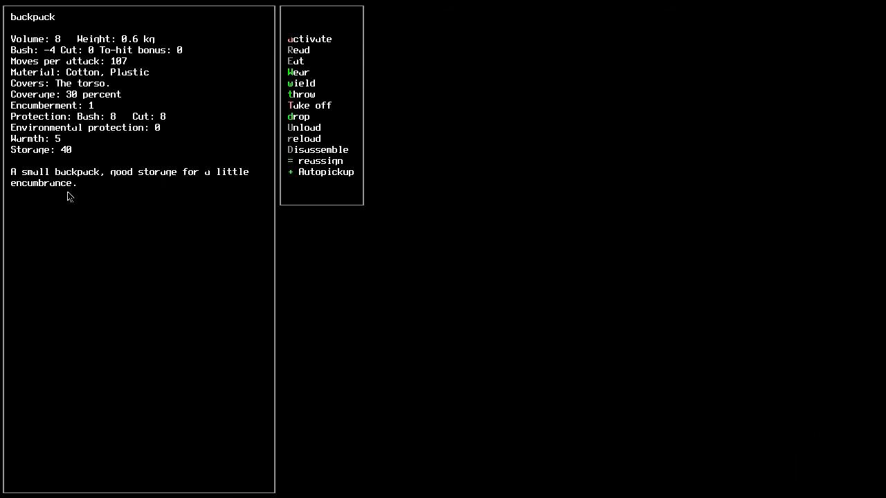
pyautogui.moveTo(69, 154)
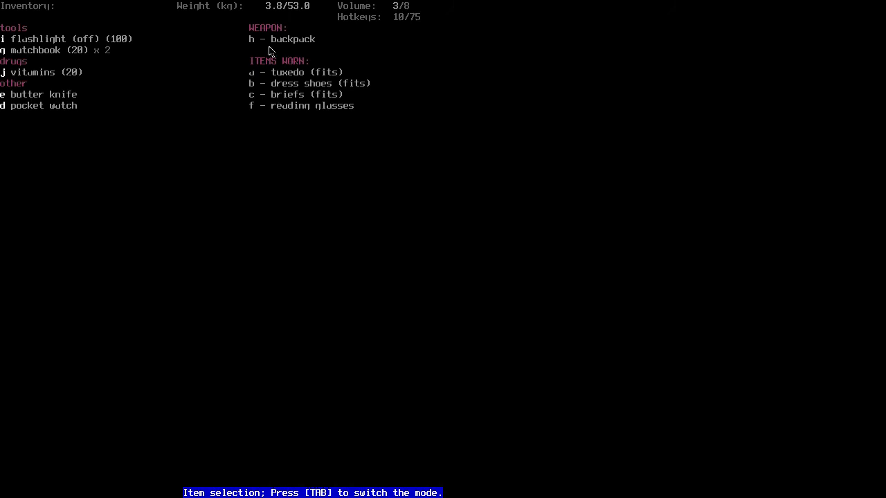
pyautogui.moveTo(368, 170)
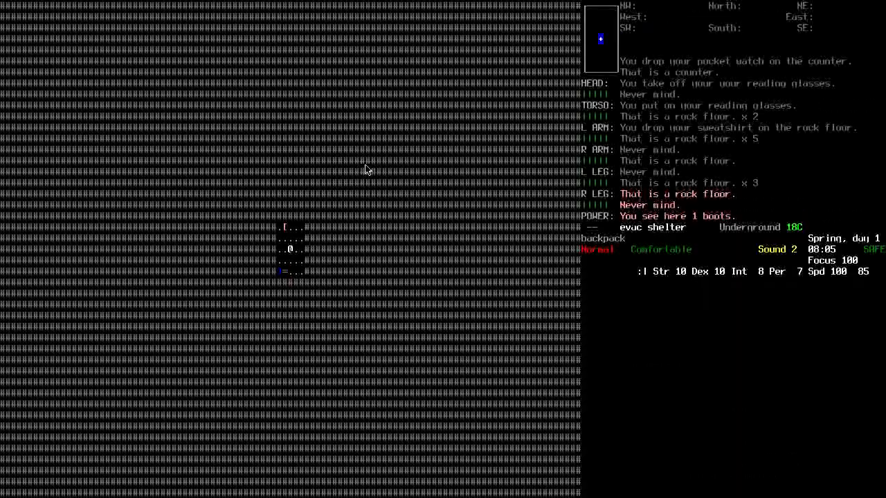
# - Bring up the floor items again to gather the Dayquil bottle and drama novel
pyautogui.press('g')
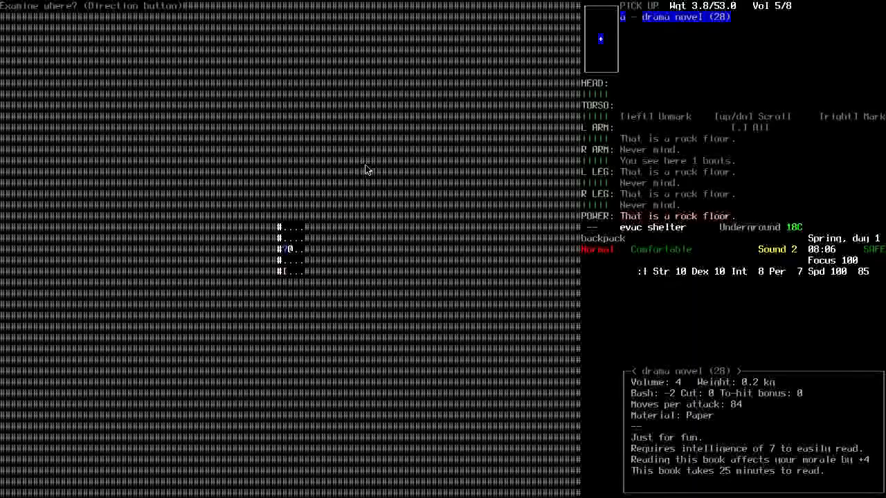
pyautogui.moveTo(540, 291)
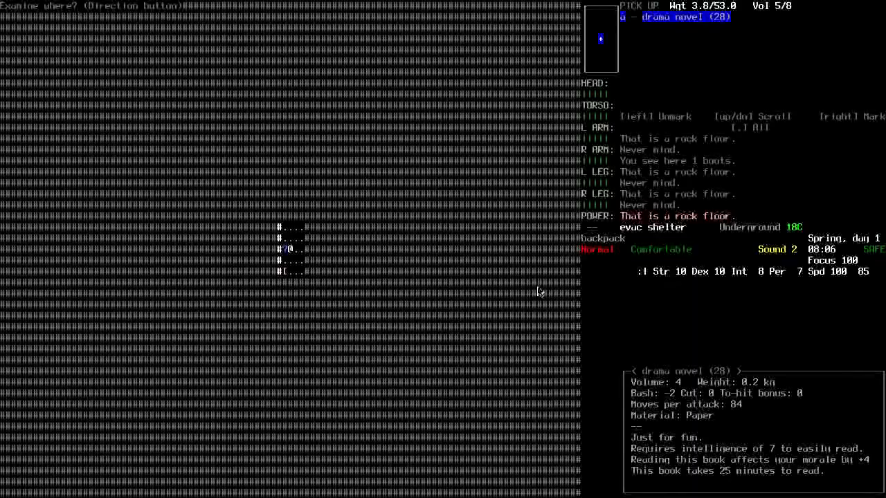
pyautogui.moveTo(644, 301)
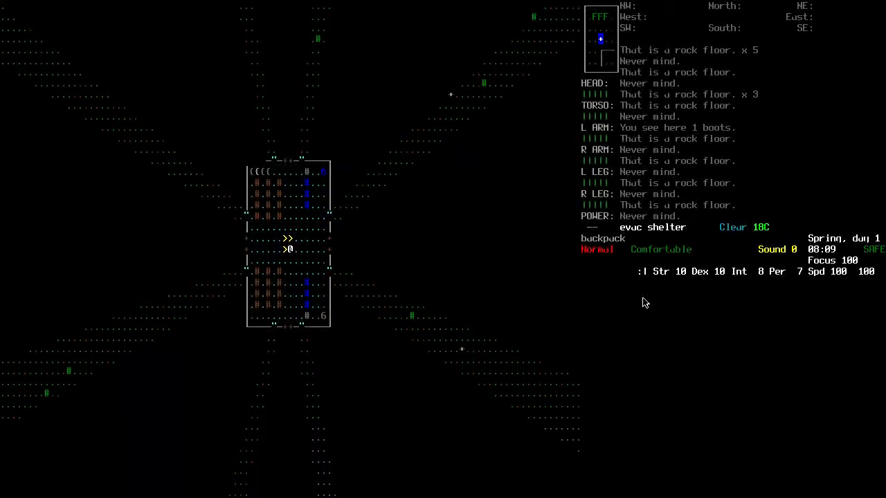
# - Start a multidrop for the spare matchbook, then reach the wield and wear item screens
pyautogui.press('d')
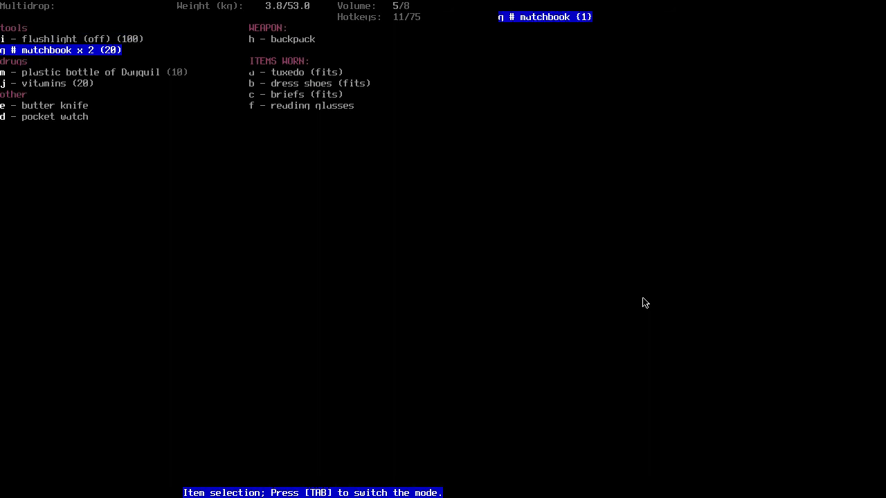
pyautogui.press('m')
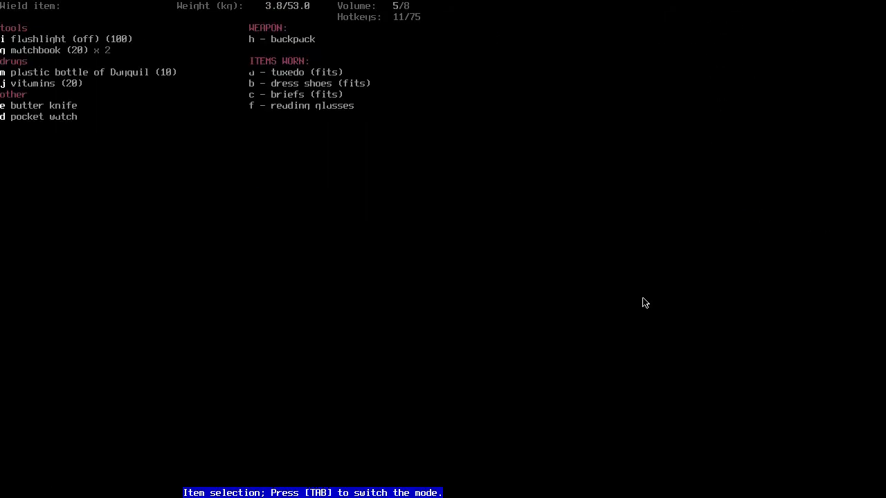
pyautogui.press('Tab')
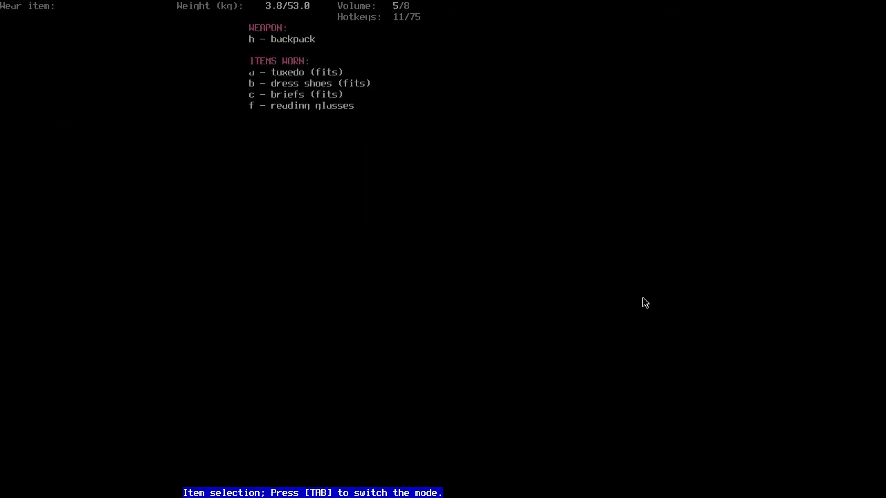